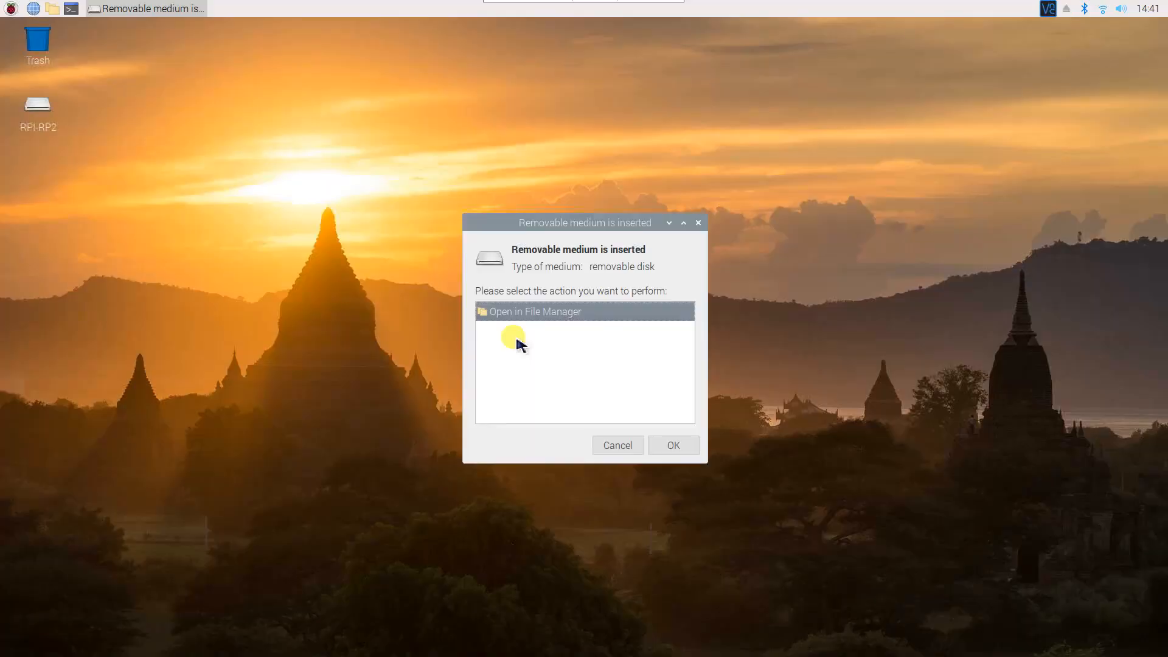
- Open the RPI-RP2 drive in the file manager and launch its INDEX.HTM page in the browser
{"action": "left_click", "coordinate": [673, 445]}
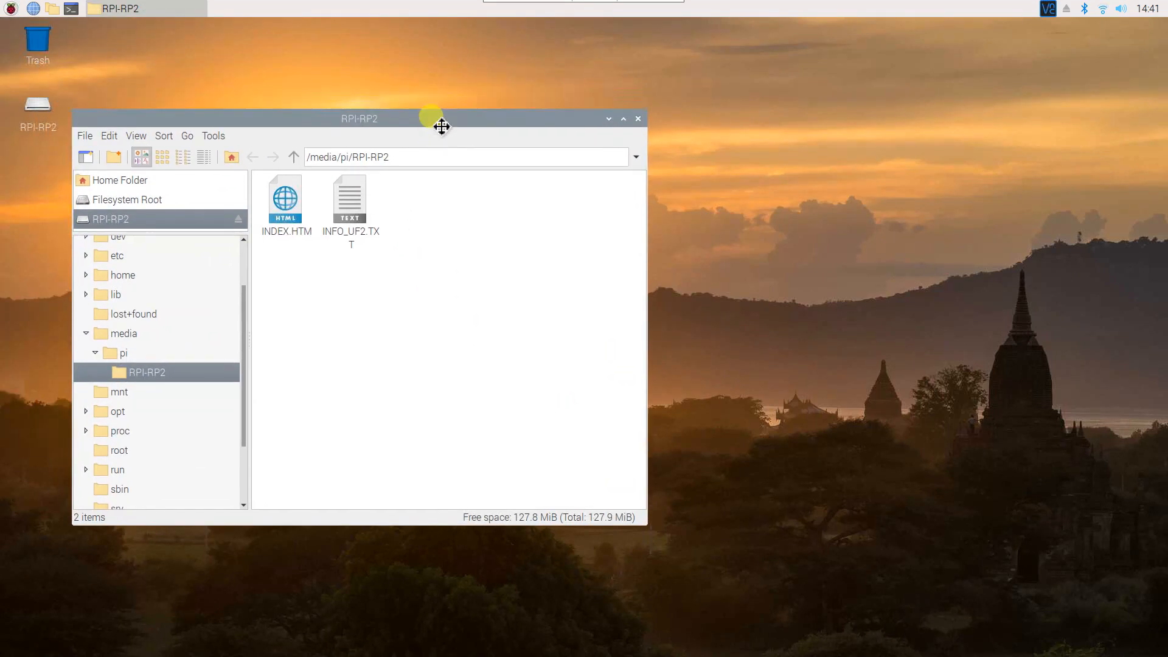
{"action": "left_click", "coordinate": [286, 201]}
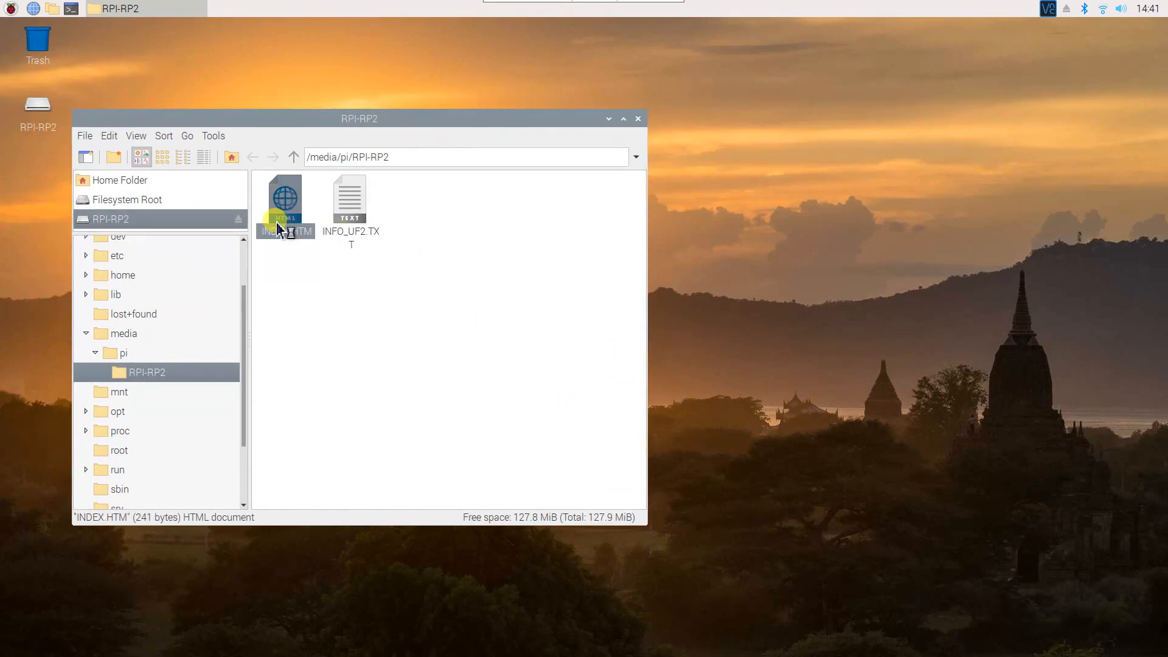
{"action": "double_click", "coordinate": [285, 198]}
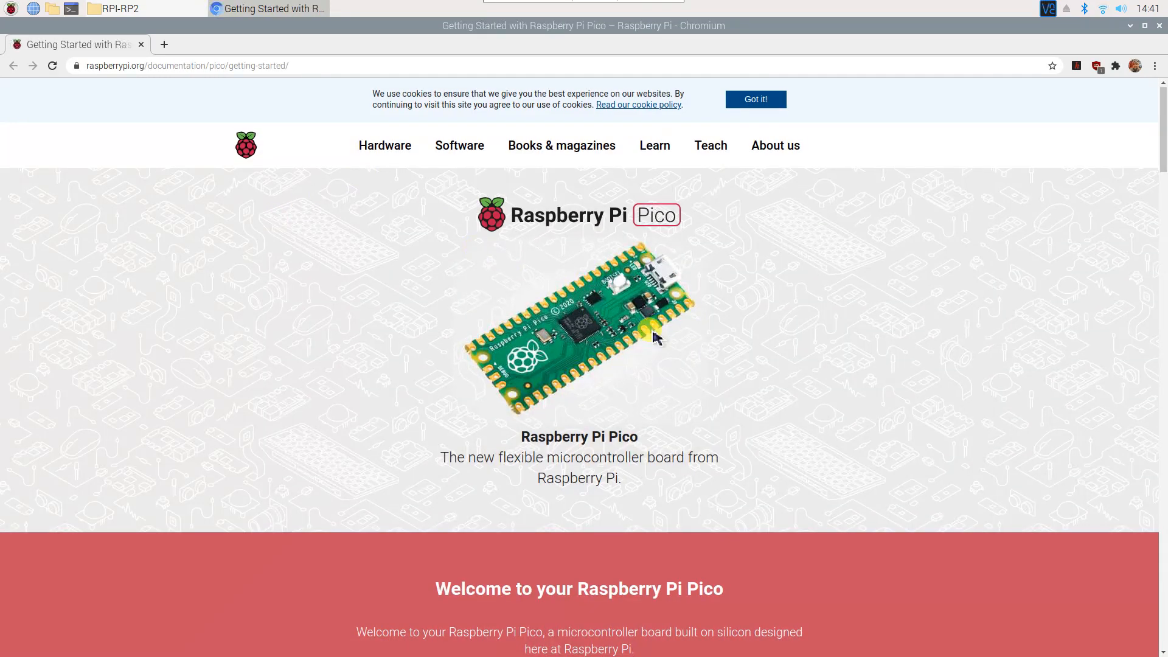
- Scroll to the MicroPython section and download the UF2 firmware file
{"action": "scroll", "scroll_direction": "down", "scroll_amount": 3}
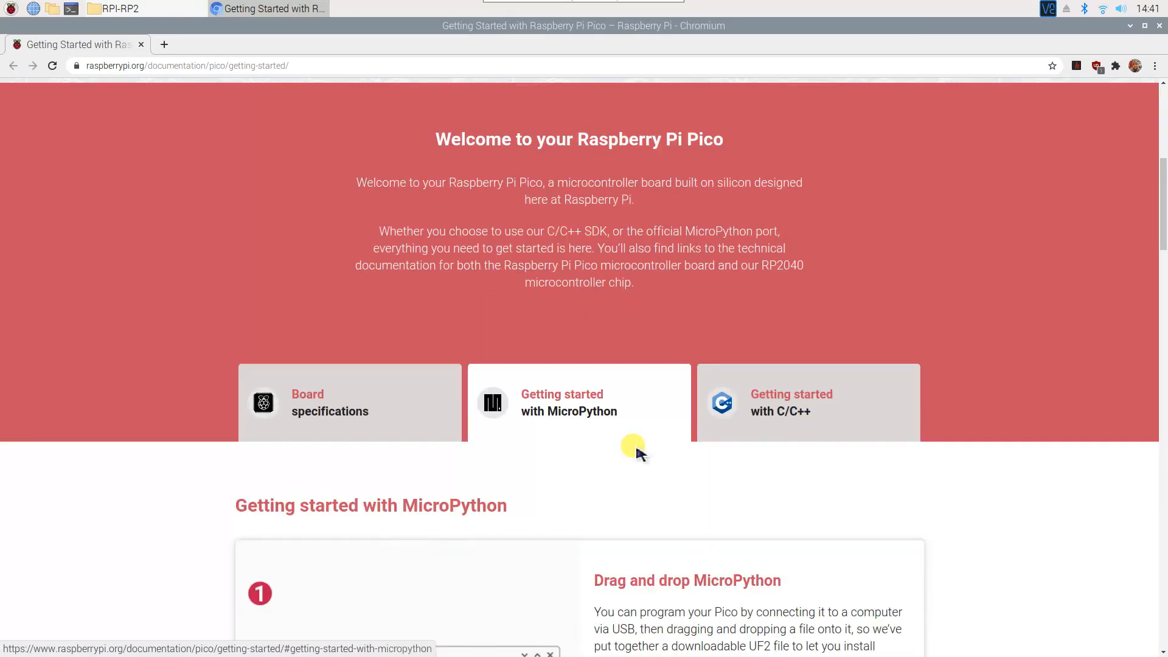
{"action": "scroll", "scroll_direction": "down", "scroll_amount": 3}
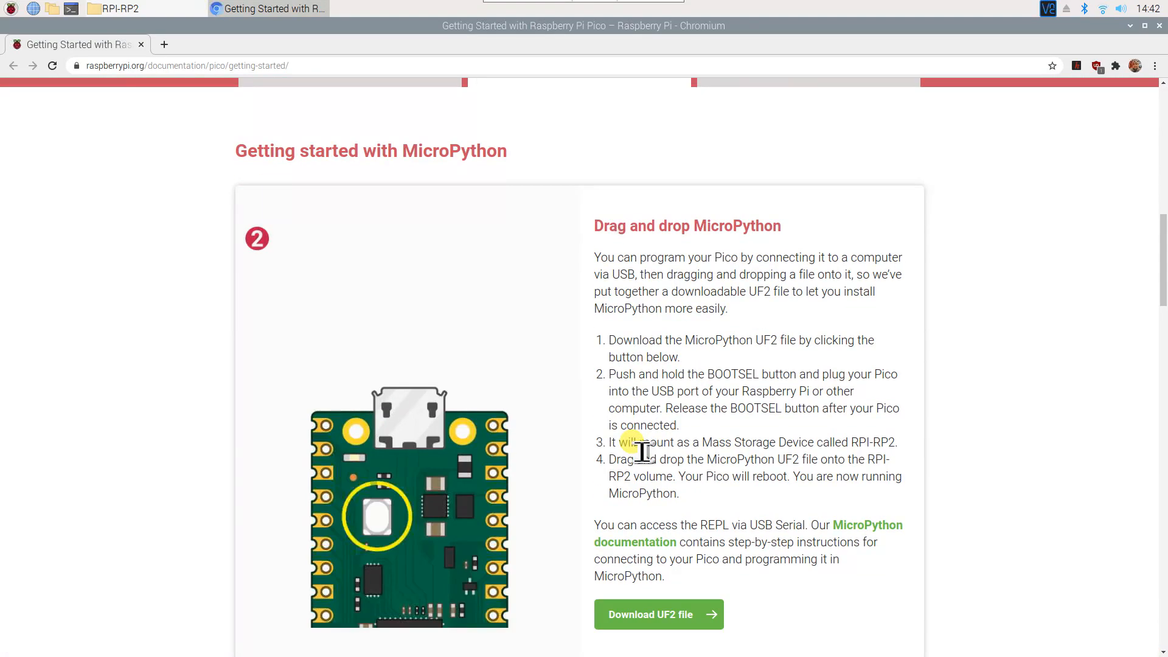
{"action": "scroll", "scroll_direction": "down", "scroll_amount": 3}
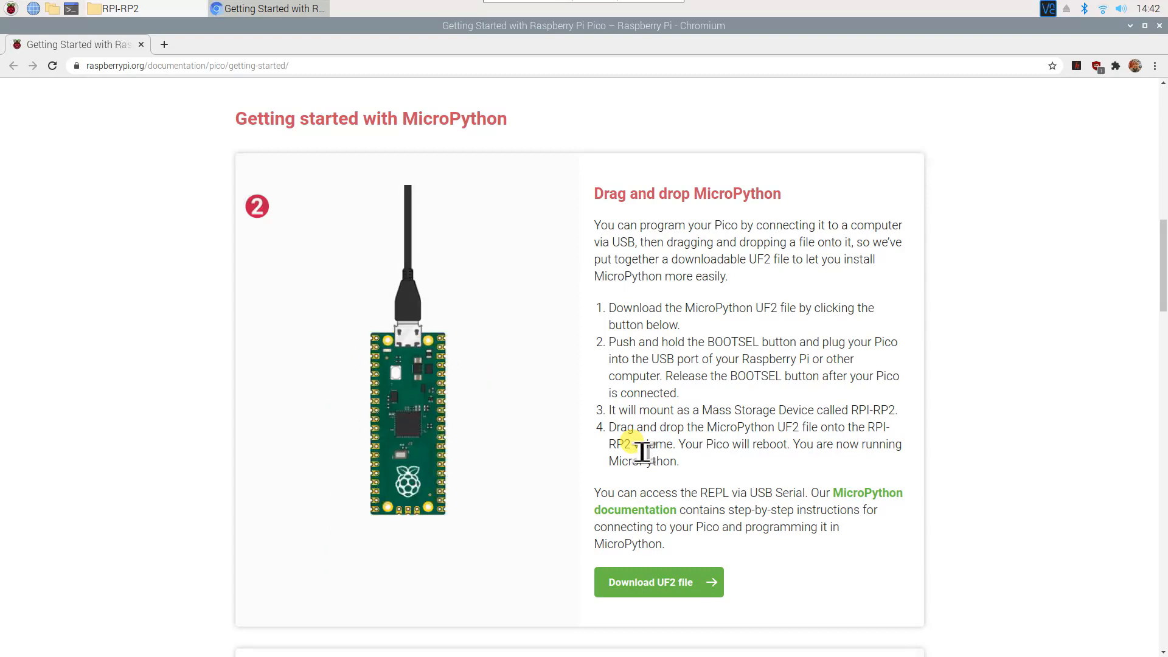
{"action": "left_click", "coordinate": [659, 582]}
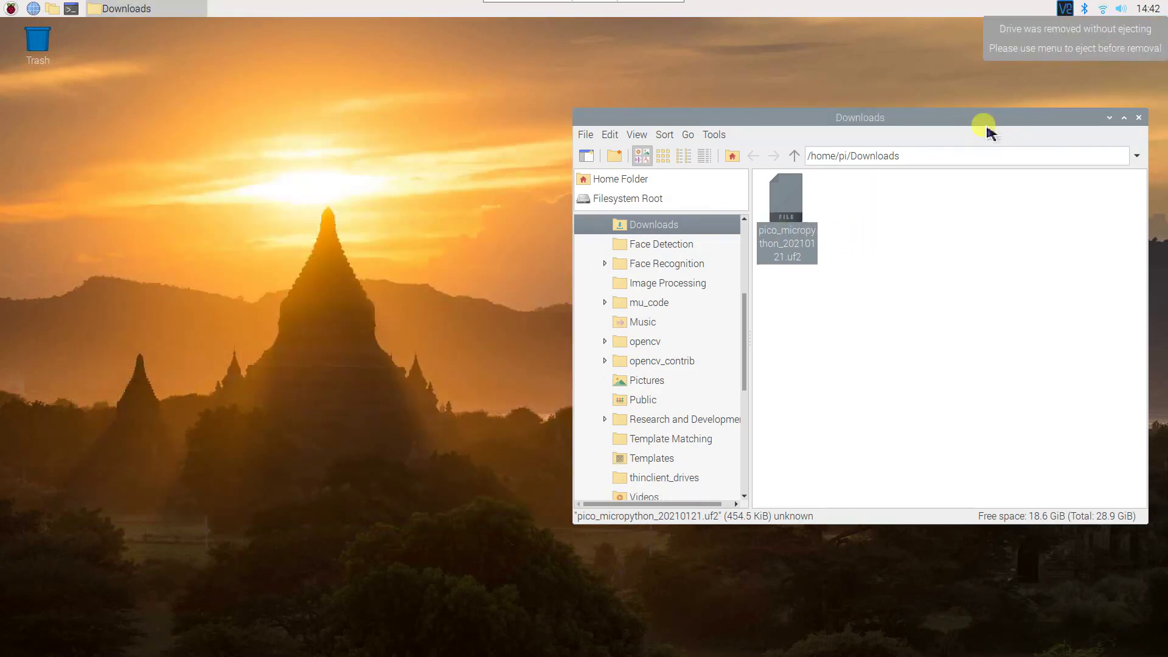
{"action": "mouse_move", "coordinate": [1048, 59]}
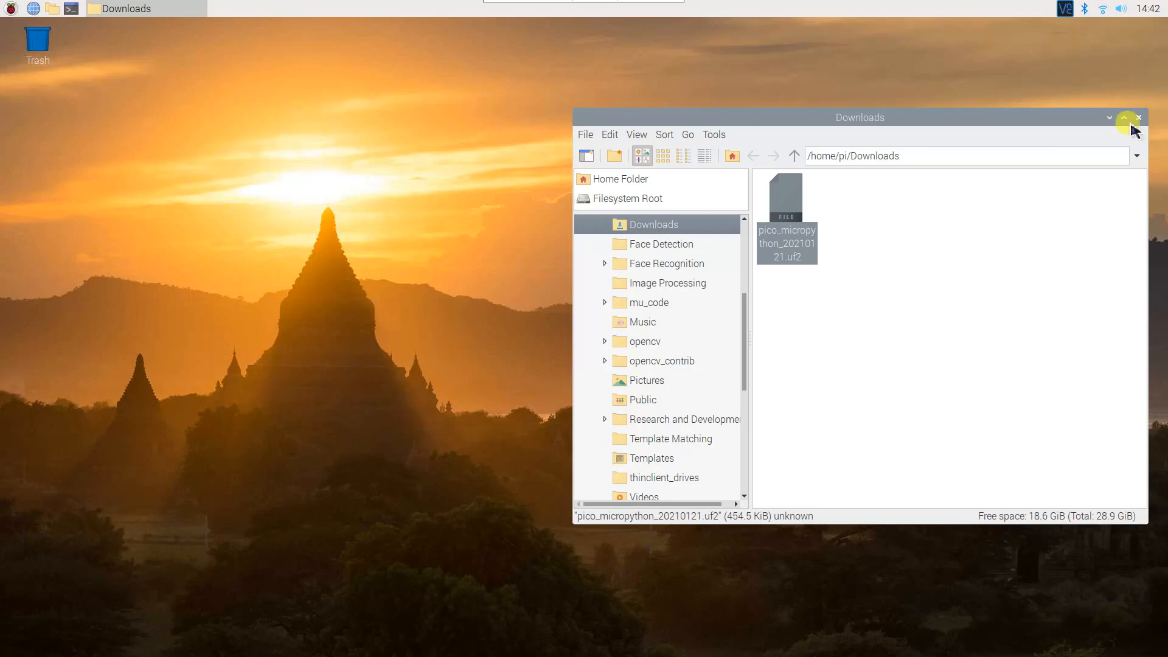
- Close the Downloads window and bring up the Raspberry Pi applications menu
{"action": "left_click", "coordinate": [1139, 118]}
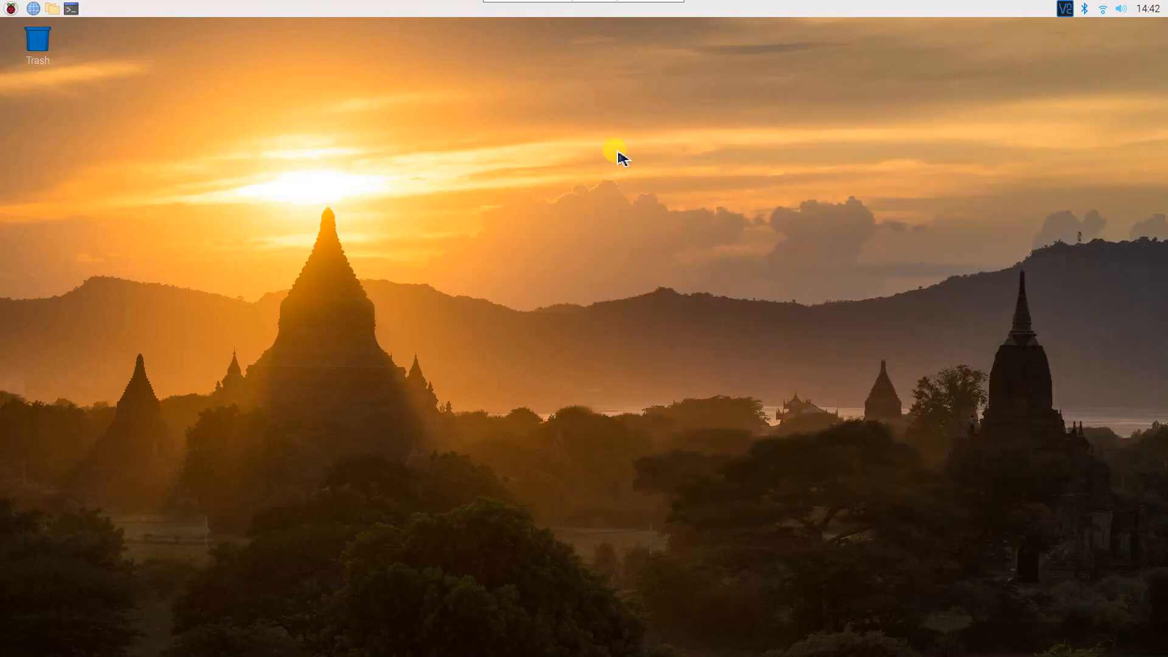
{"action": "left_click", "coordinate": [11, 9]}
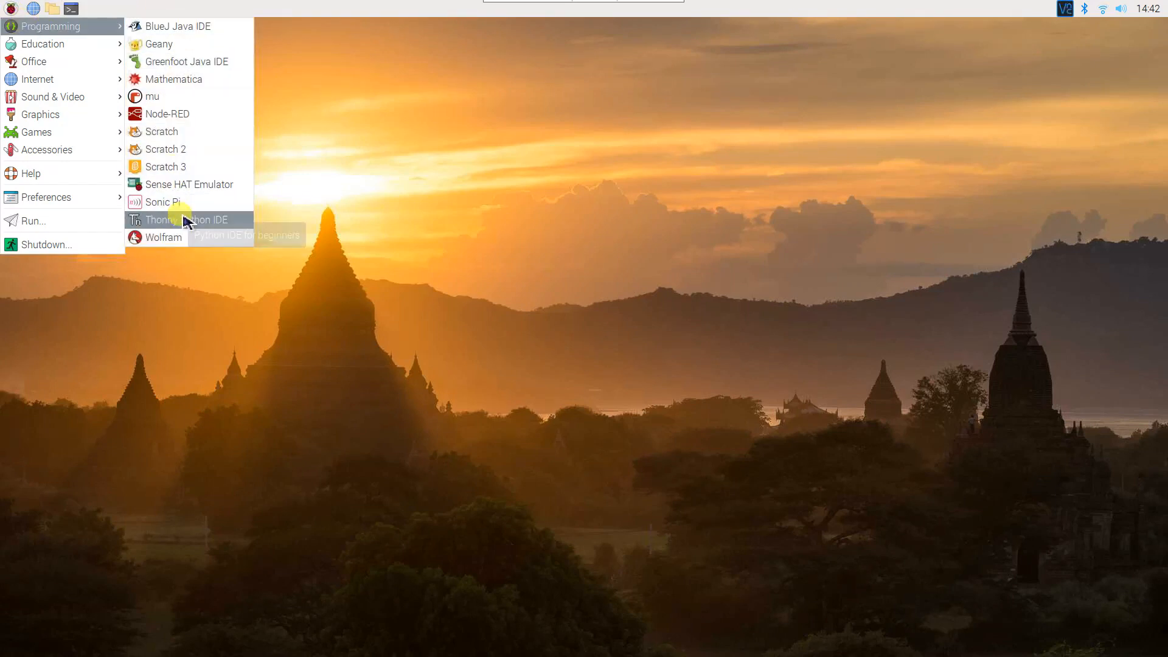
- Launch Thonny and check its version 3.3.3 in the About dialog
{"action": "left_click", "coordinate": [183, 220]}
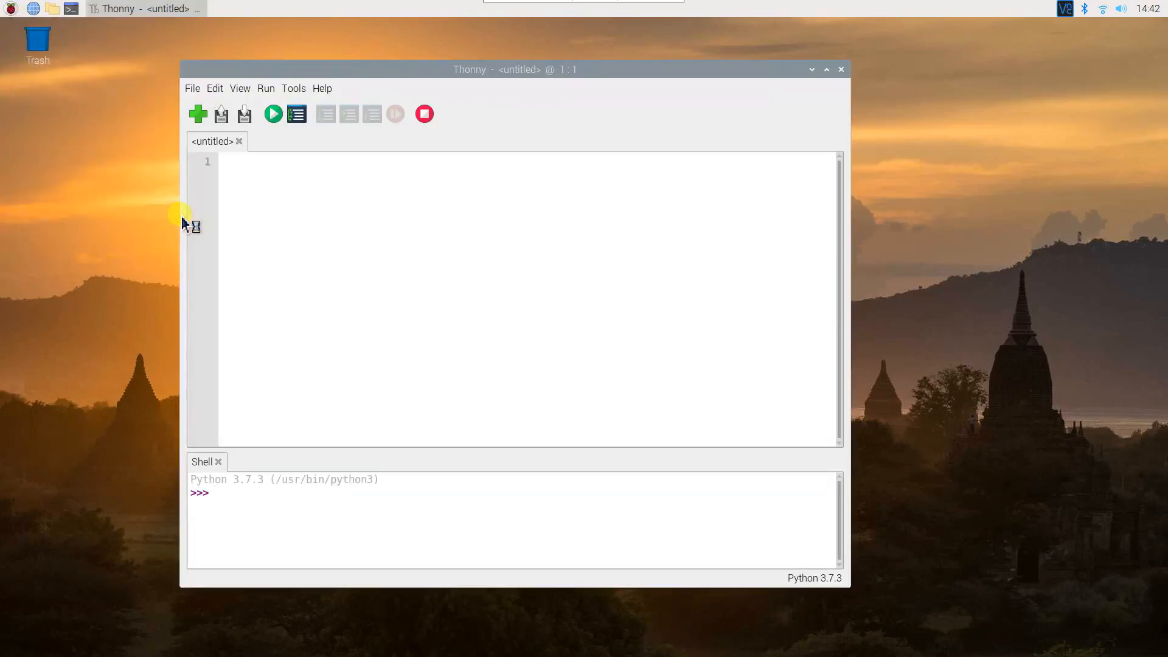
{"action": "left_click", "coordinate": [322, 88]}
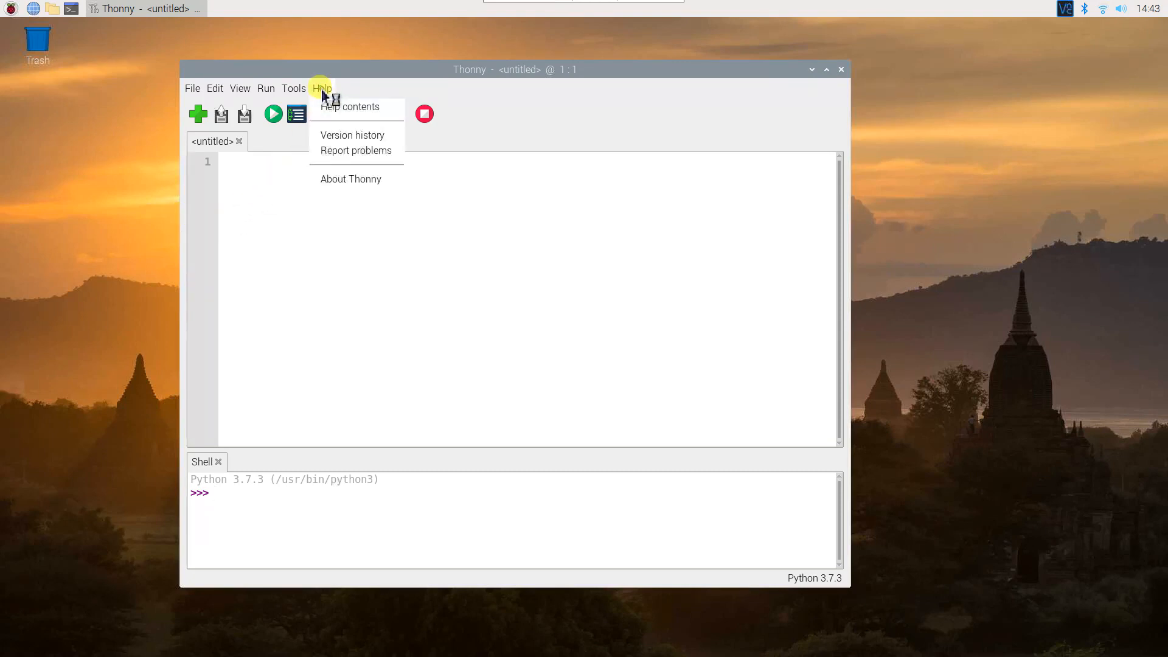
{"action": "left_click", "coordinate": [350, 178]}
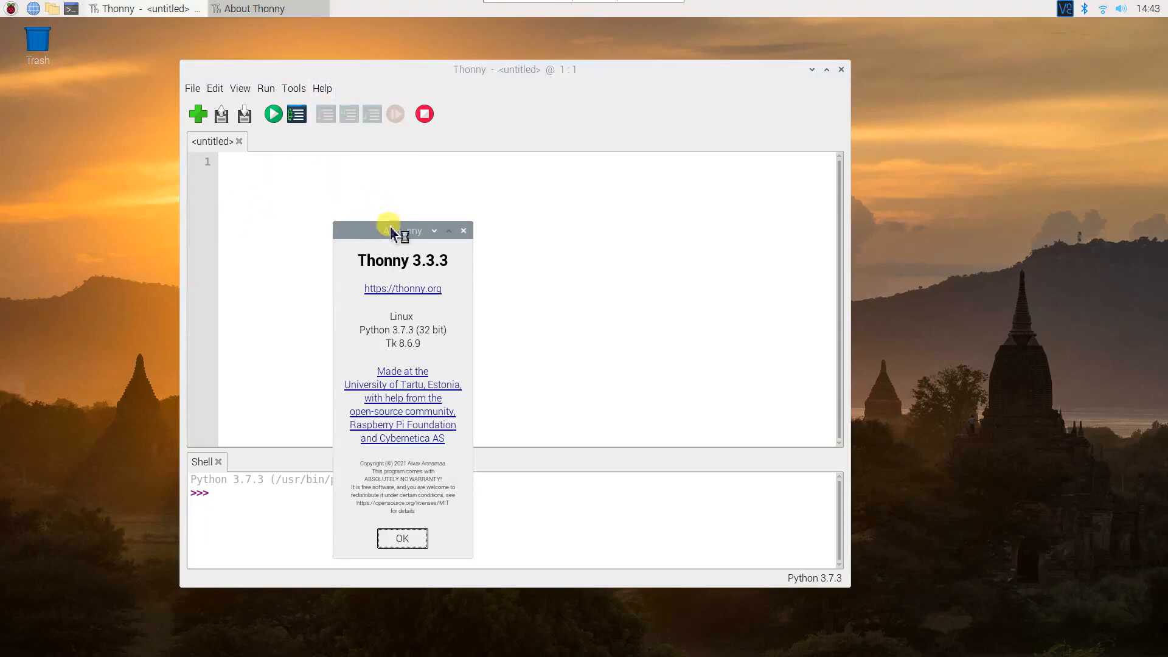
{"action": "left_click_drag", "start_coordinate": [391, 230], "coordinate": [522, 136]}
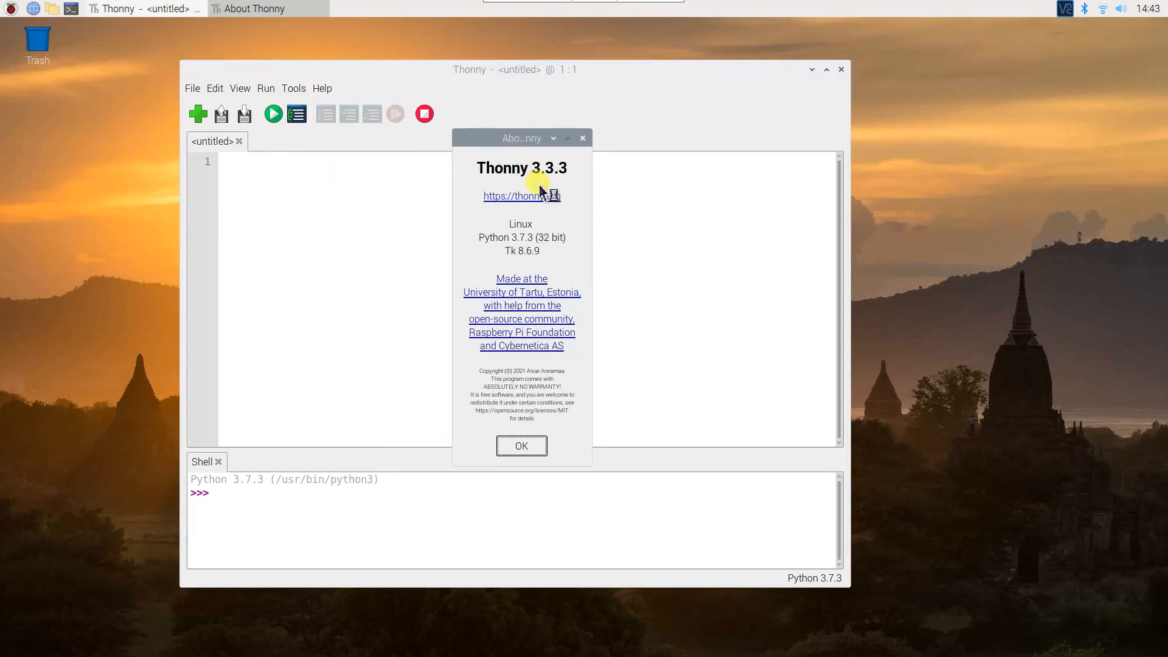
{"action": "mouse_move", "coordinate": [529, 378]}
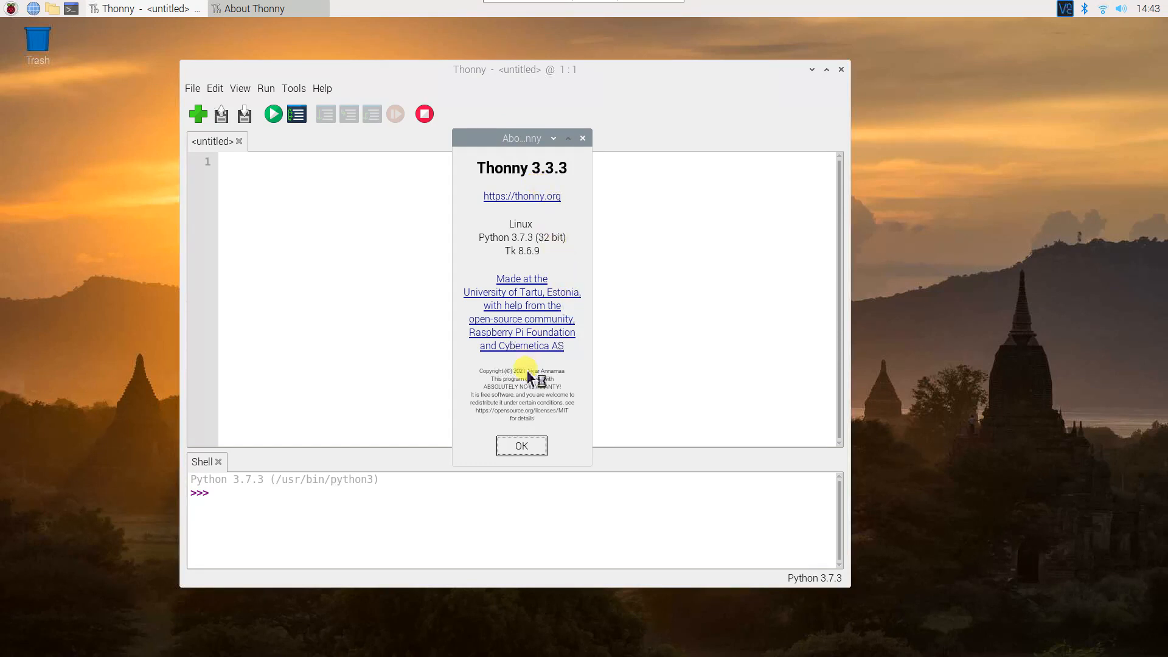
{"action": "left_click", "coordinate": [521, 446]}
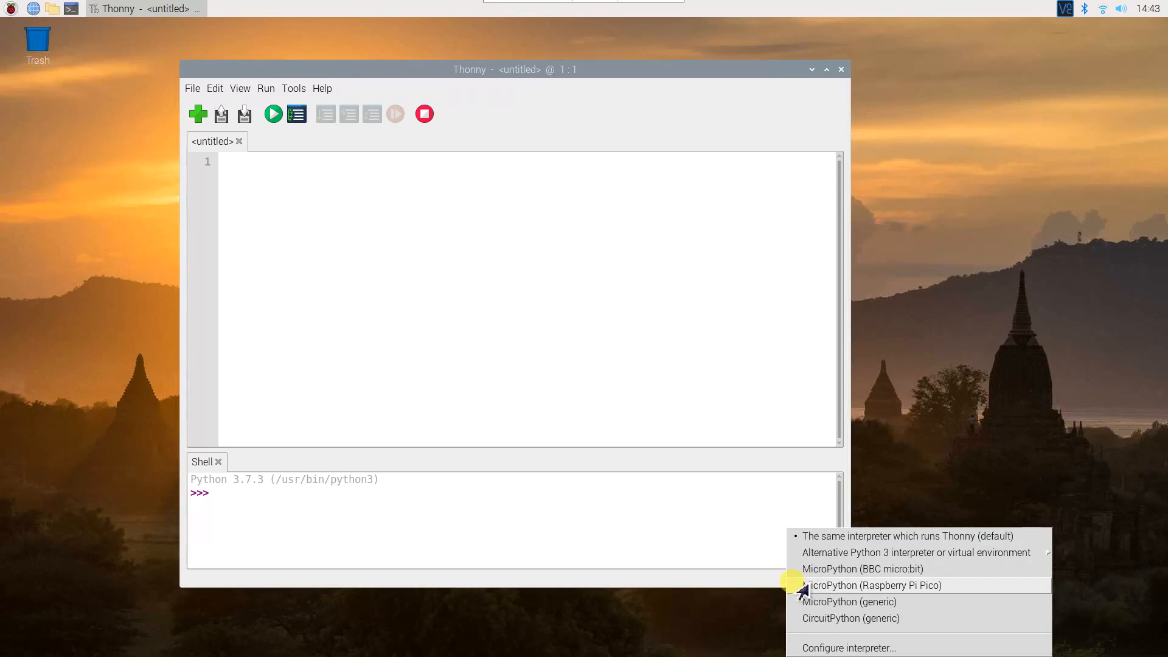
- Select the MicroPython (Raspberry Pi Pico) interpreter for the new script
{"action": "left_click", "coordinate": [871, 585]}
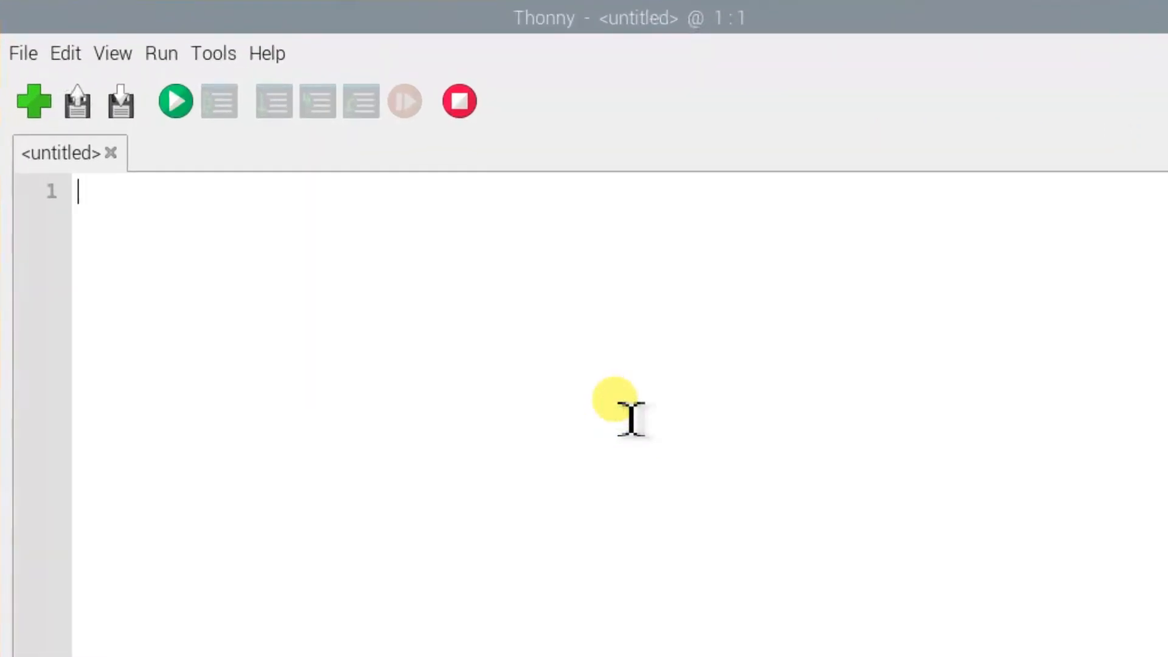
- Write the import lines for machine and utime
{"action": "type", "text": "import ma"}
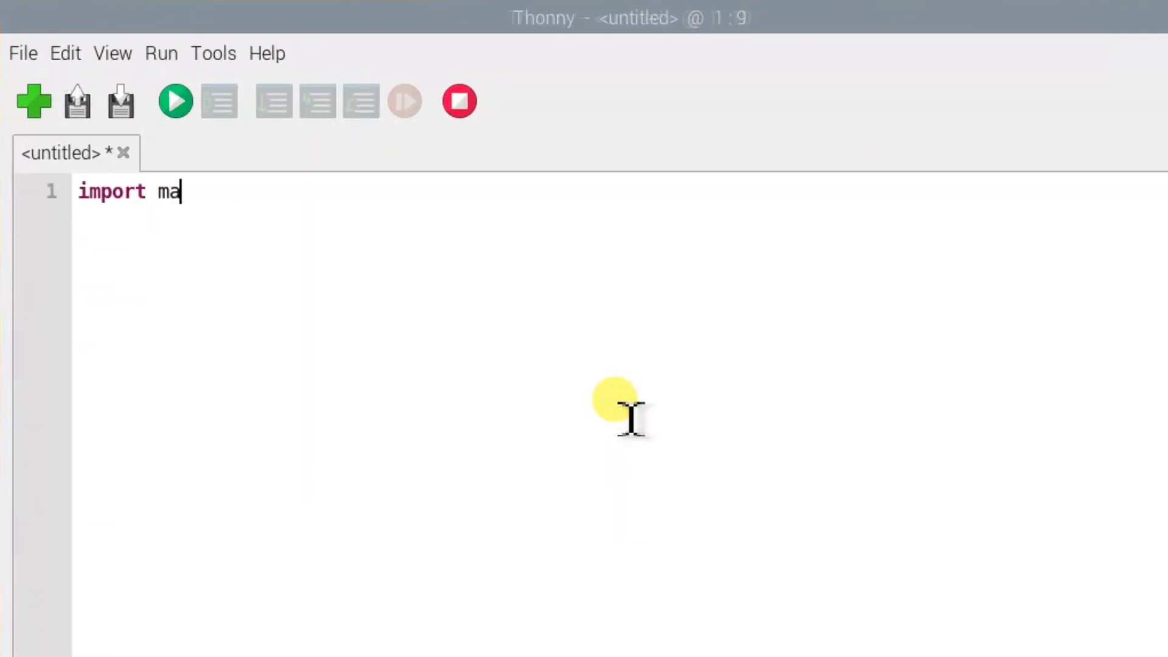
{"action": "type", "text": "chine"}
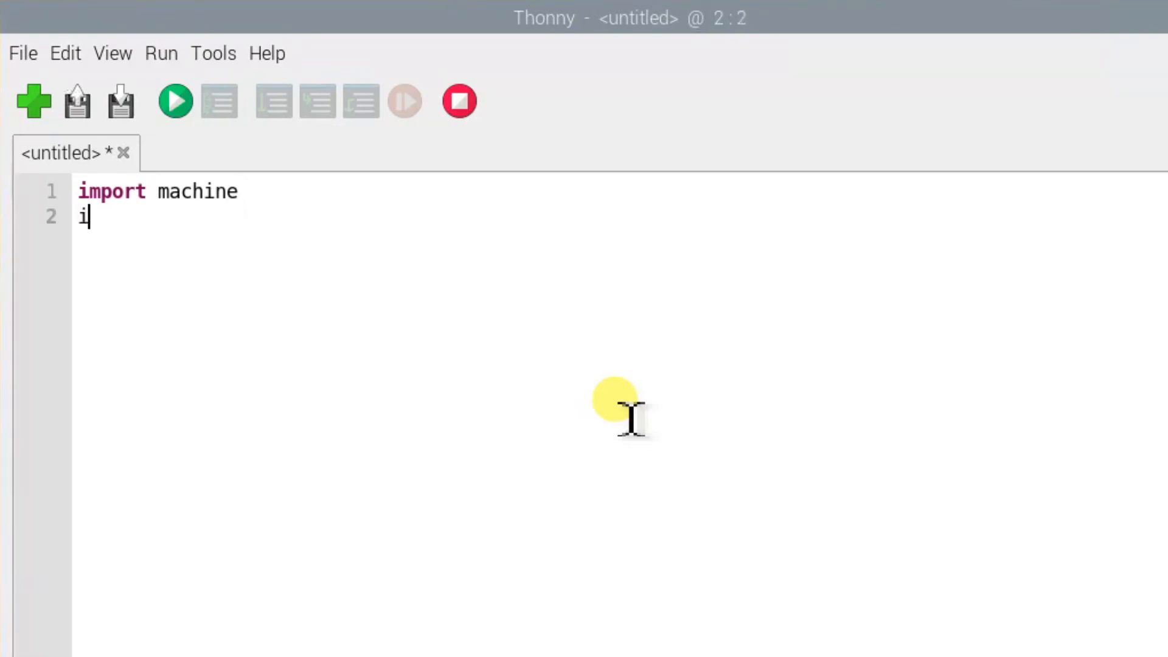
{"action": "type", "text": "mport utim"}
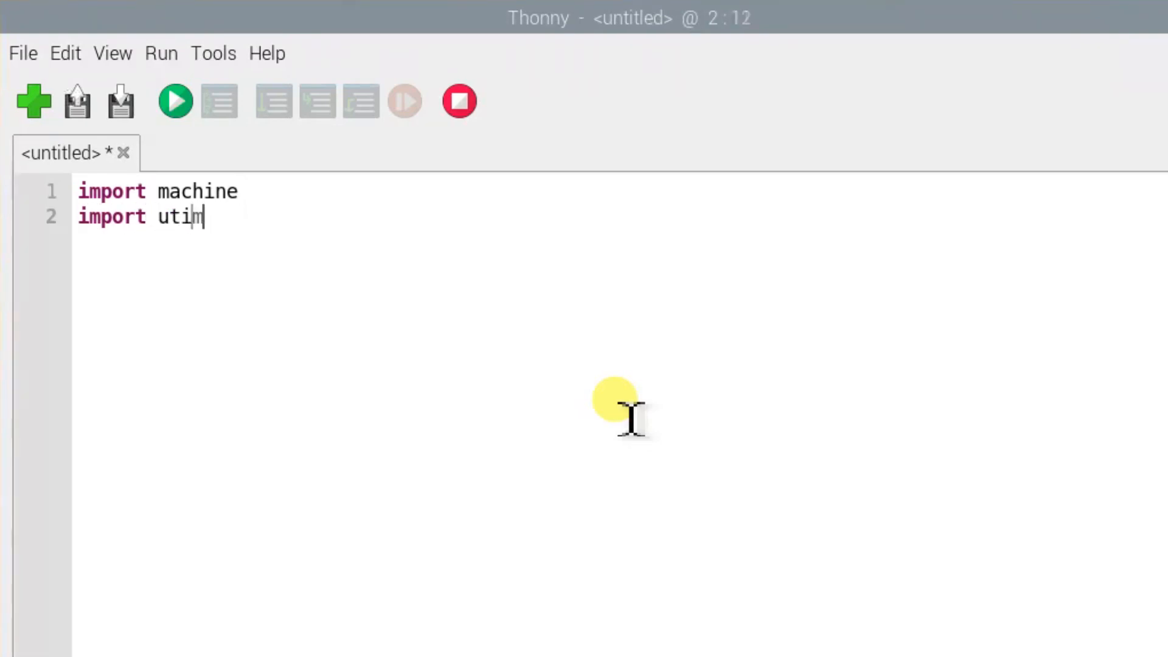
{"action": "type", "text": "e"}
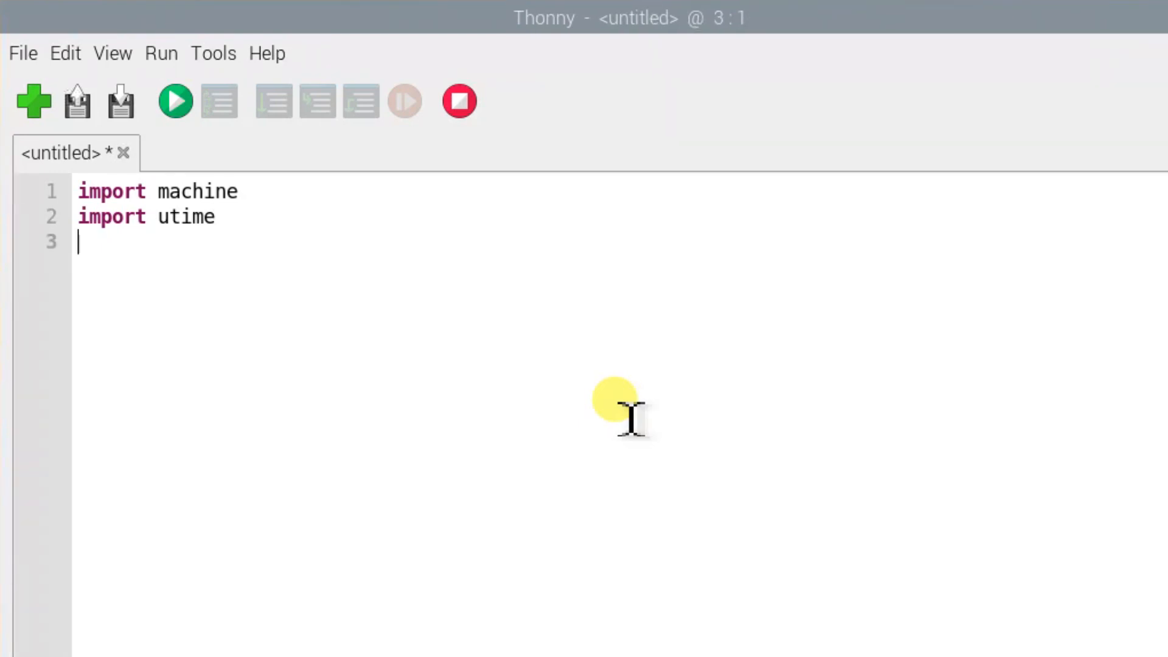
- Define led_onboard = machine.Pin(25, machine.Pin.OUT)
{"action": "type", "text": "led_on"}
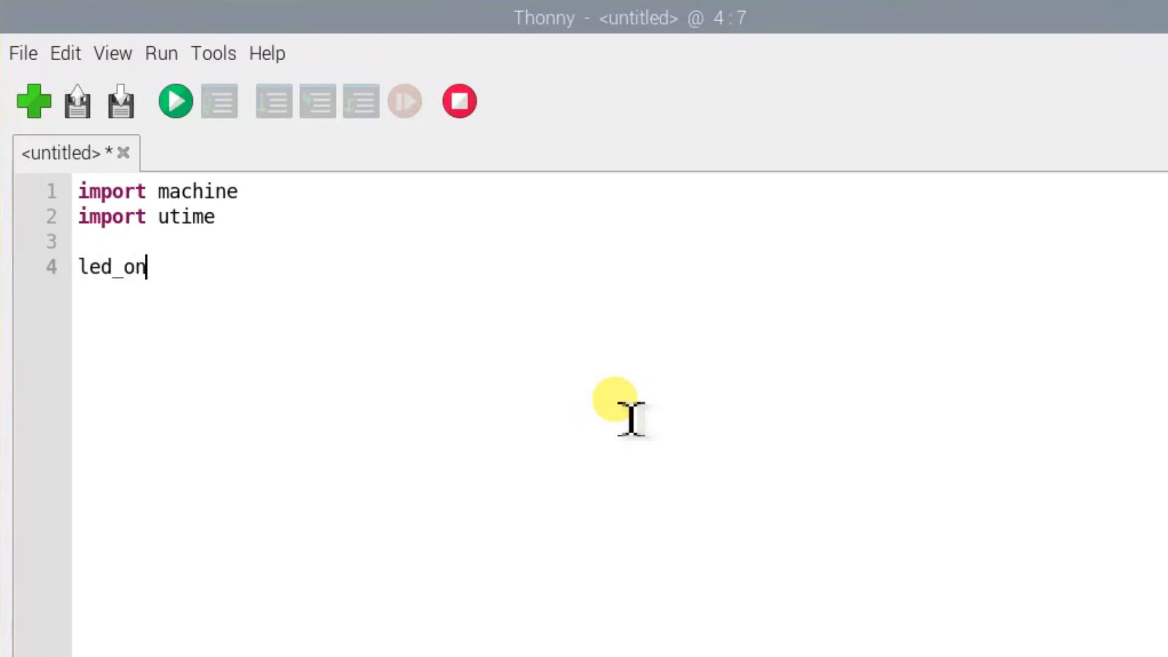
{"action": "type", "text": "board ="}
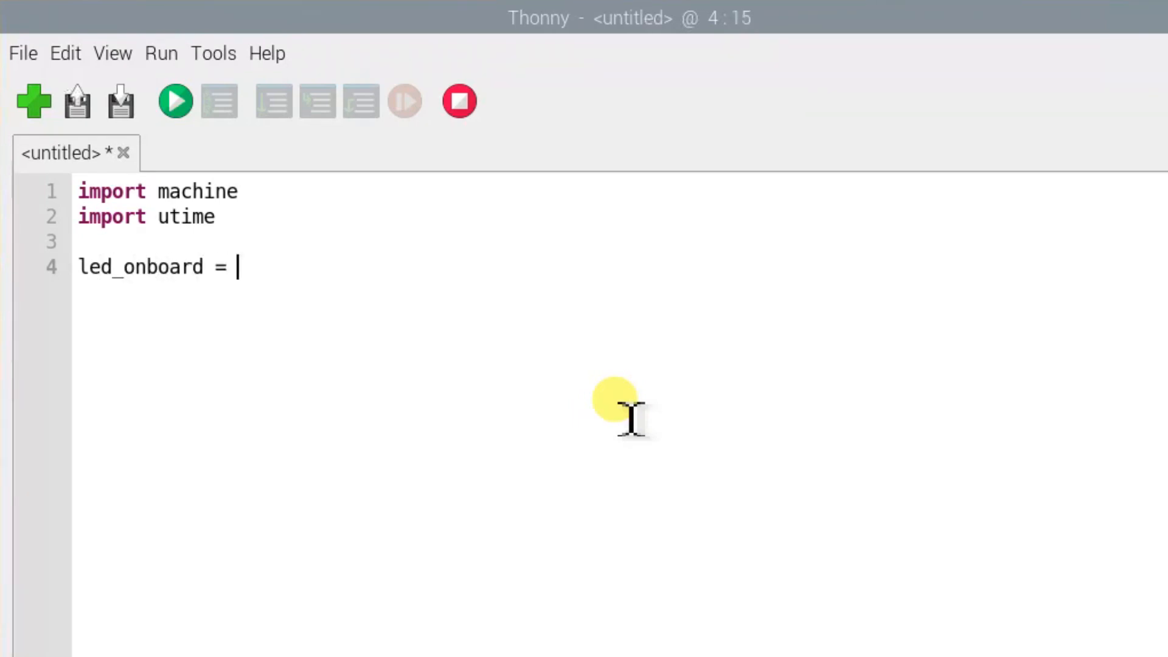
{"action": "type", "text": "machine"}
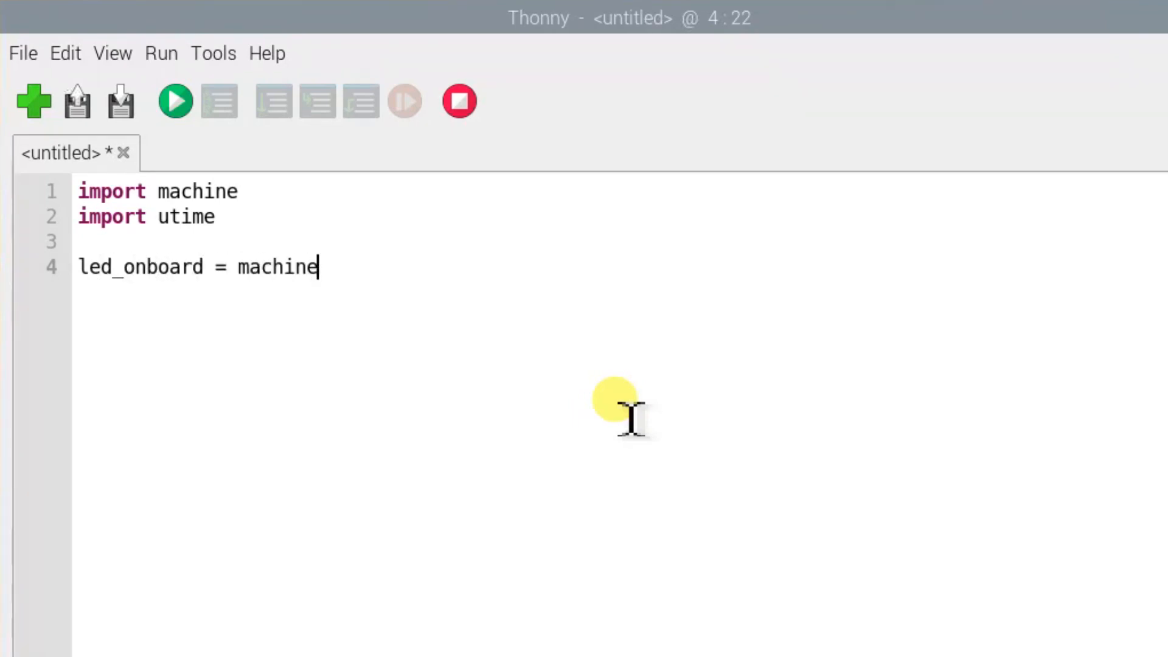
{"action": "type", "text": ".Pin"}
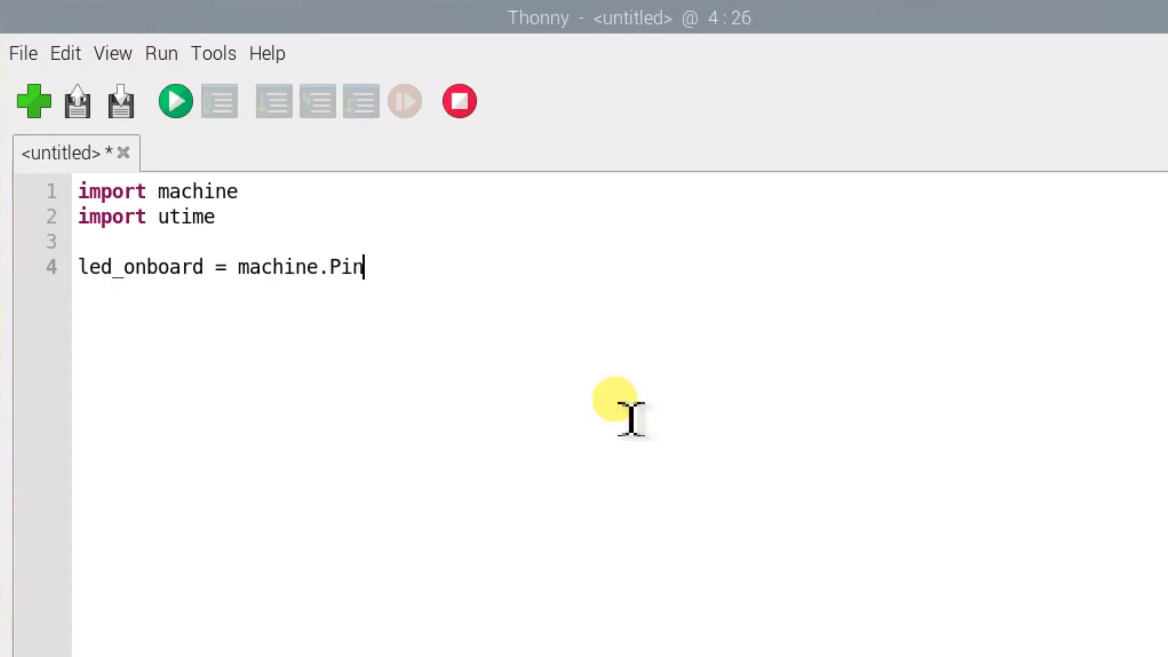
{"action": "type", "text": "(25,"}
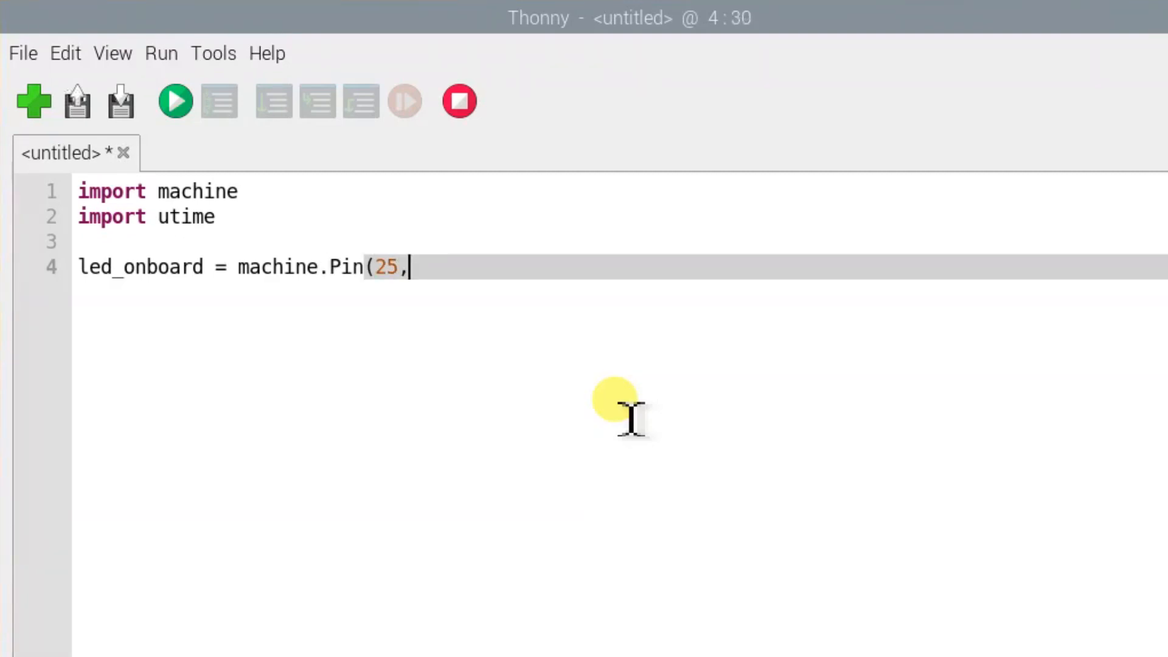
{"action": "type", "text": "machine"}
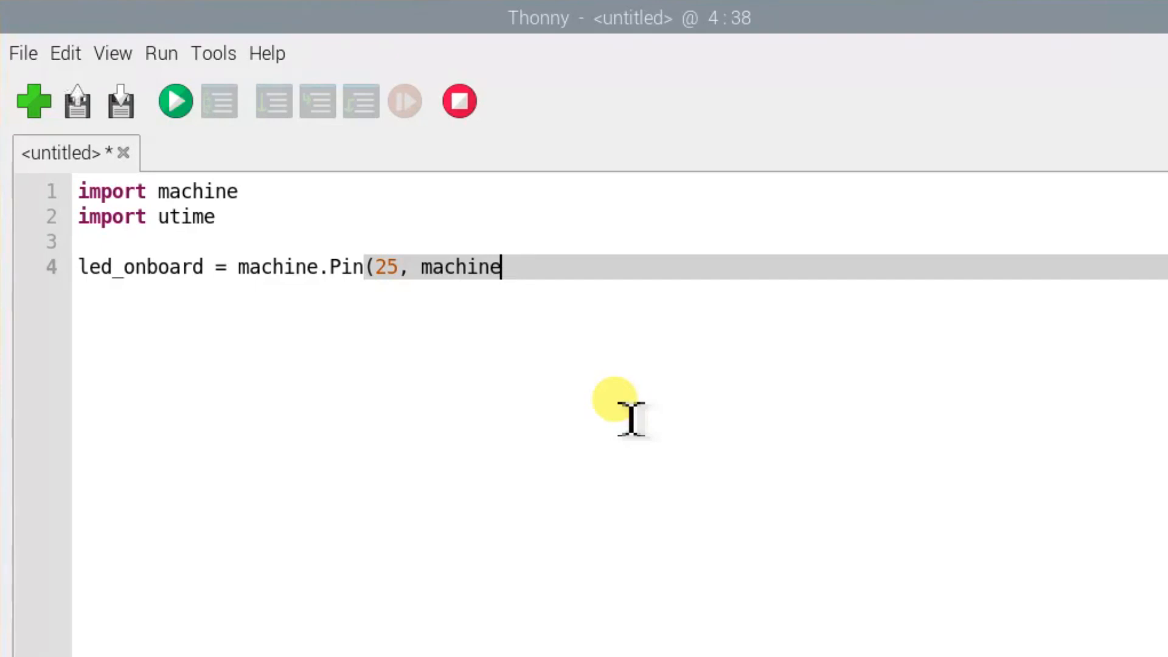
{"action": "type", "text": ".Pin"}
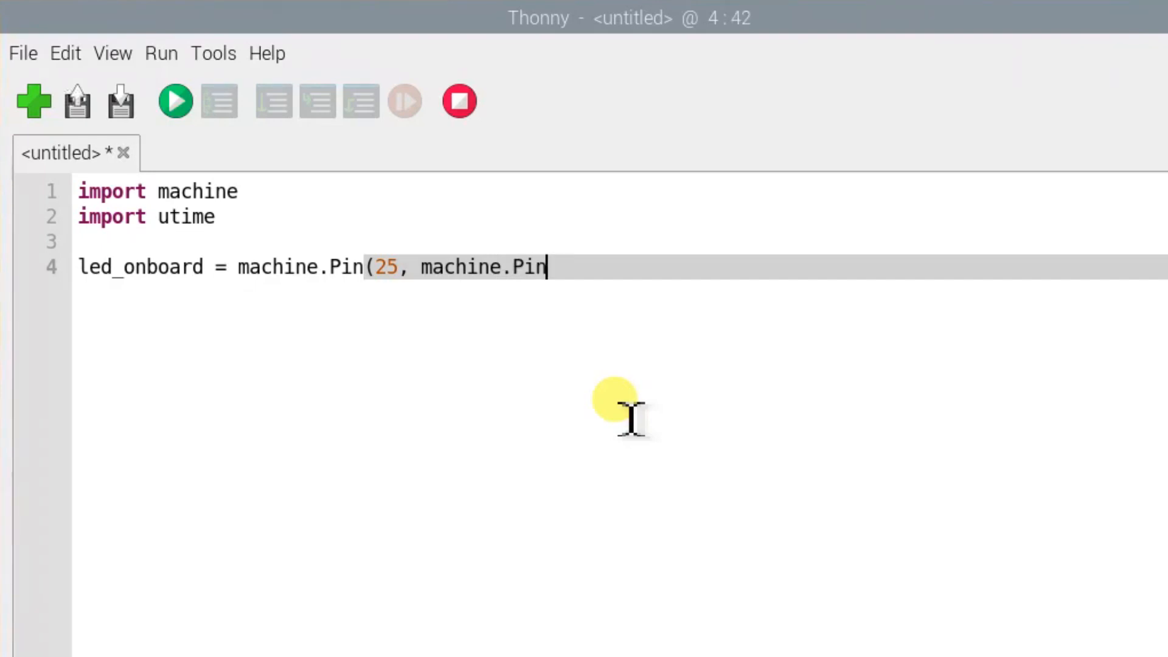
{"action": "type", "text": ".OUT)"}
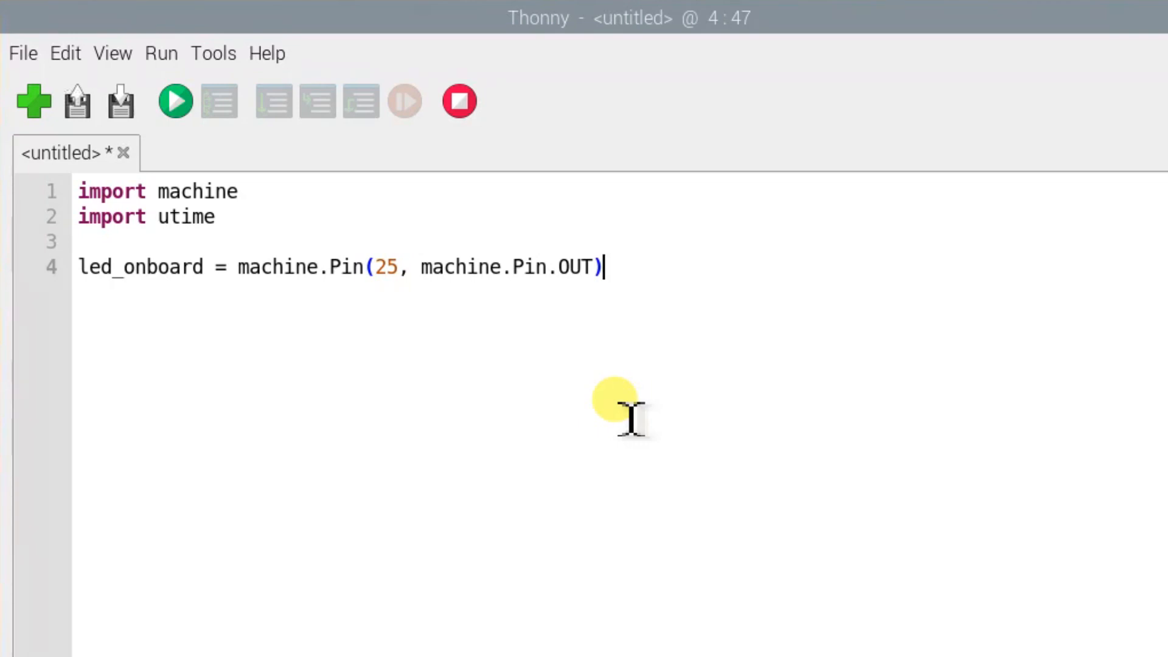
{"action": "double_click", "coordinate": [386, 267]}
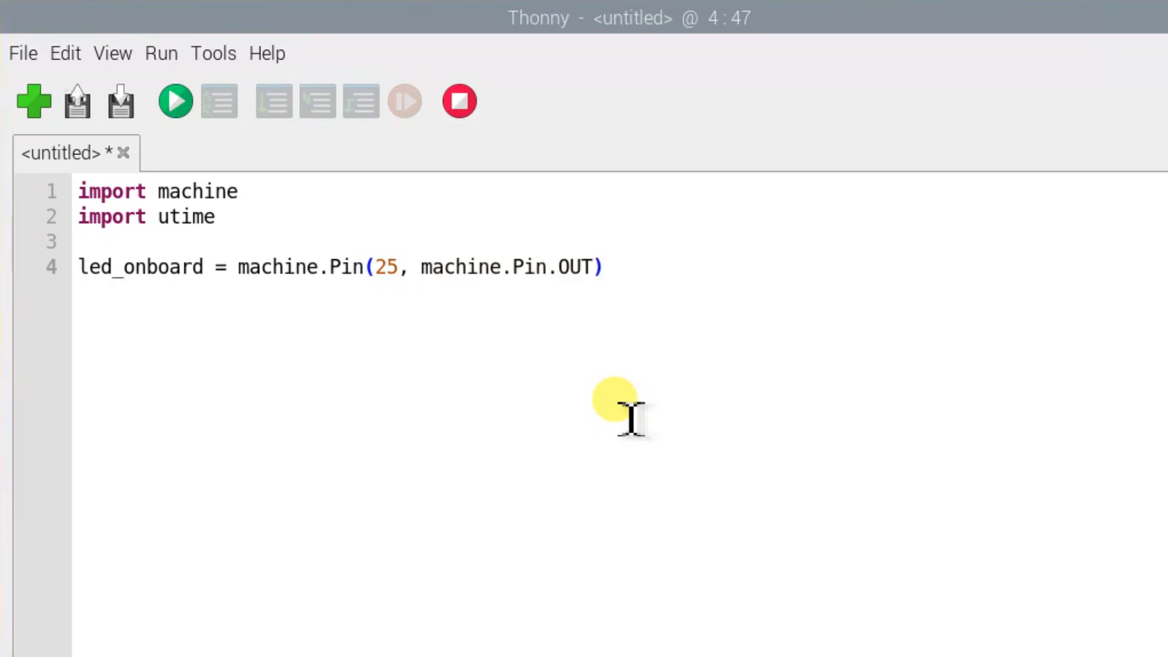
- Start a while True loop that sets led_onboard to 1 and sleeps 5 seconds
{"action": "type", "text": "whi"}
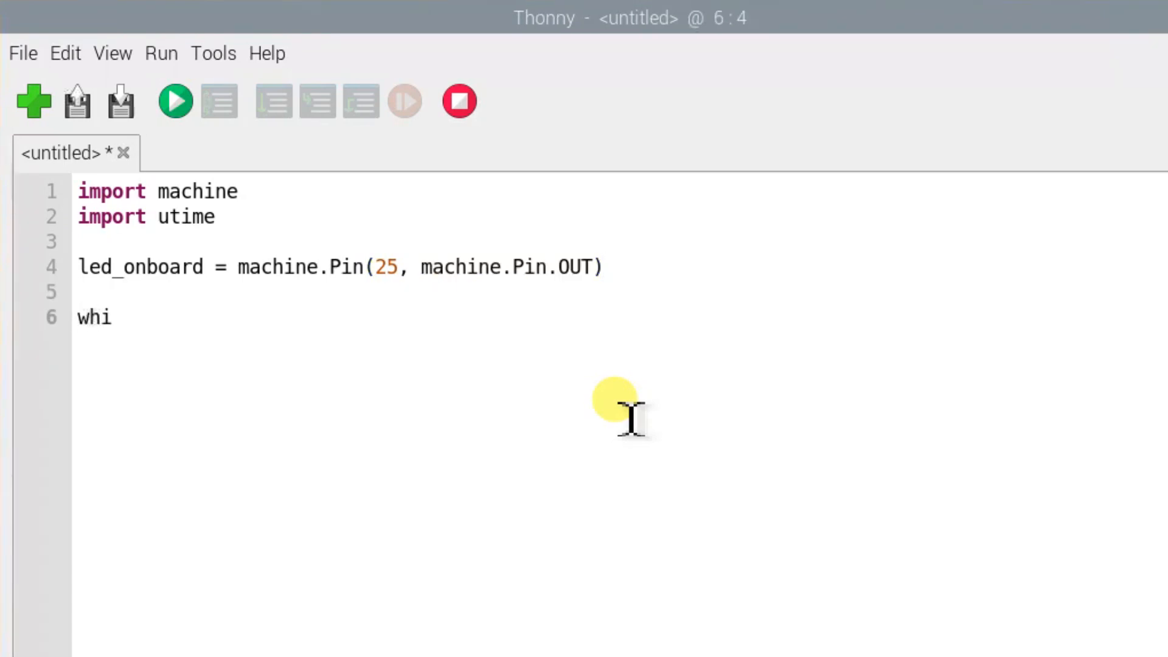
{"action": "type", "text": "le True:"}
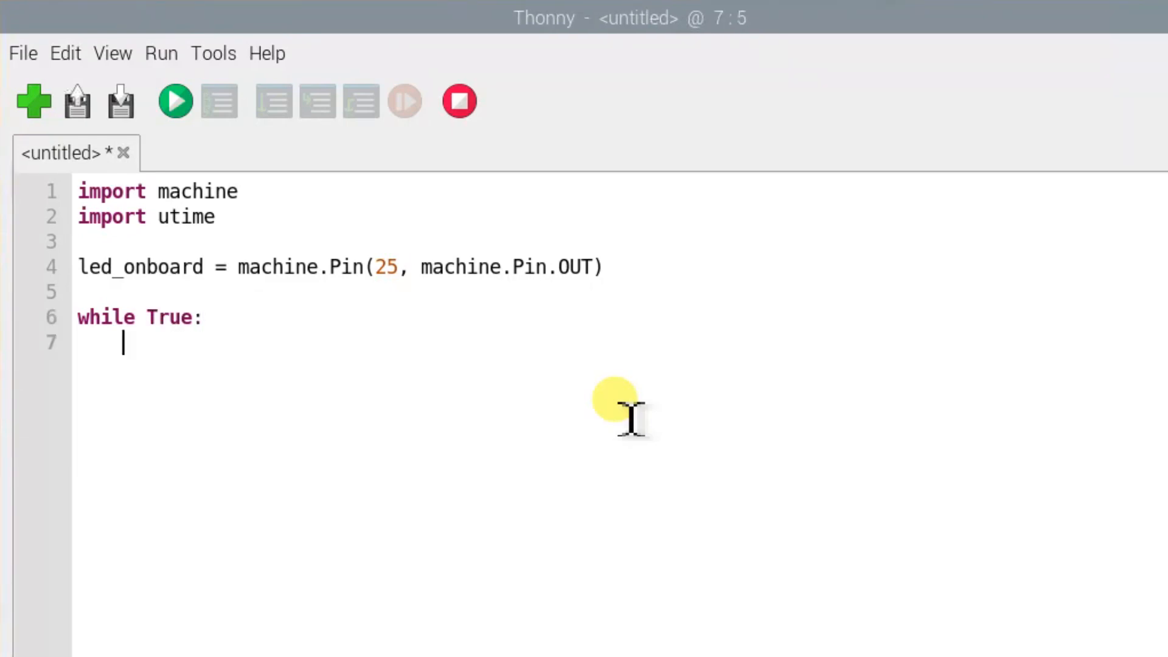
{"action": "type", "text": "led_o"}
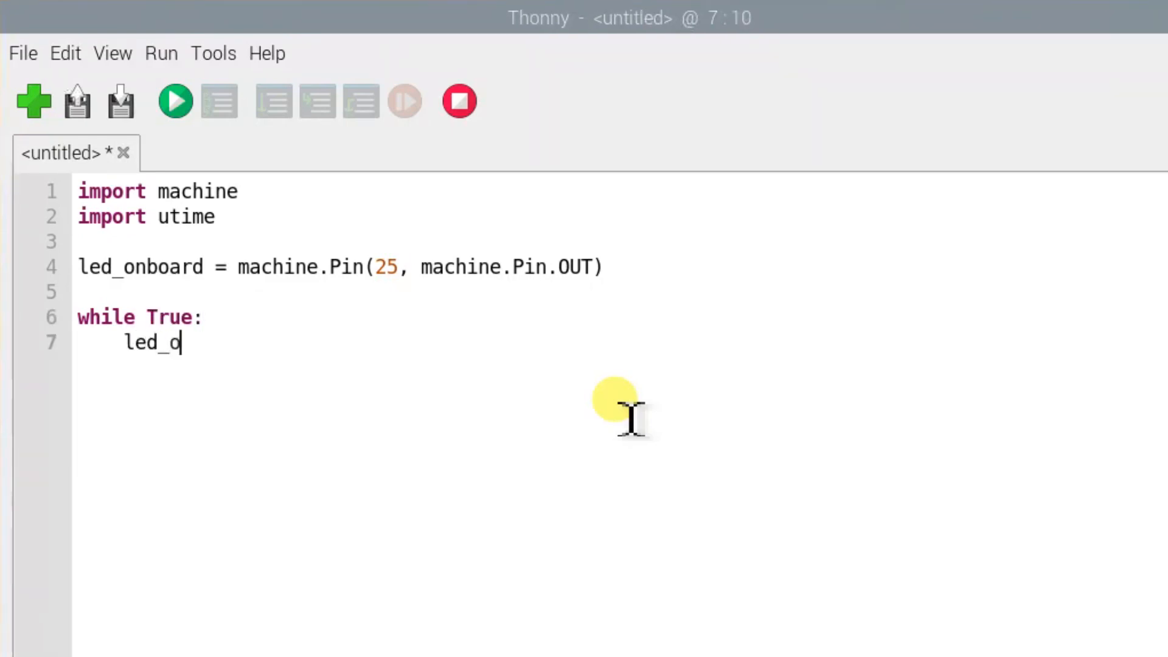
{"action": "type", "text": "nboard"}
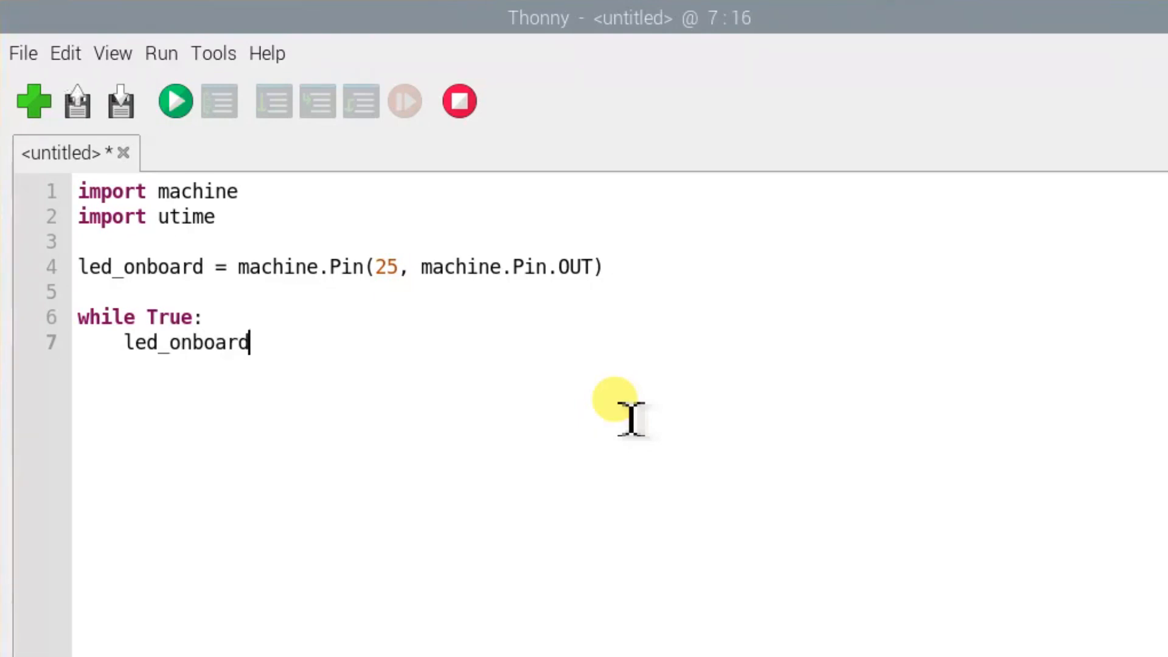
{"action": "type", "text": ".value"}
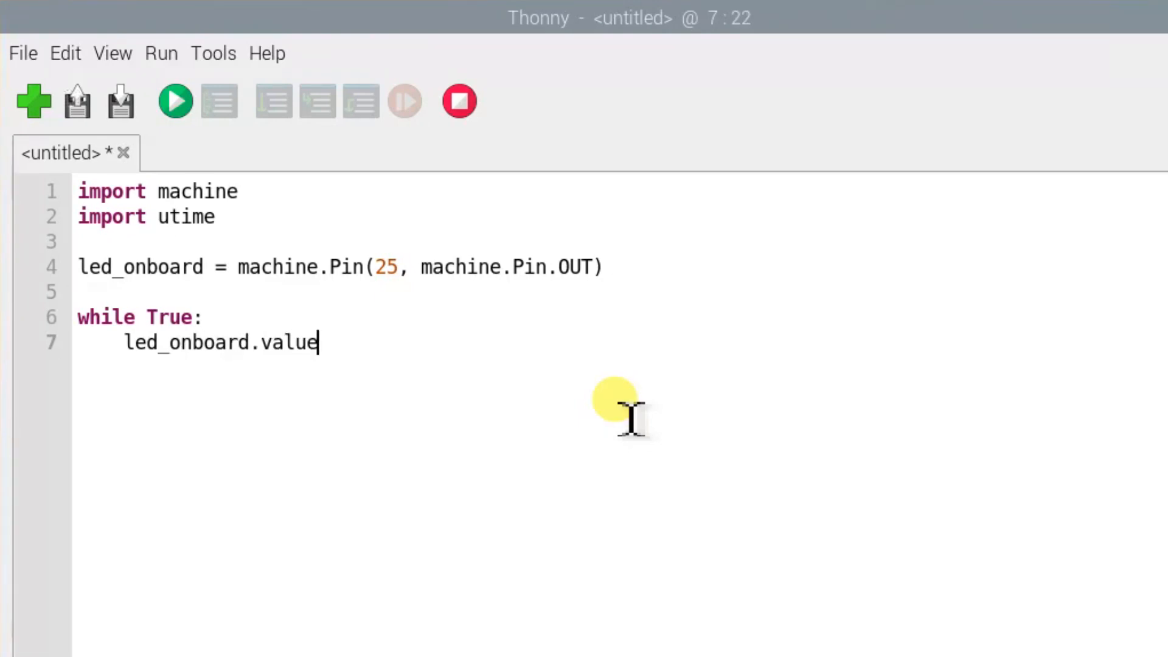
{"action": "type", "text": "(1)"}
{"action": "type", "text": "ut"}
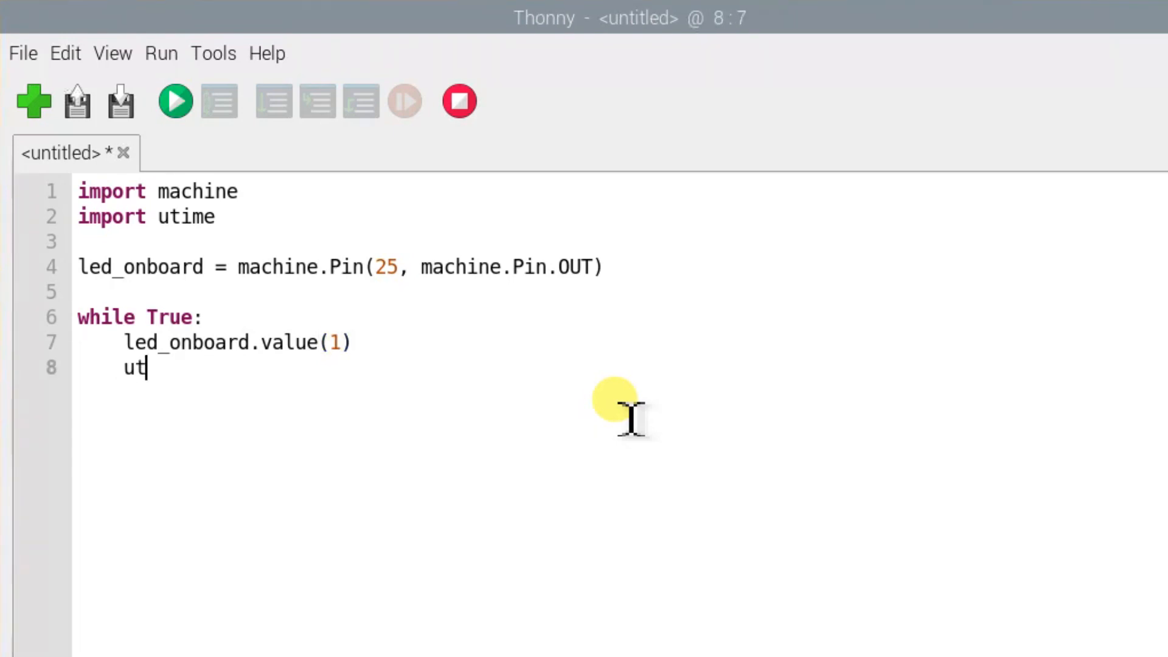
{"action": "type", "text": "ime.sleep"}
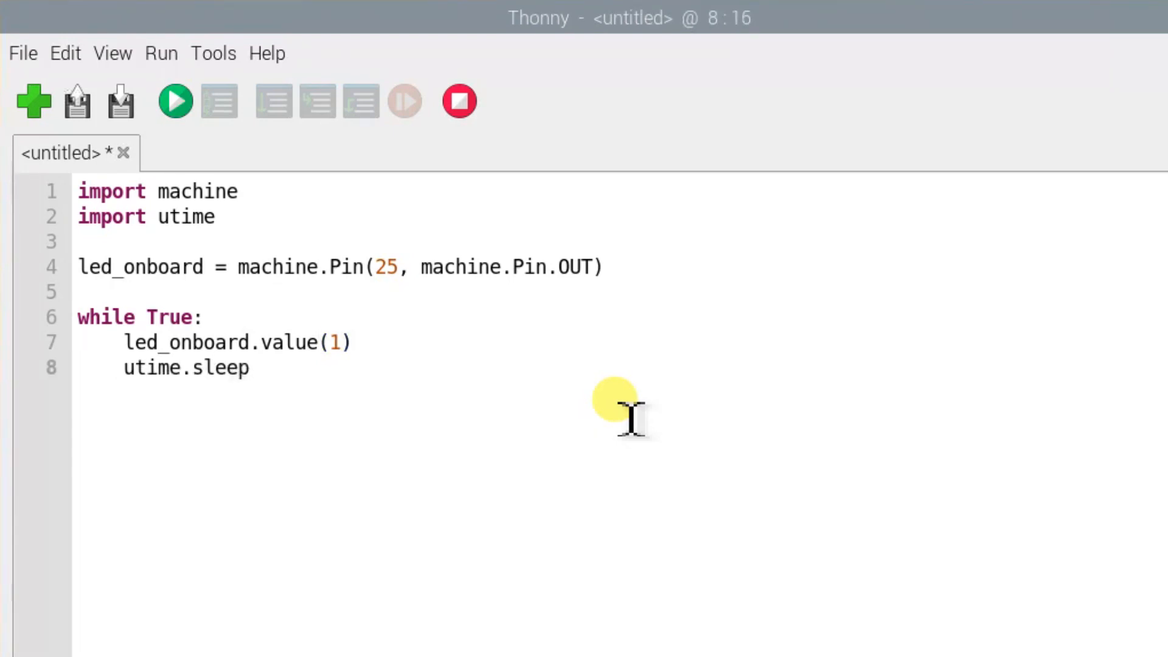
{"action": "type", "text": "(5)"}
{"action": "type", "text": "led"}
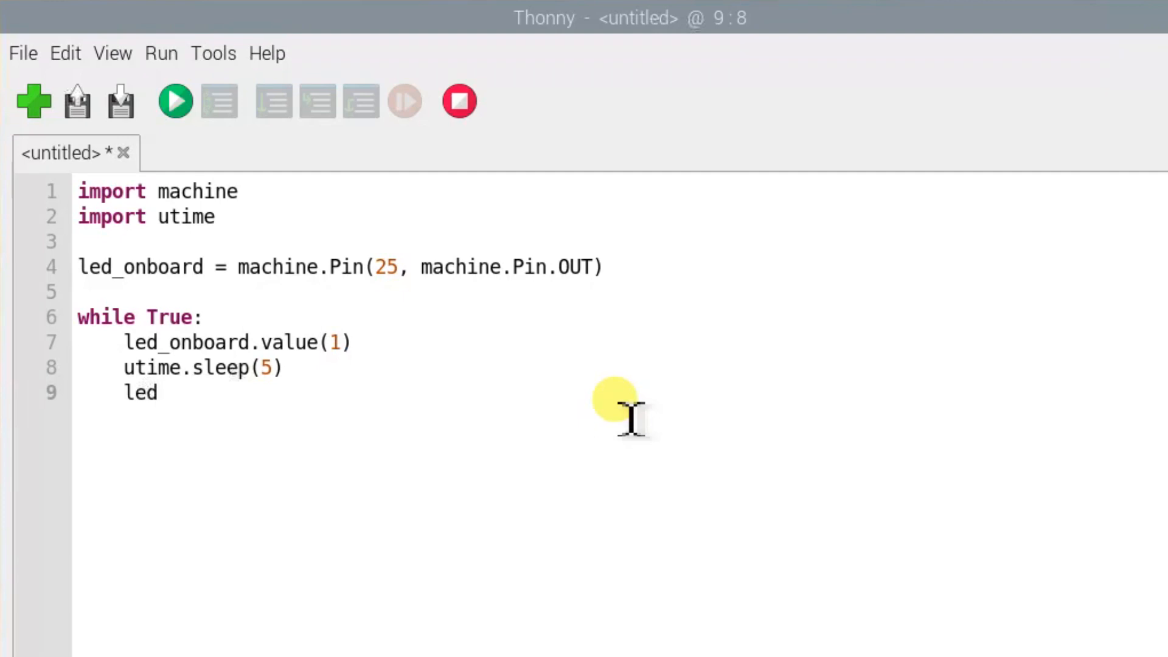
- Finish the loop by setting led_onboard to 0 and sleeping another 5 seconds
{"action": "type", "text": "_onboard"}
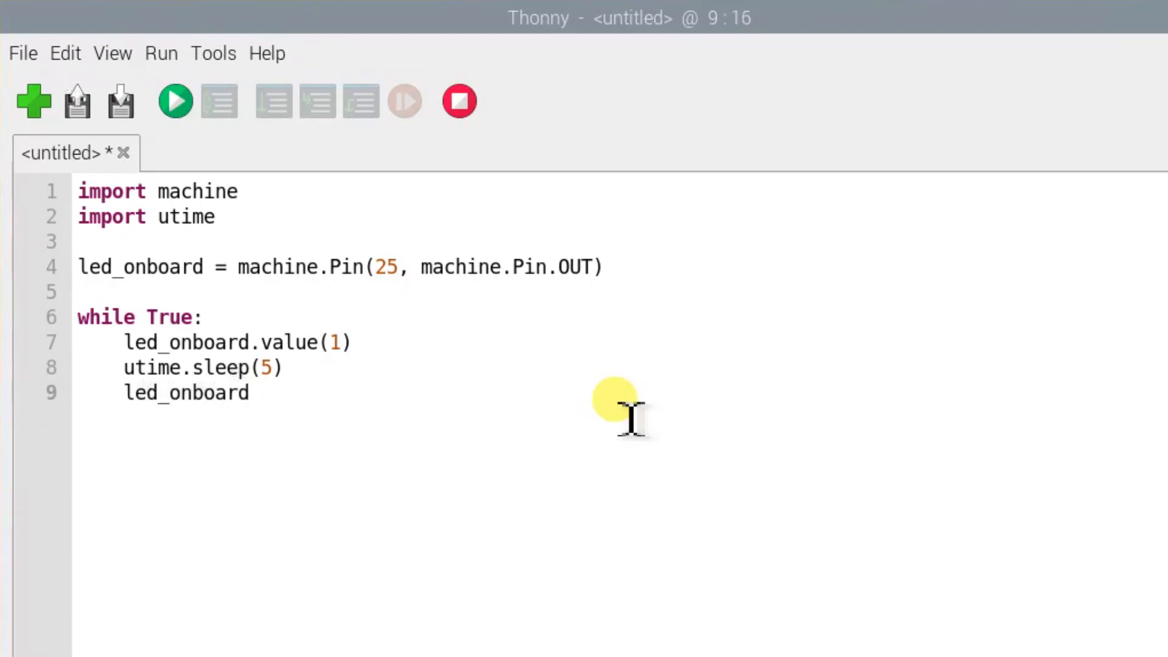
{"action": "type", "text": ".value"}
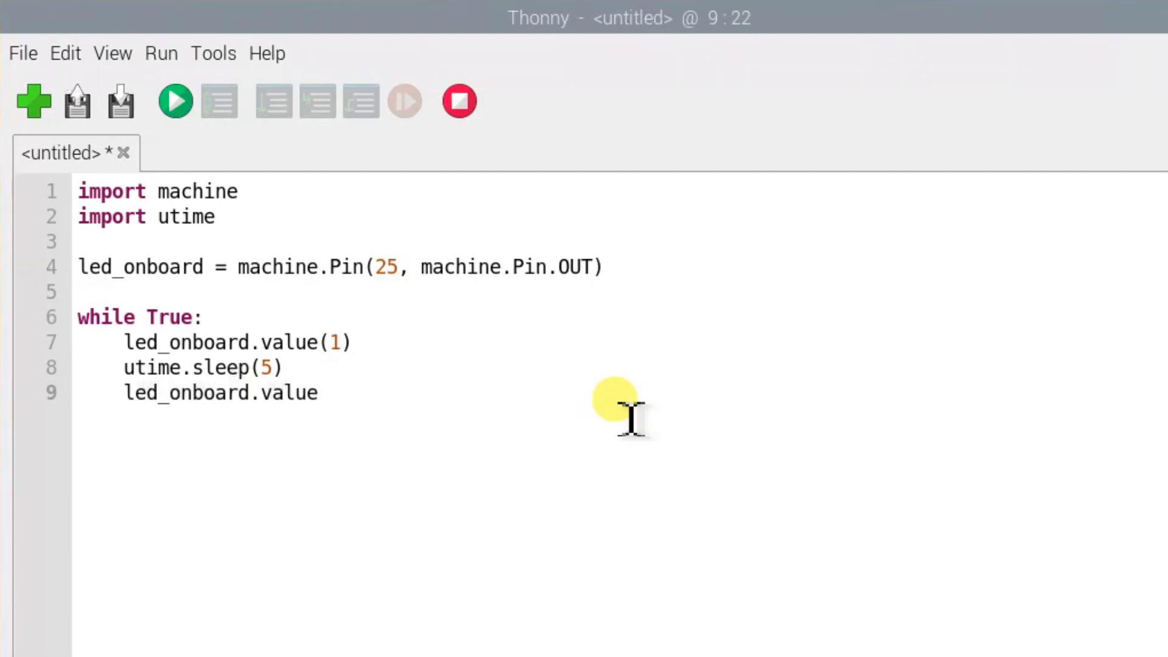
{"action": "type", "text": "(0)"}
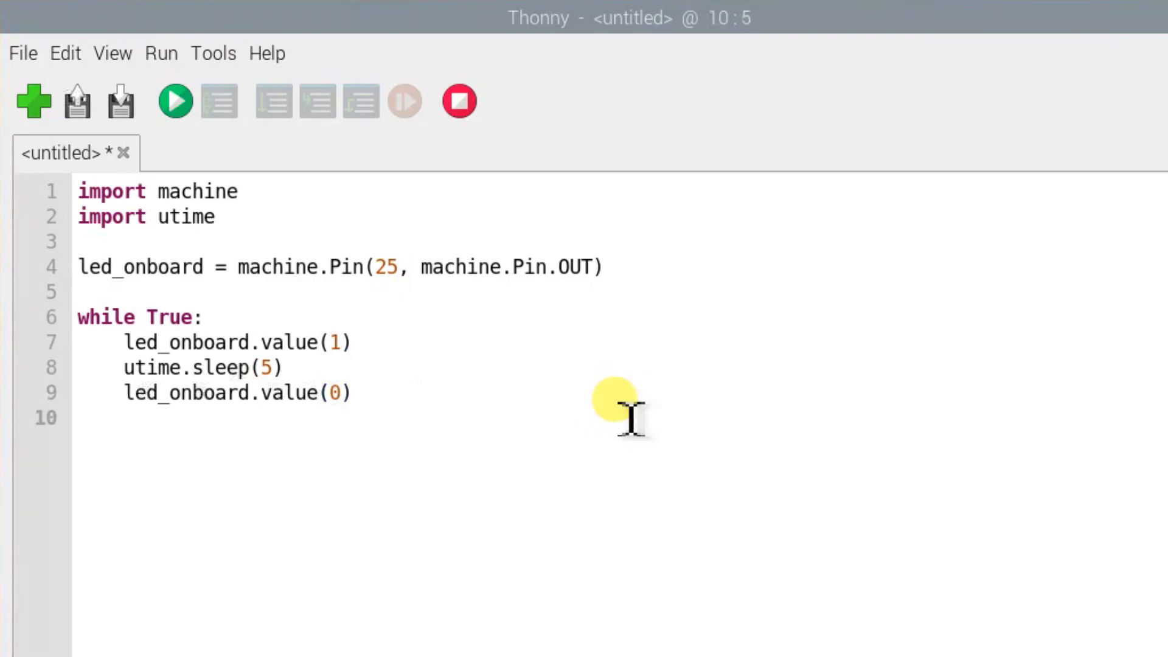
{"action": "type", "text": "utime.sl"}
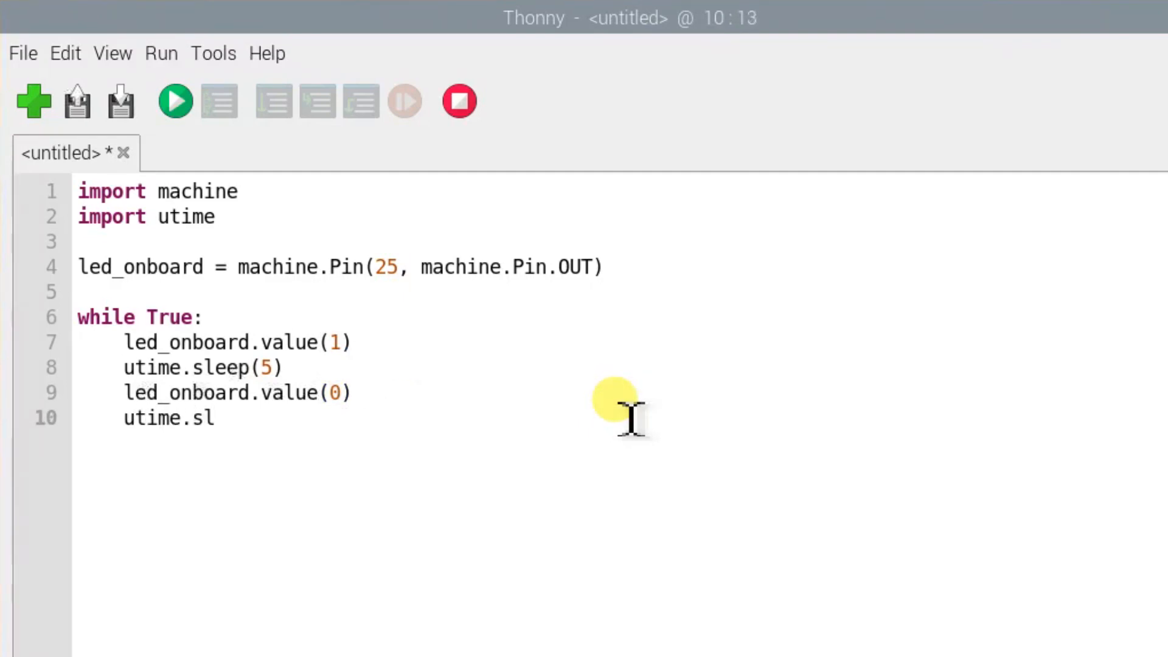
{"action": "type", "text": "eep(5"}
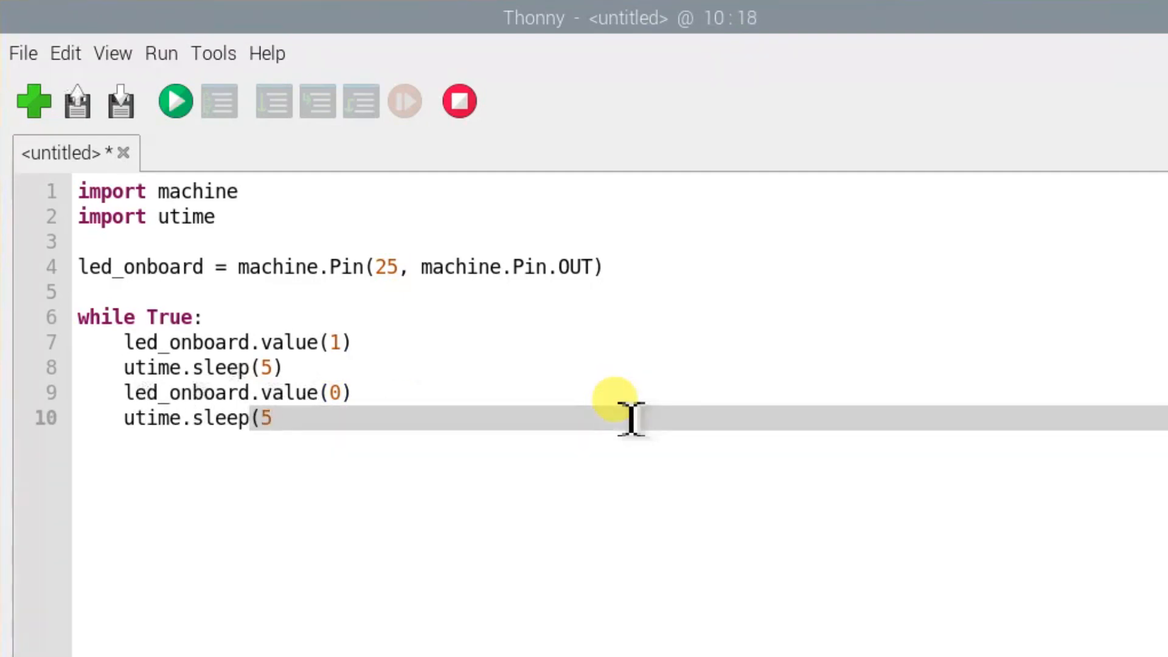
{"action": "type", "text": ")"}
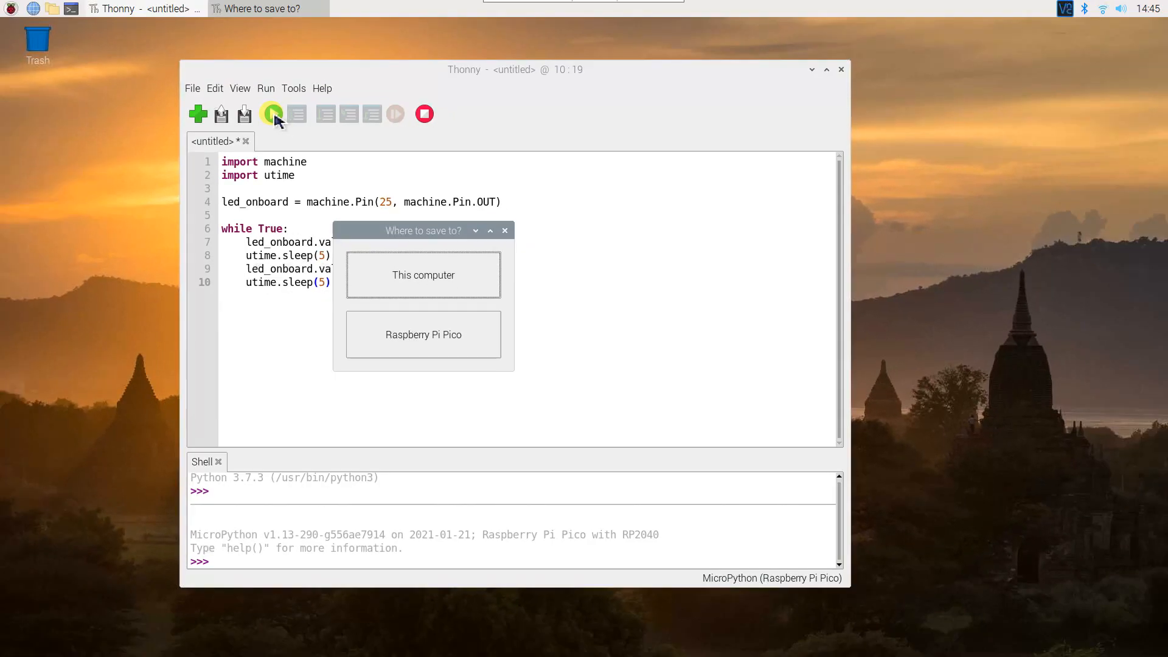
- Save the script onto the Raspberry Pi Pico as Blink.py
{"action": "left_click", "coordinate": [423, 334]}
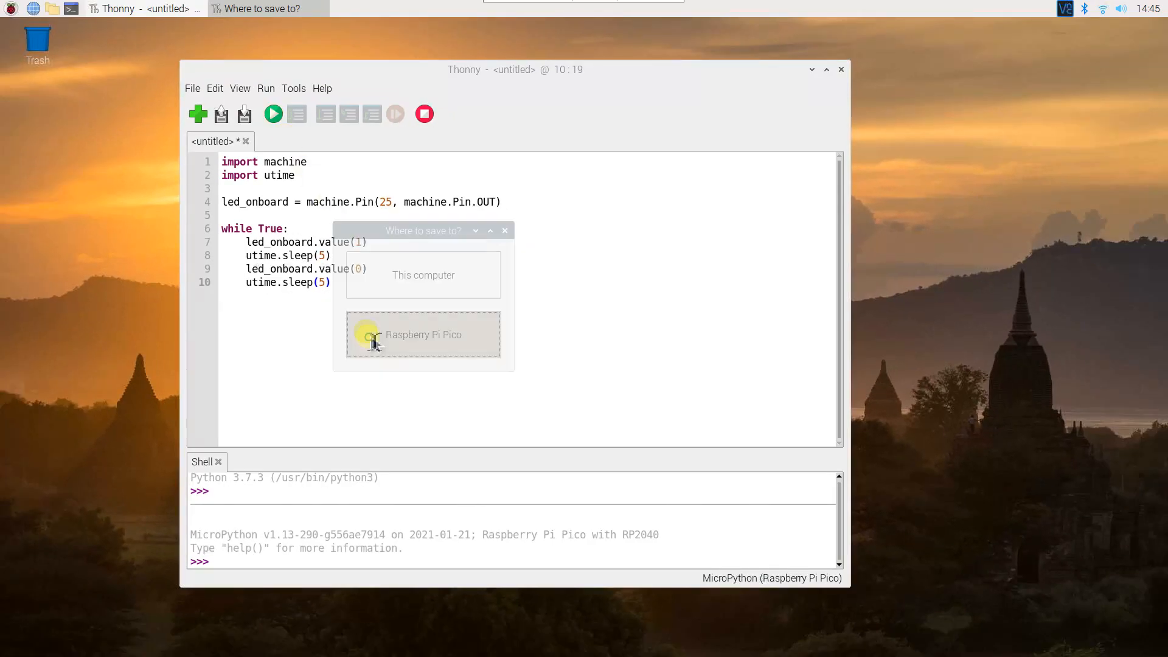
{"action": "left_click", "coordinate": [423, 335]}
{"action": "type", "text": "Blink.py"}
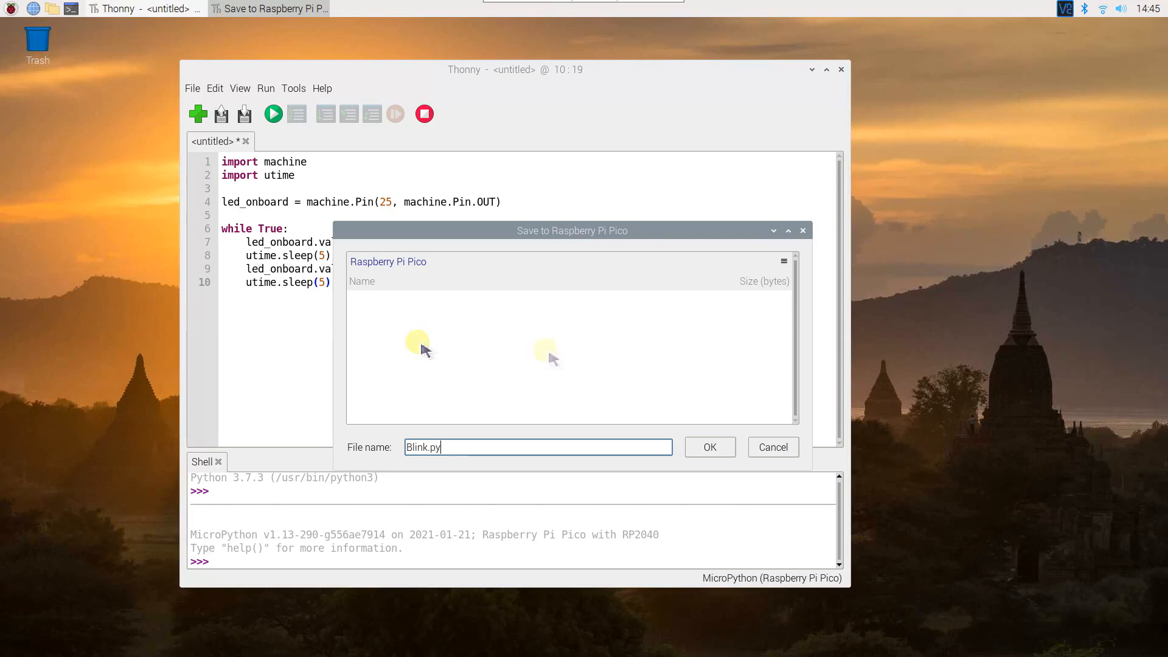
{"action": "left_click", "coordinate": [710, 447]}
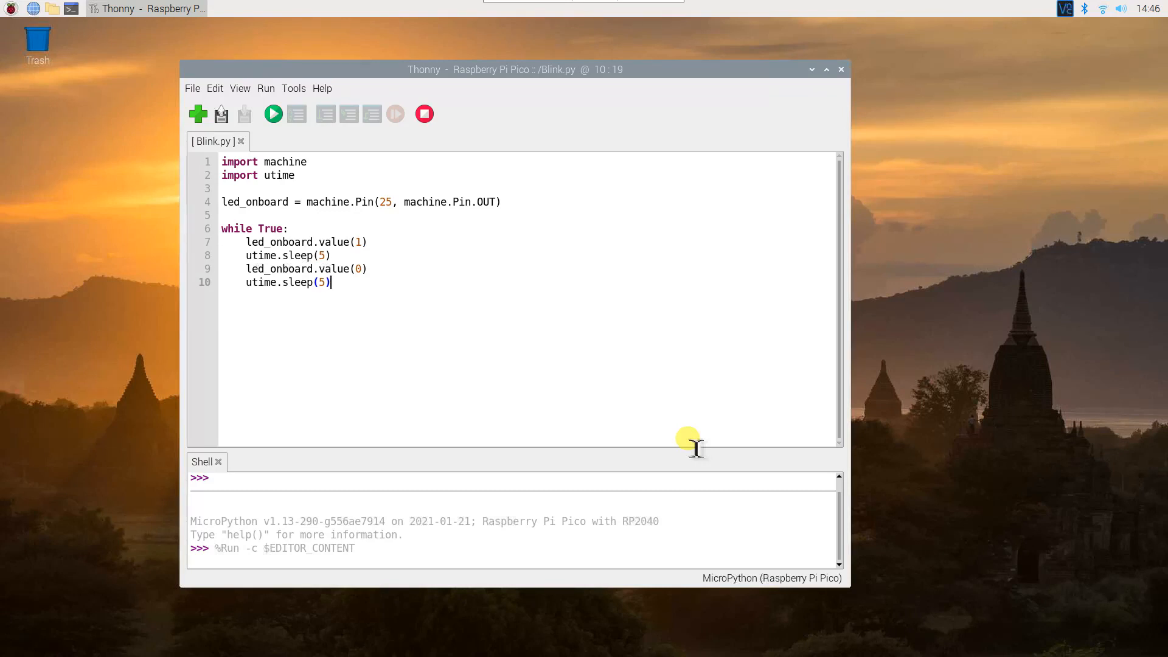
{"action": "mouse_move", "coordinate": [340, 301]}
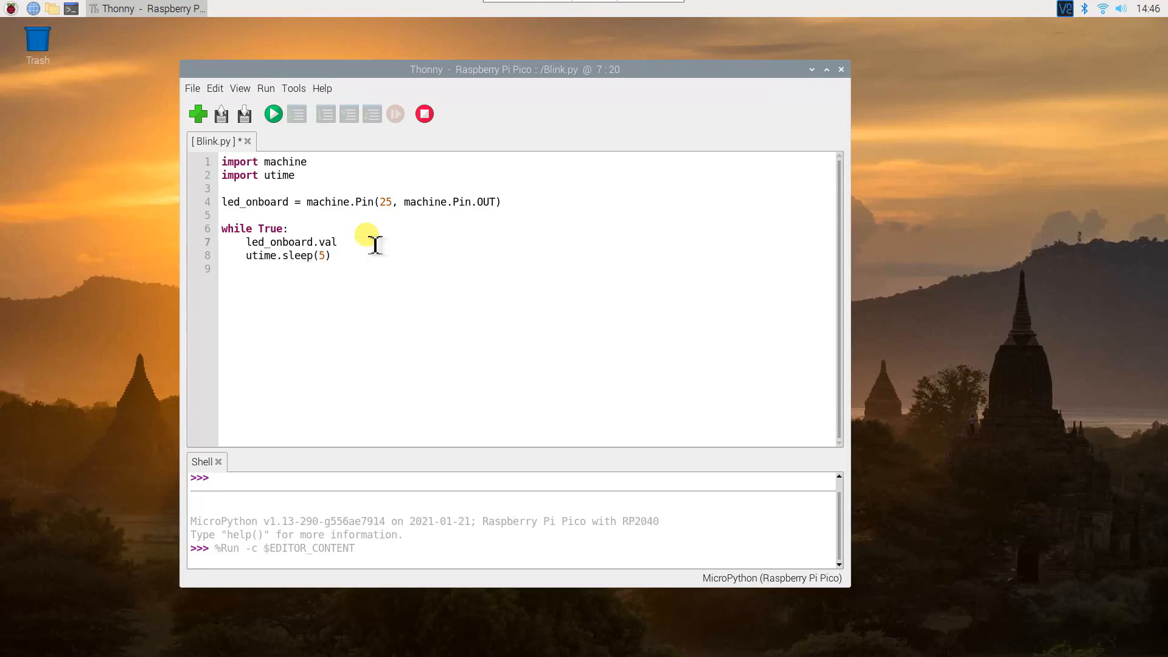
- Replace the value lines with led_onboard.toggle() and save Blink.py
{"action": "type", "text": "toggle()"}
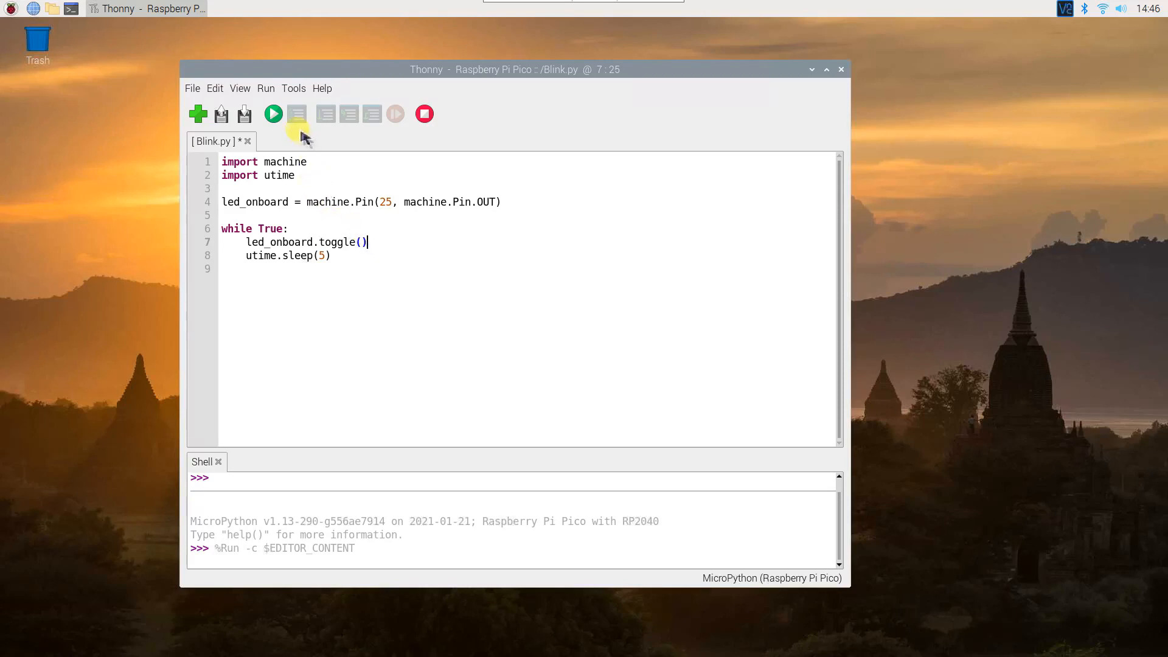
{"action": "left_click", "coordinate": [273, 114]}
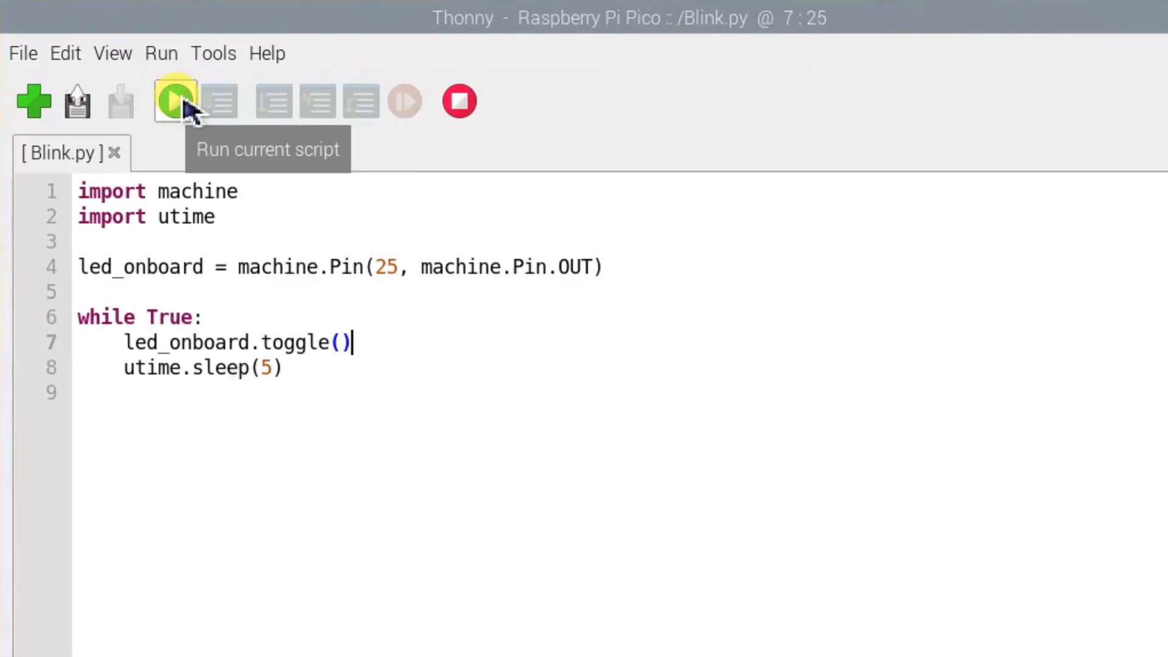
- Rename led_onboard to led_external on lines 4 and 7 and change pin 25 to 15
{"action": "left_click", "coordinate": [204, 266]}
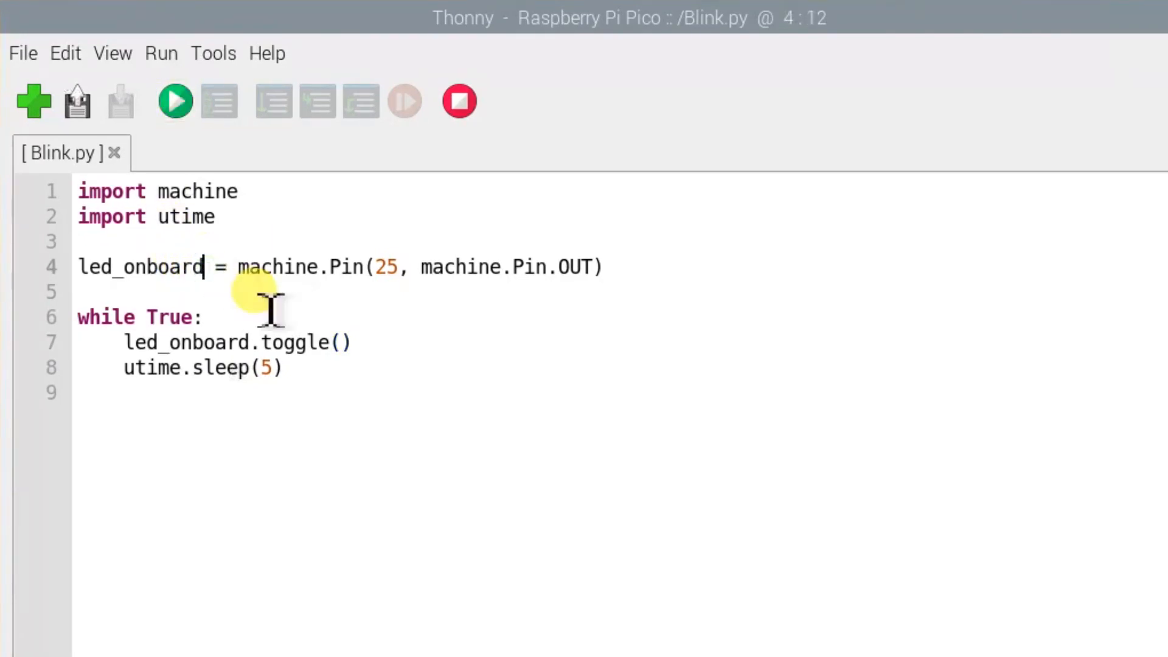
{"action": "key", "text": "BackSpace"}
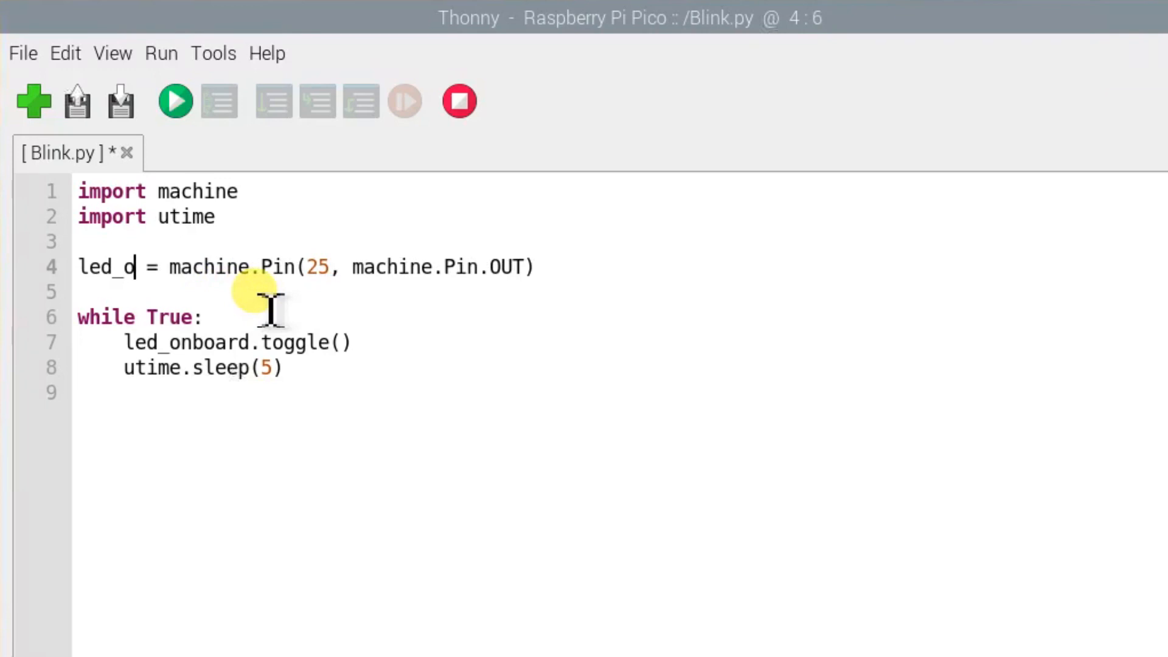
{"action": "type", "text": "xternal"}
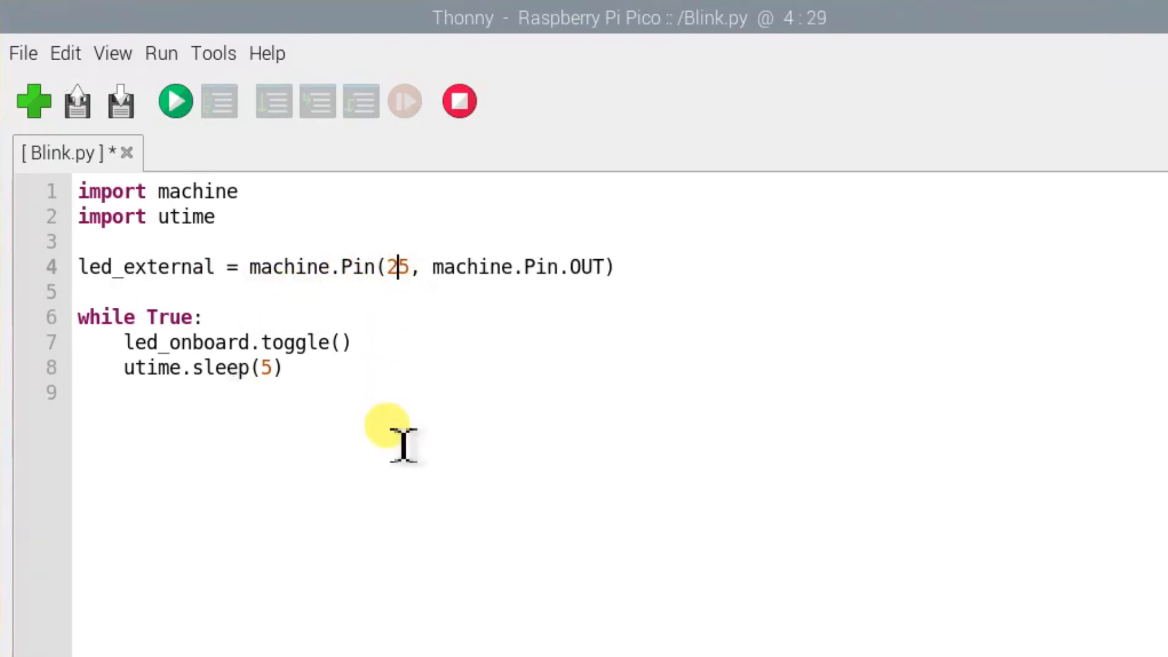
{"action": "type", "text": "1"}
{"action": "left_click", "coordinate": [216, 342]}
{"action": "type", "text": "exter"}
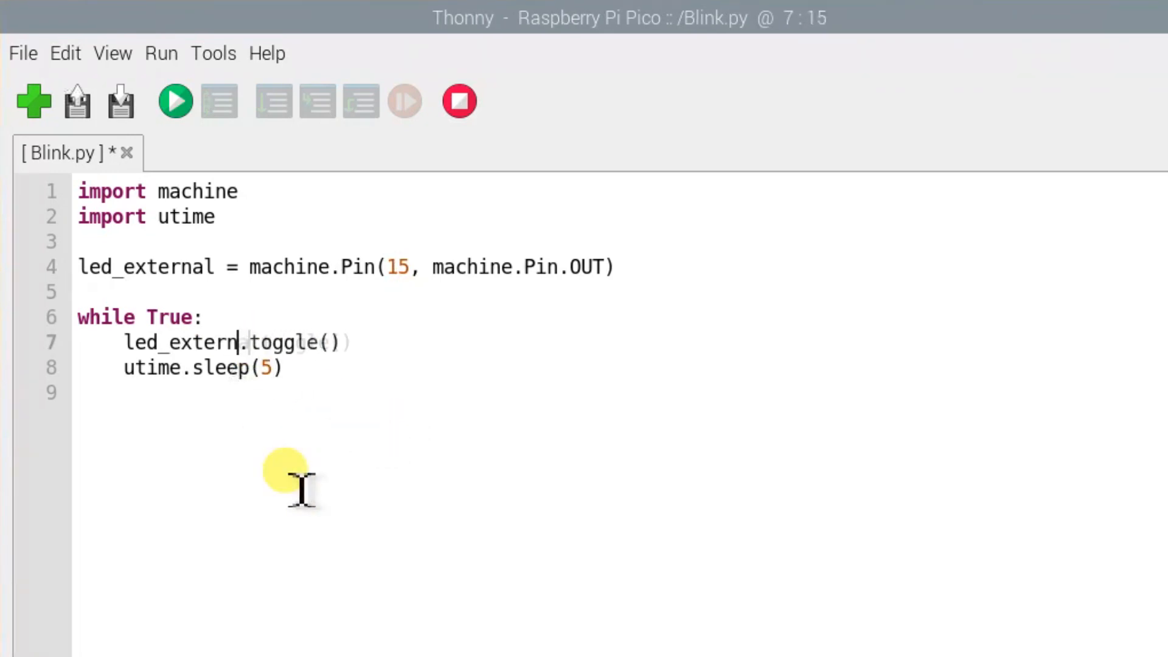
{"action": "type", "text": "al"}
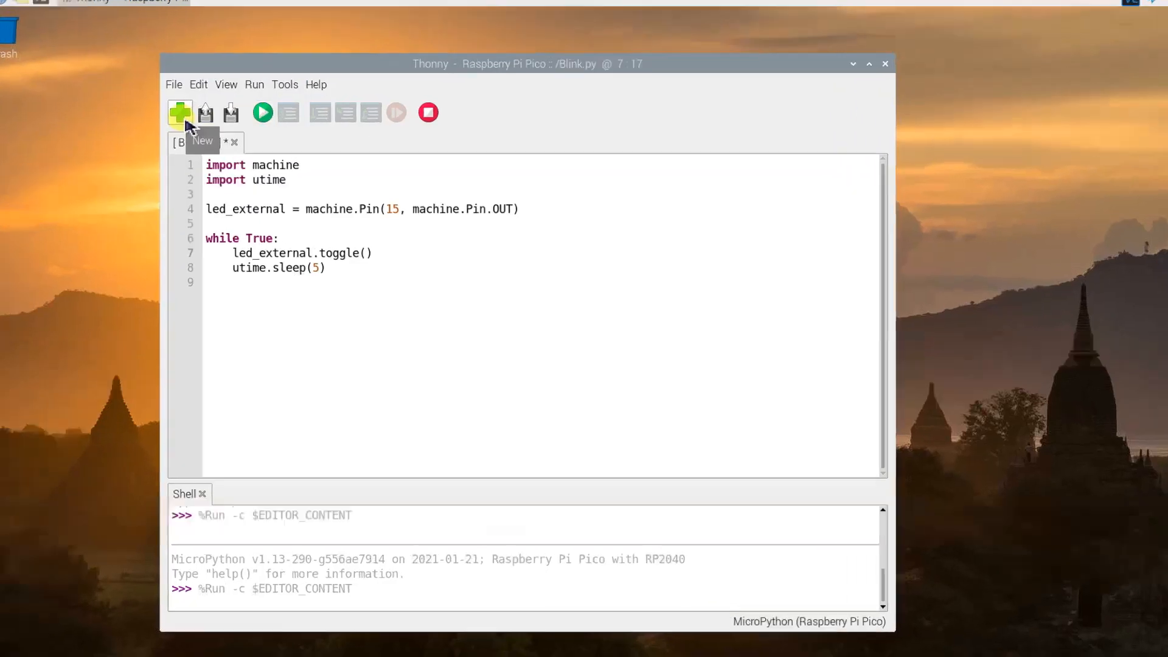
- In a new script, import machine and define button as pin 14 input with PULL_DOWN
{"action": "left_click", "coordinate": [178, 112]}
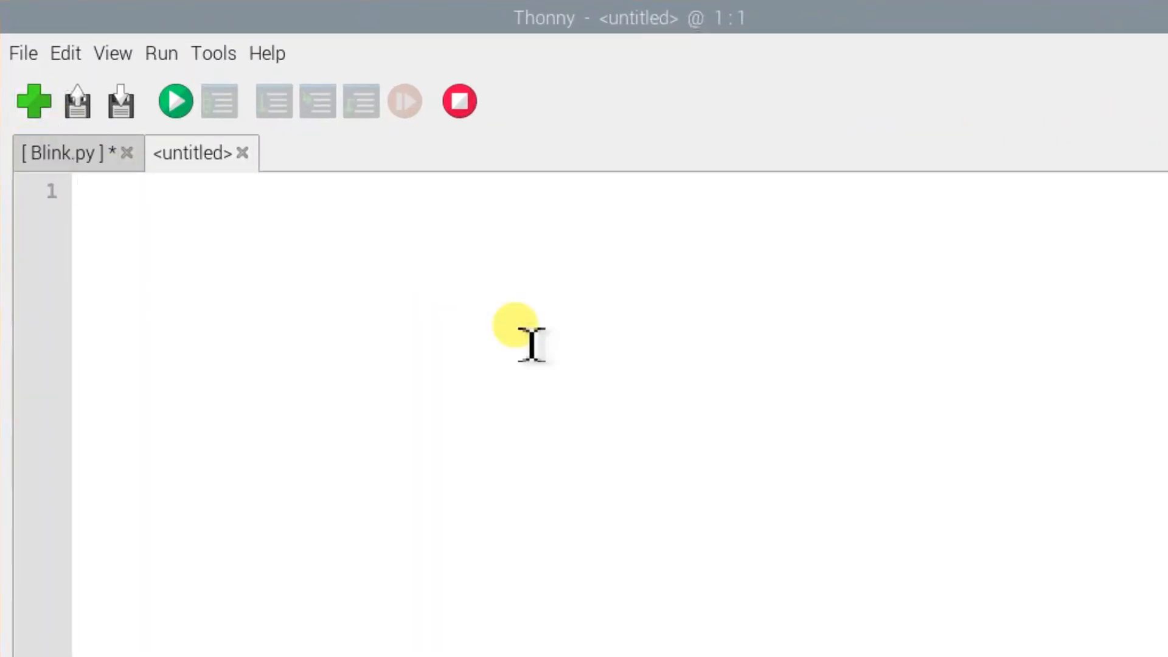
{"action": "type", "text": "import"}
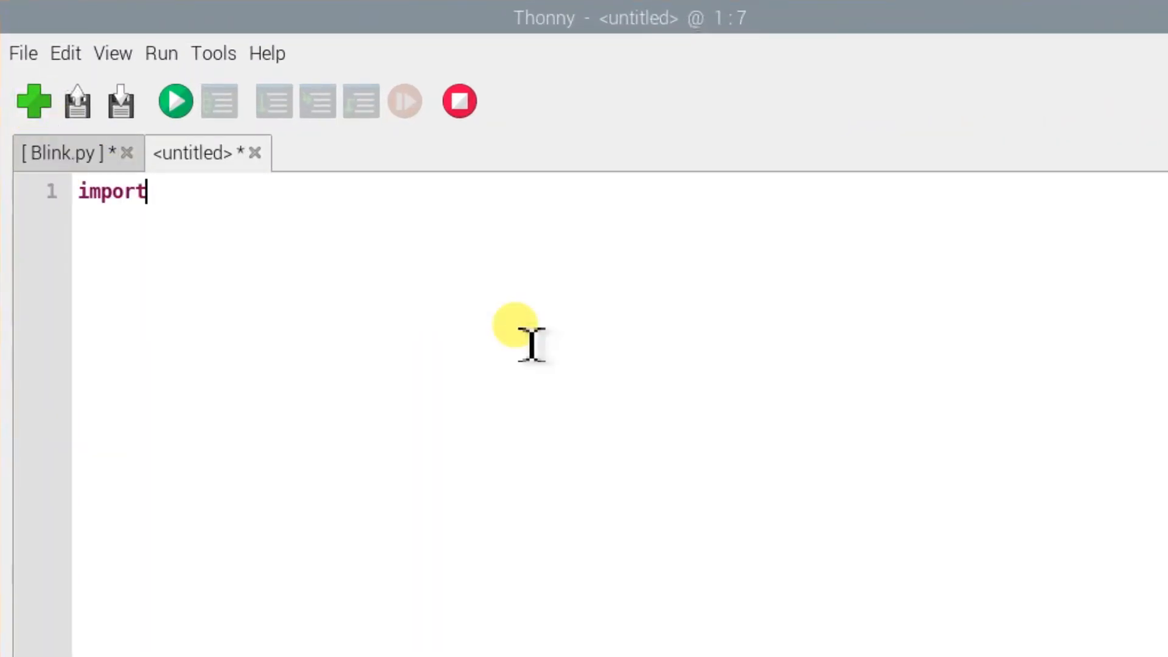
{"action": "type", "text": "machine"}
{"action": "type", "text": "button"}
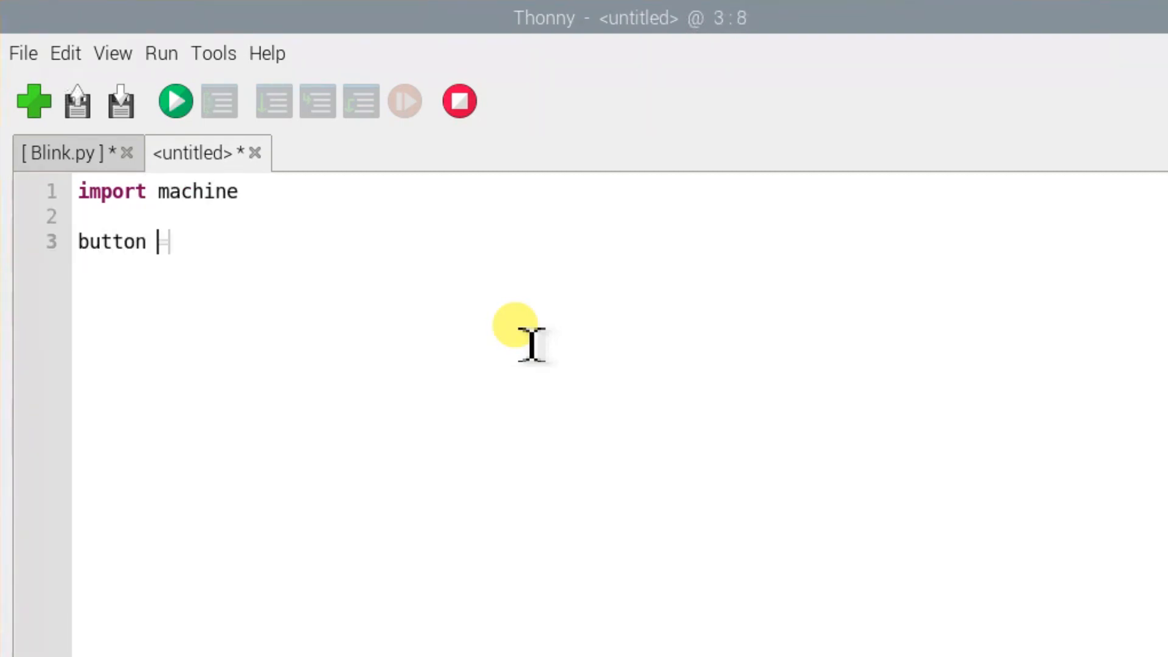
{"action": "type", "text": "= machine.Pin(14"}
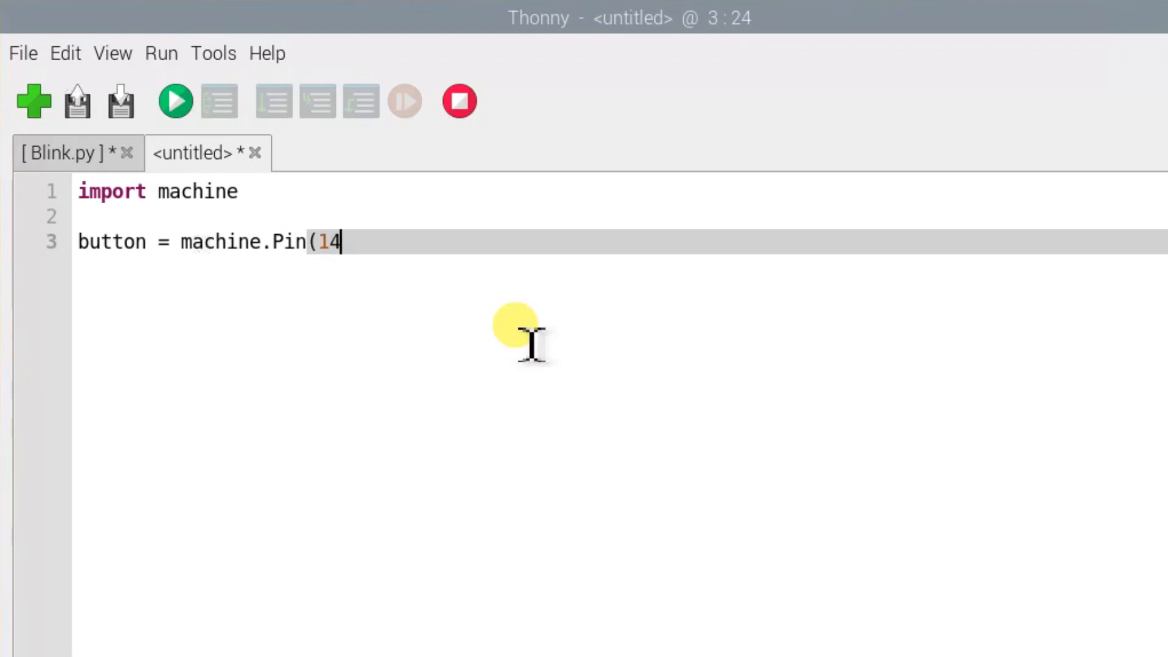
{"action": "type", "text": ", machine.Pin."}
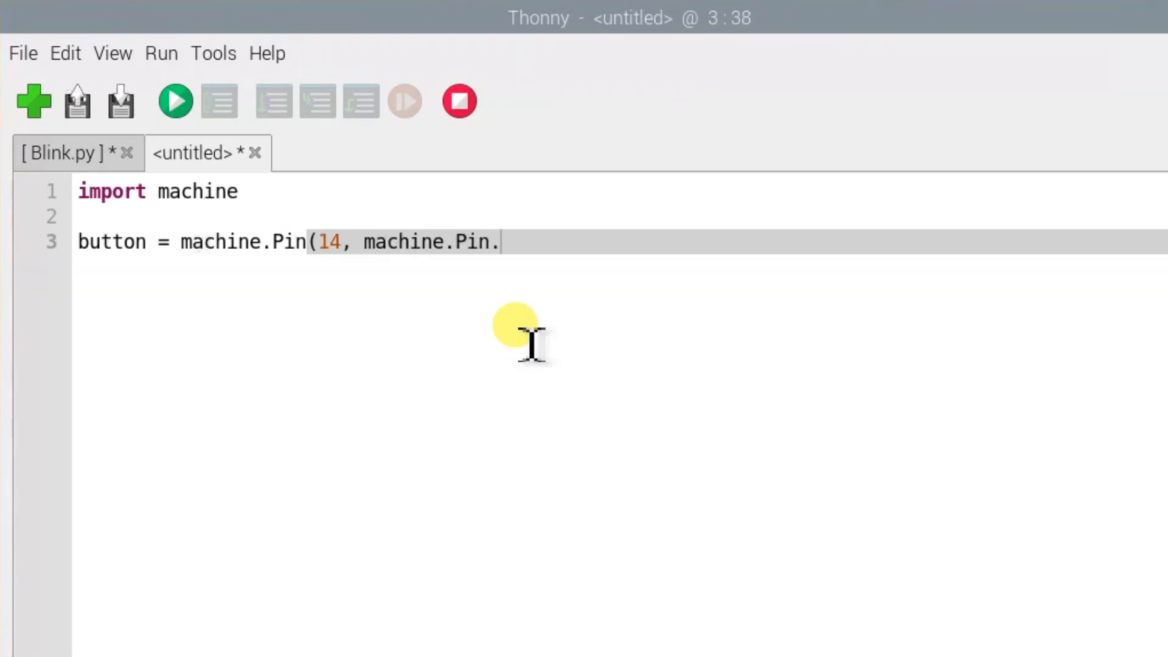
{"action": "type", "text": "IN, machin"}
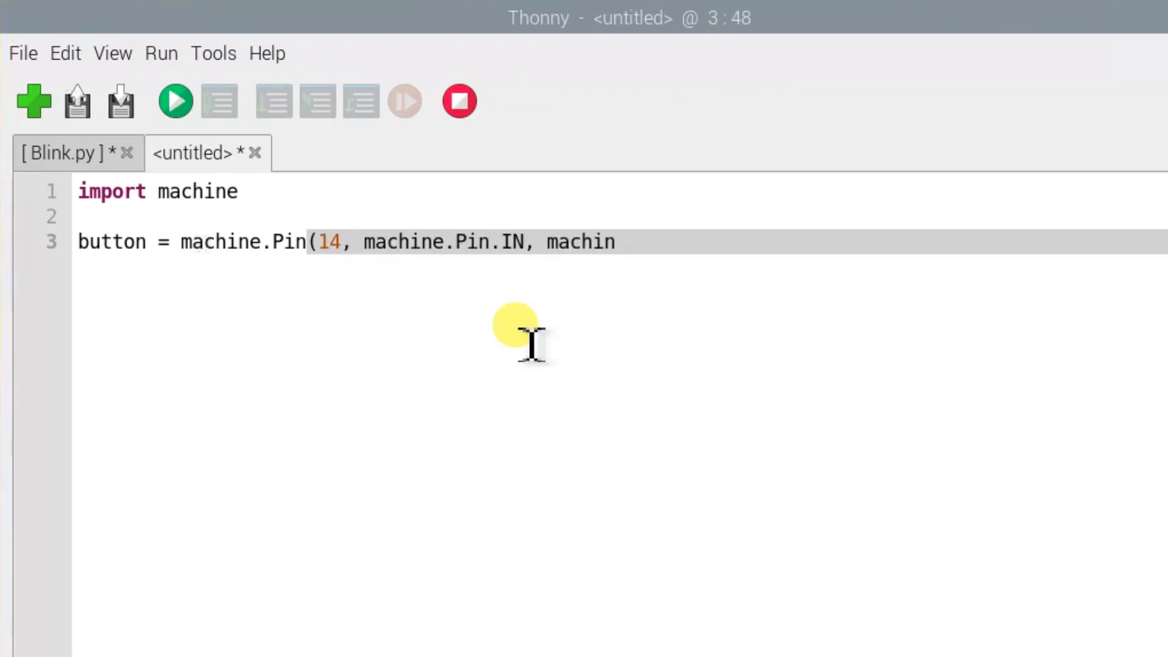
{"action": "type", "text": "e.Pin.PULL_D"}
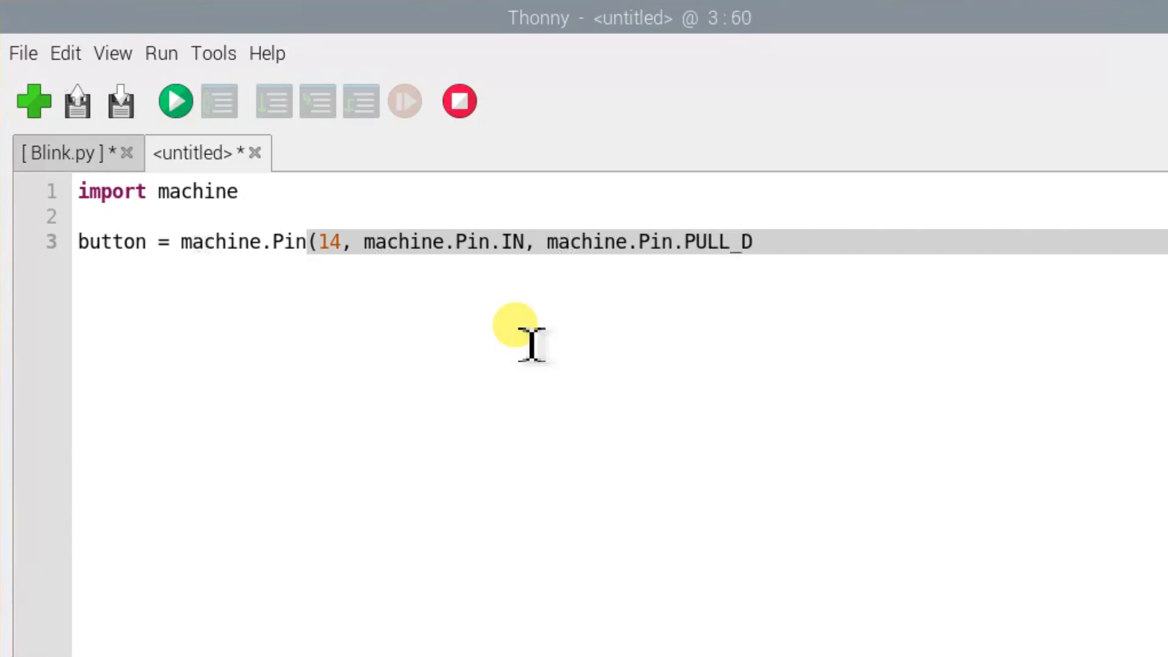
{"action": "type", "text": "OWN)"}
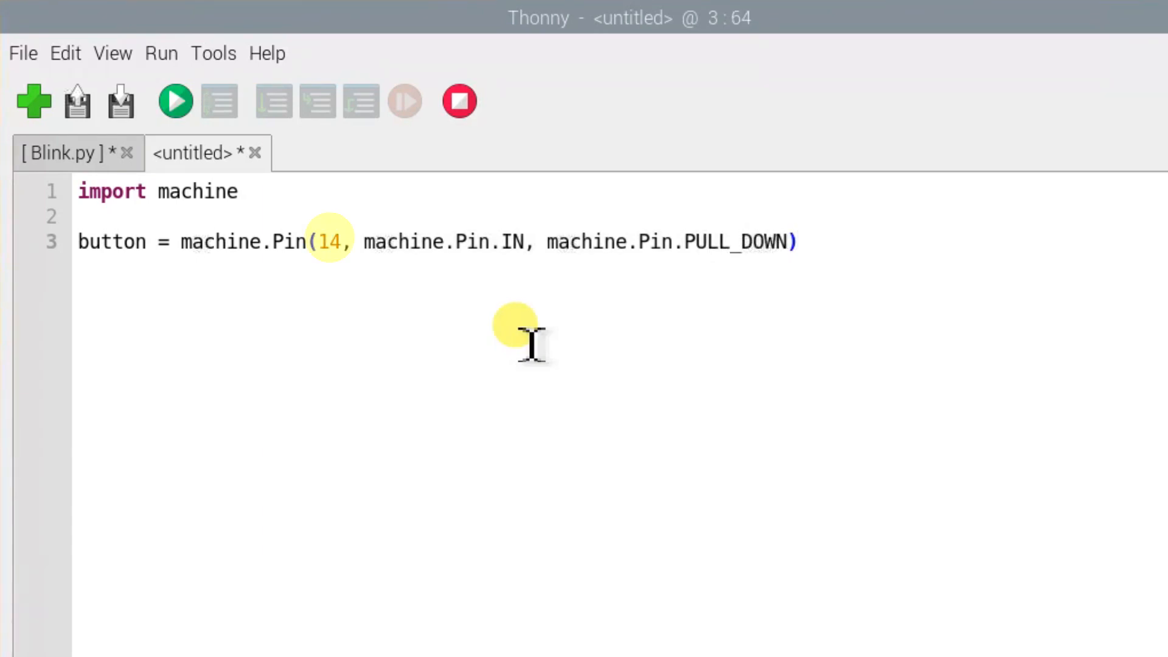
{"action": "left_click", "coordinate": [798, 242]}
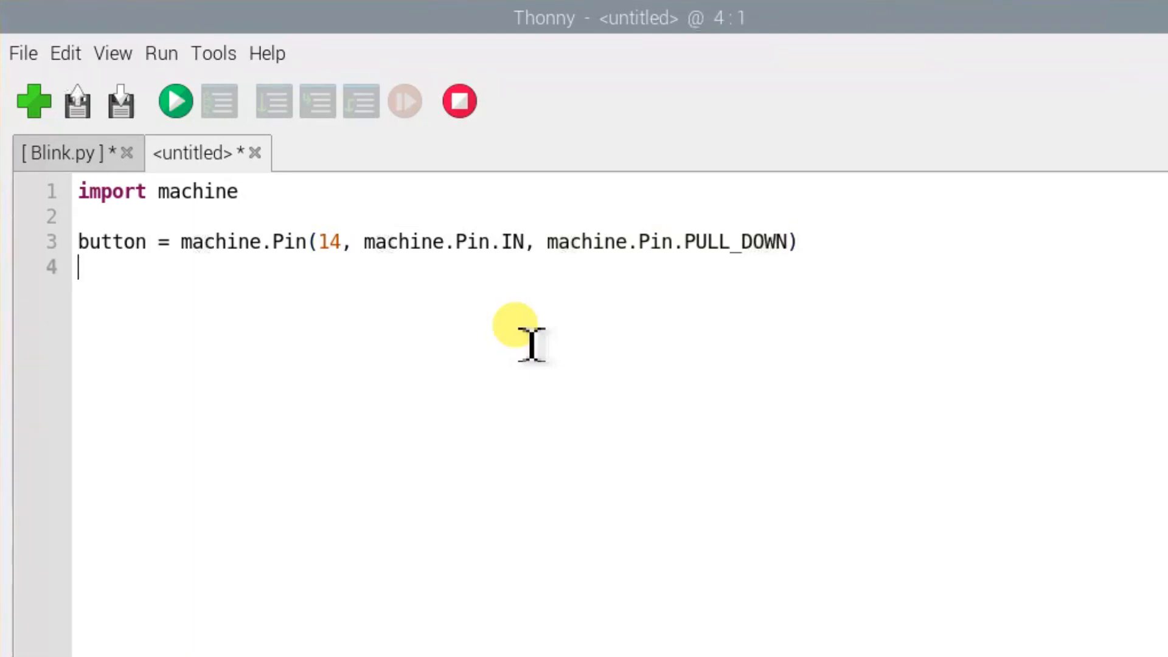
- Add print(button.value()) and start saving the script
{"action": "type", "text": "print(button"}
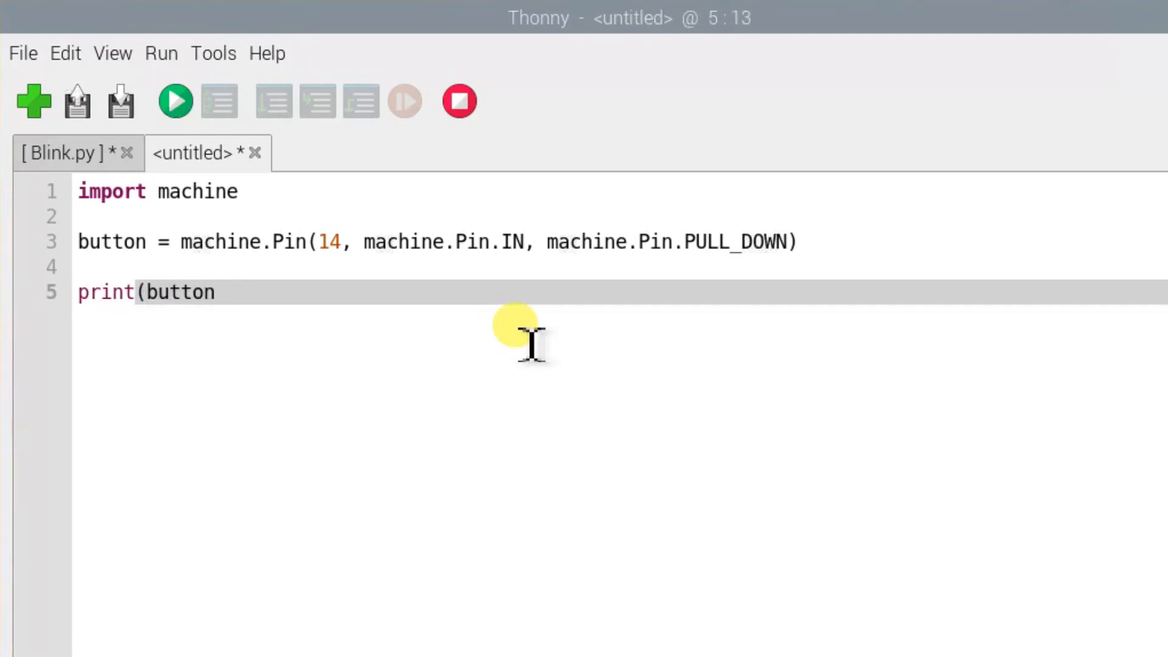
{"action": "type", "text": ".value())"}
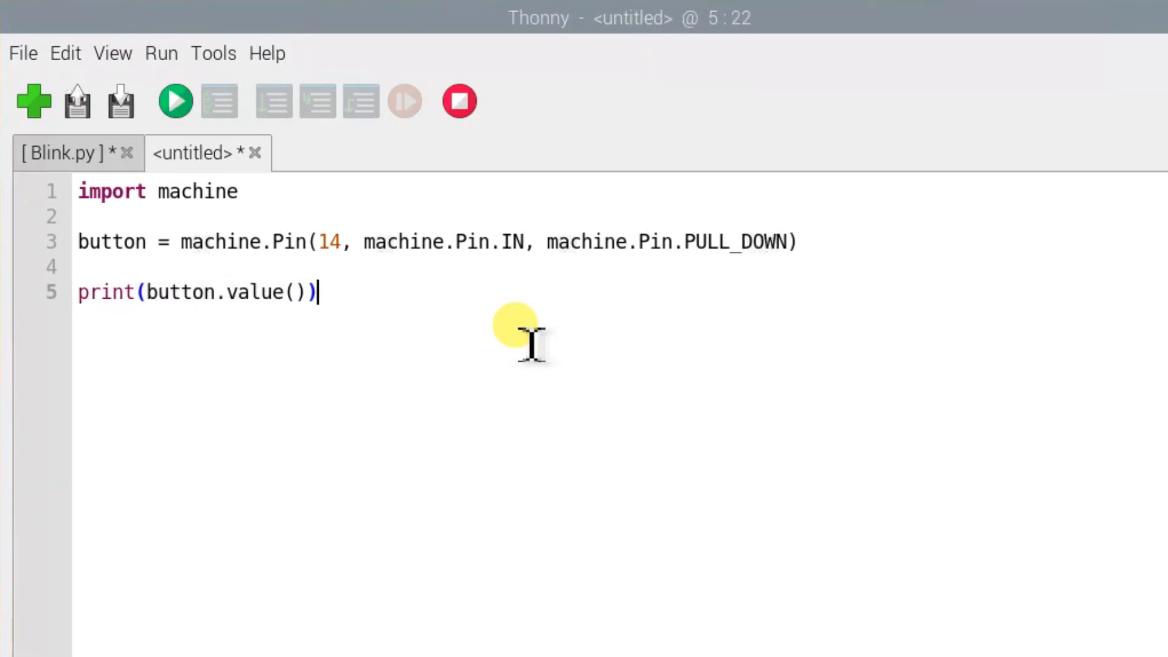
{"action": "left_click", "coordinate": [175, 101]}
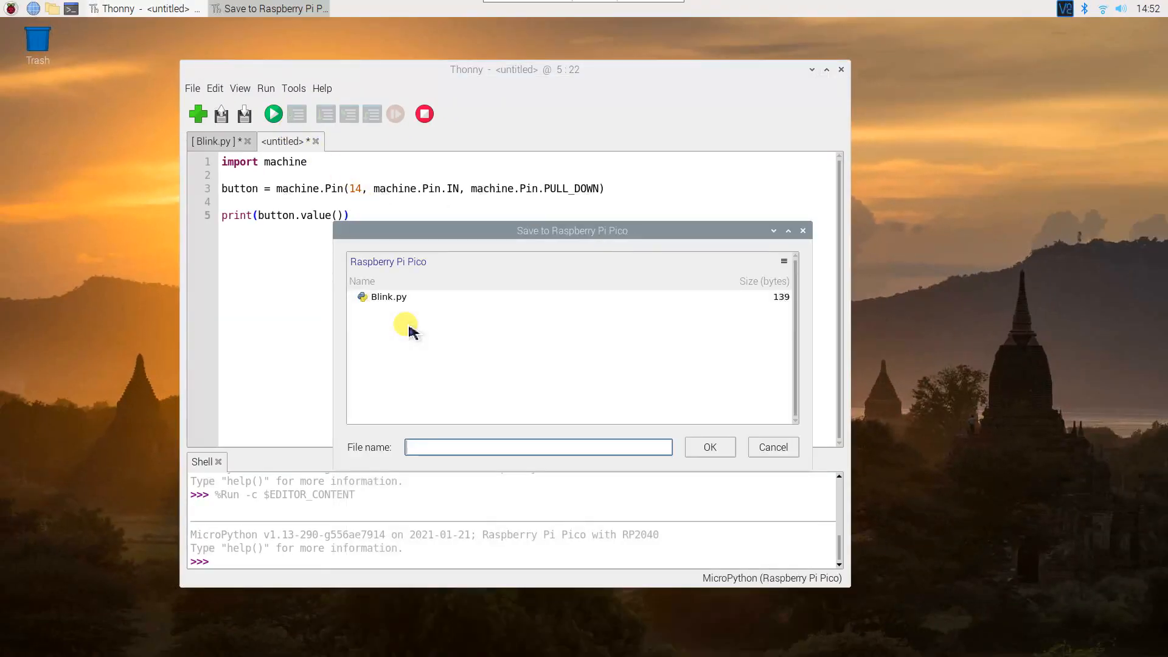
- Save the script on the Pico as Button.py and run it, printing 0 in the shell
{"action": "type", "text": "Button.py"}
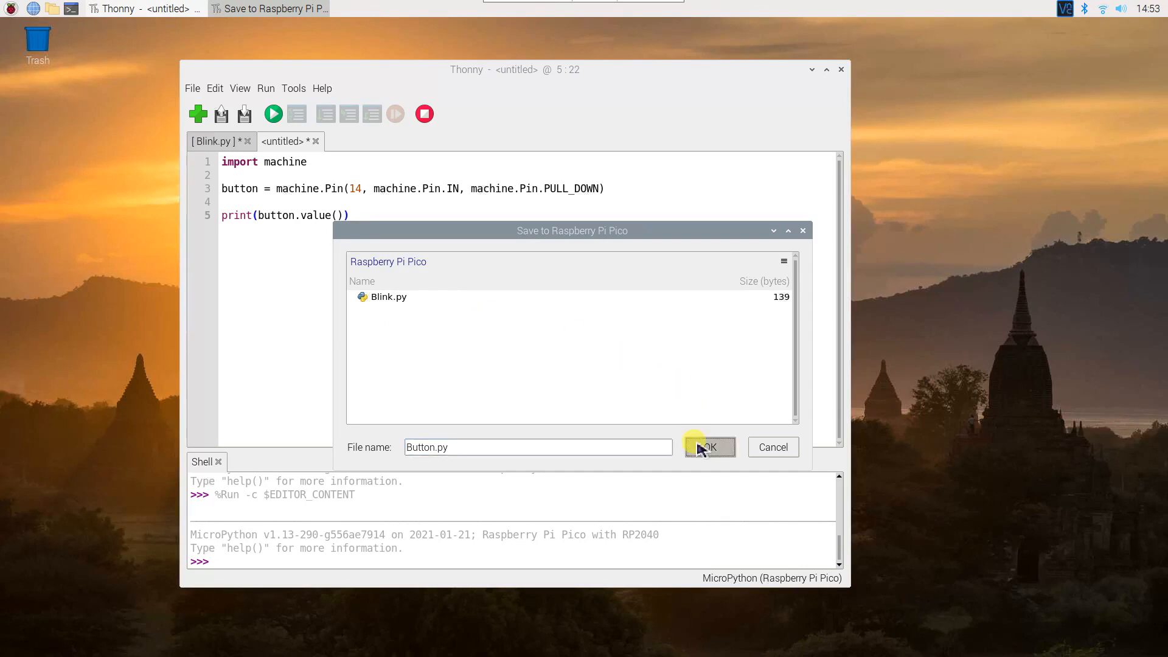
{"action": "left_click", "coordinate": [710, 447]}
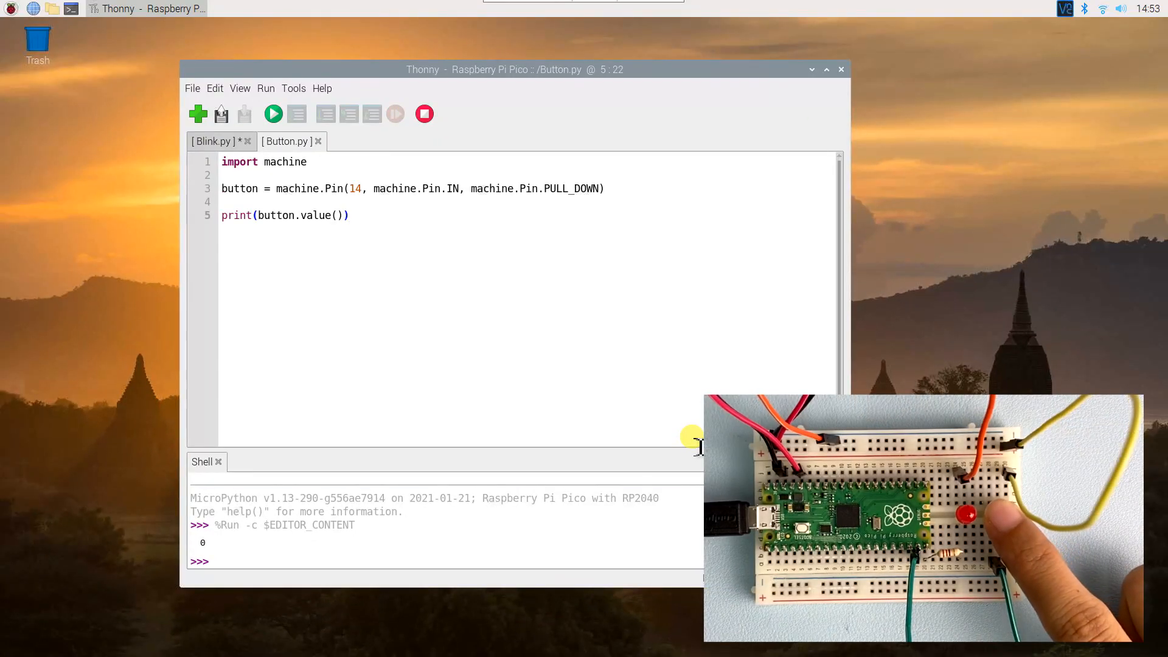
{"action": "left_click", "coordinate": [274, 113]}
{"action": "type", "text": "import utime"}
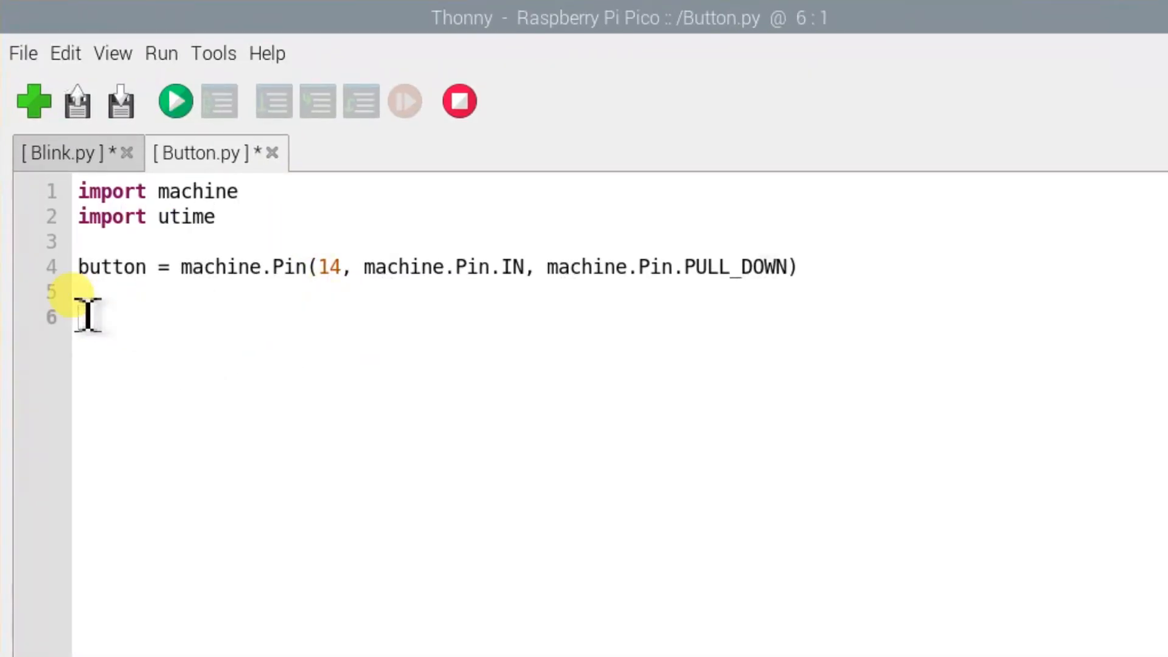
- Write a while True loop that prints "You pressed the button!" and sleeps 2 seconds when button.value() == 1
{"action": "type", "text": "while True:"}
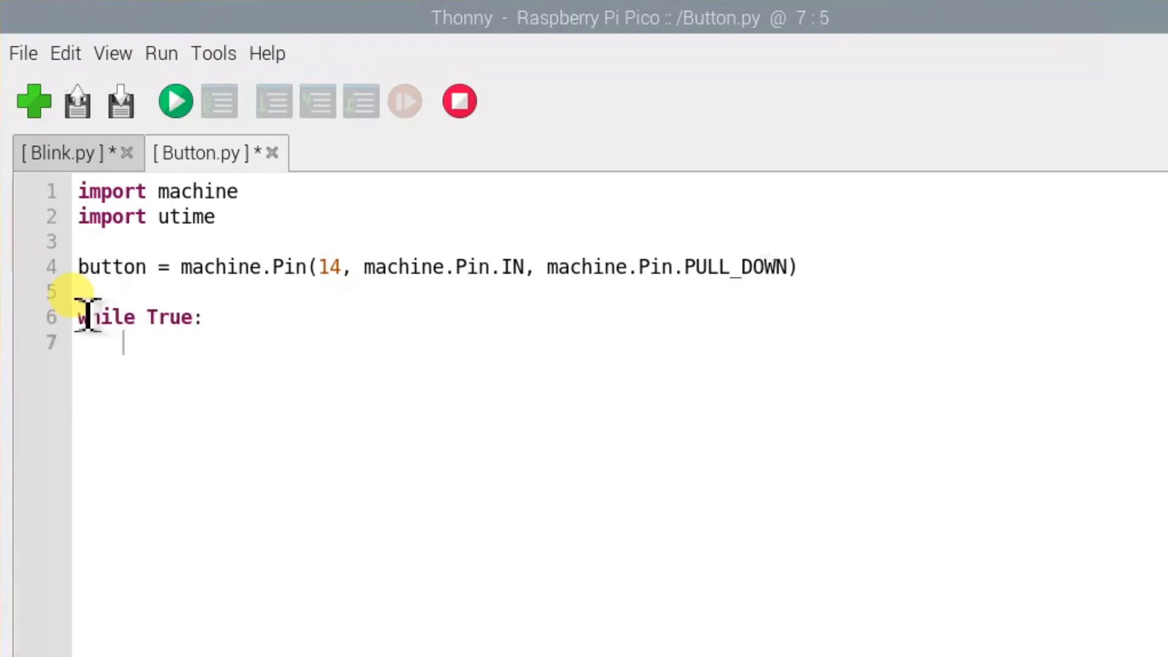
{"action": "type", "text": "if button.valu"}
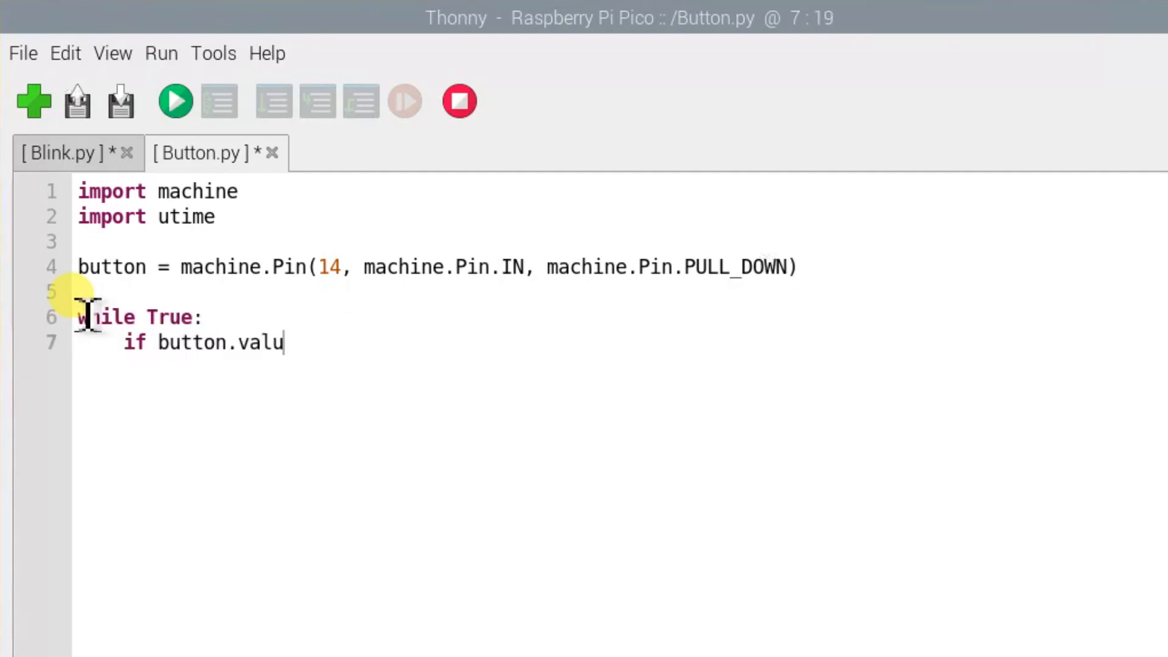
{"action": "type", "text": "e() == 1:"}
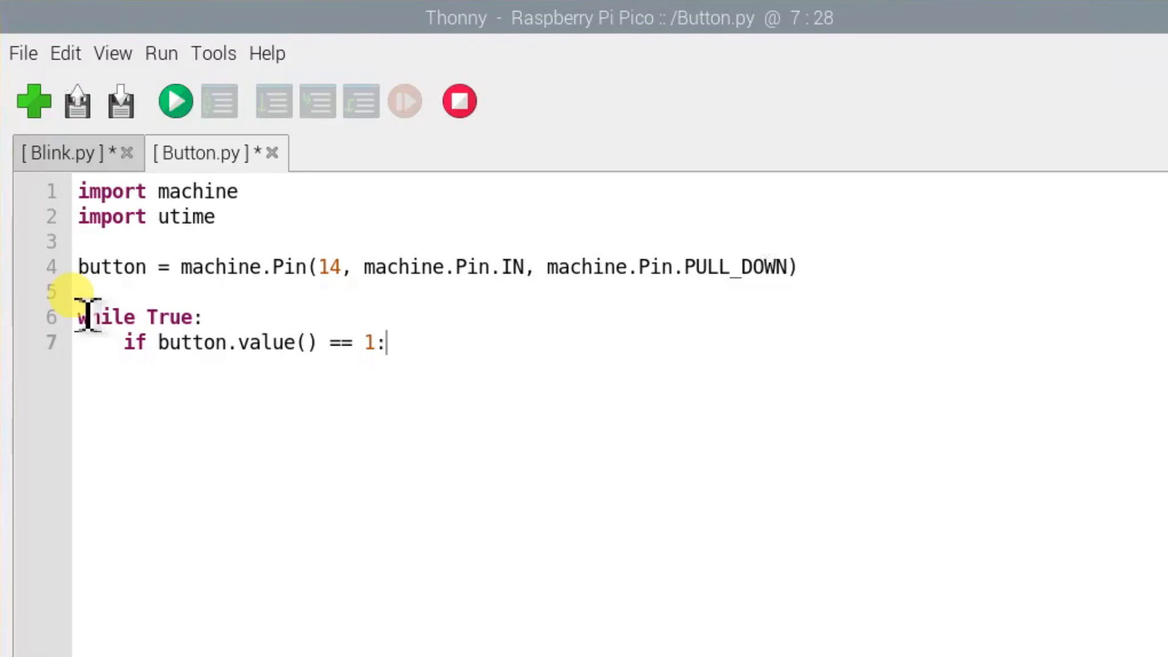
{"action": "type", "text": "print(\""}
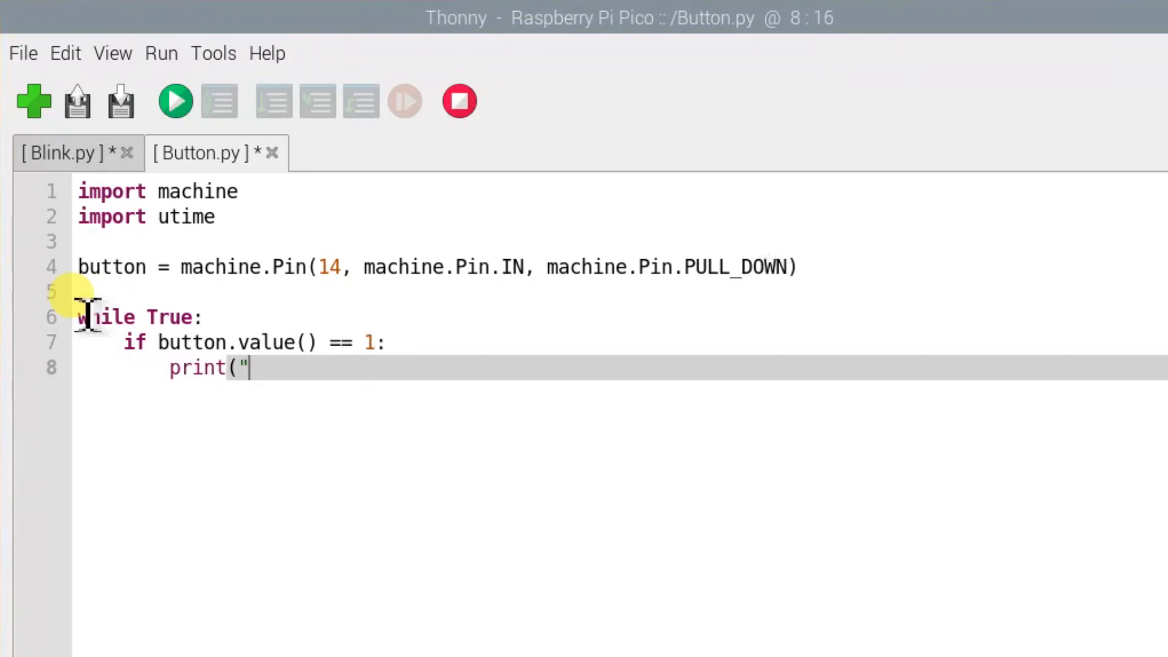
{"action": "type", "text": "You pressed the button"}
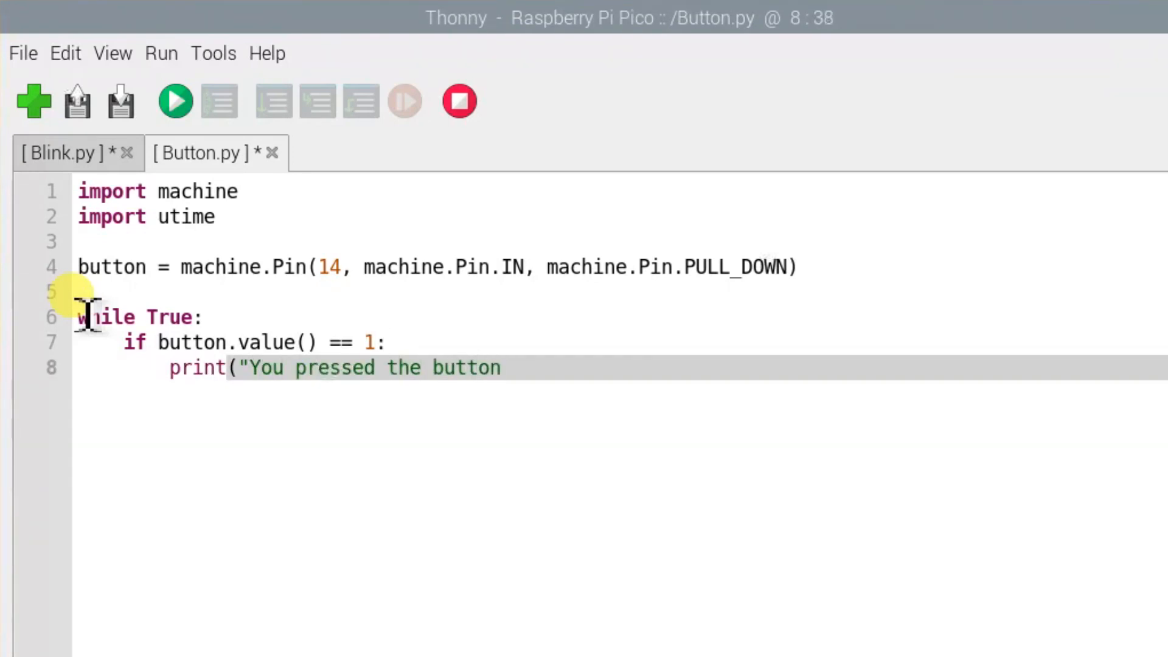
{"action": "type", "text": "!\")"}
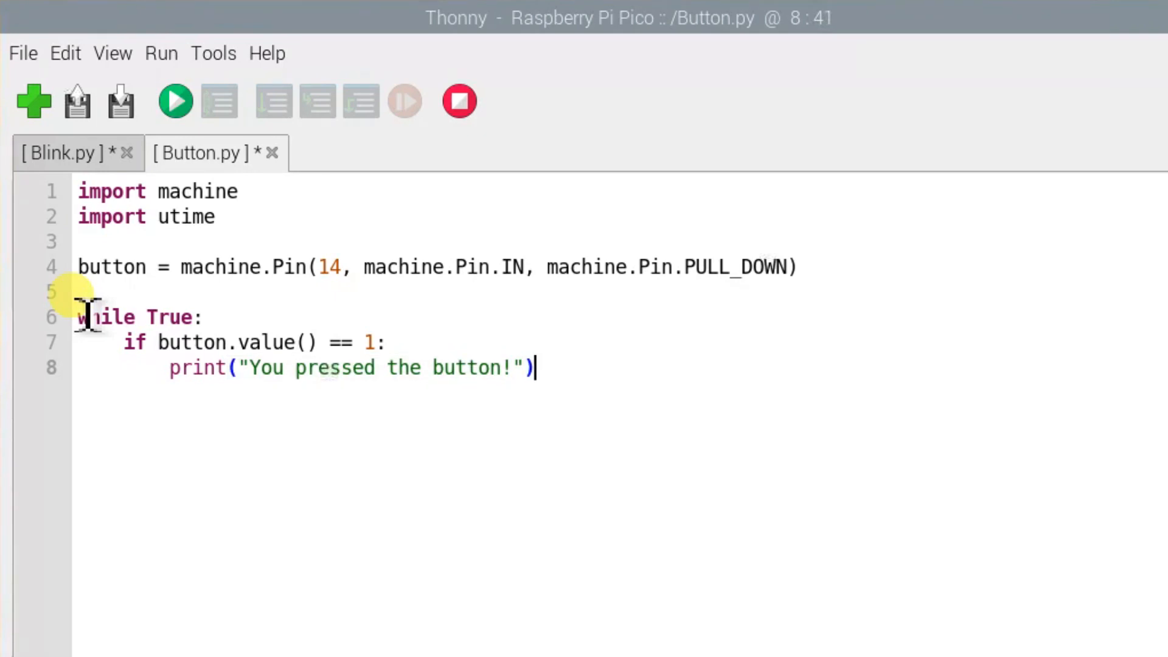
{"action": "type", "text": "utime."}
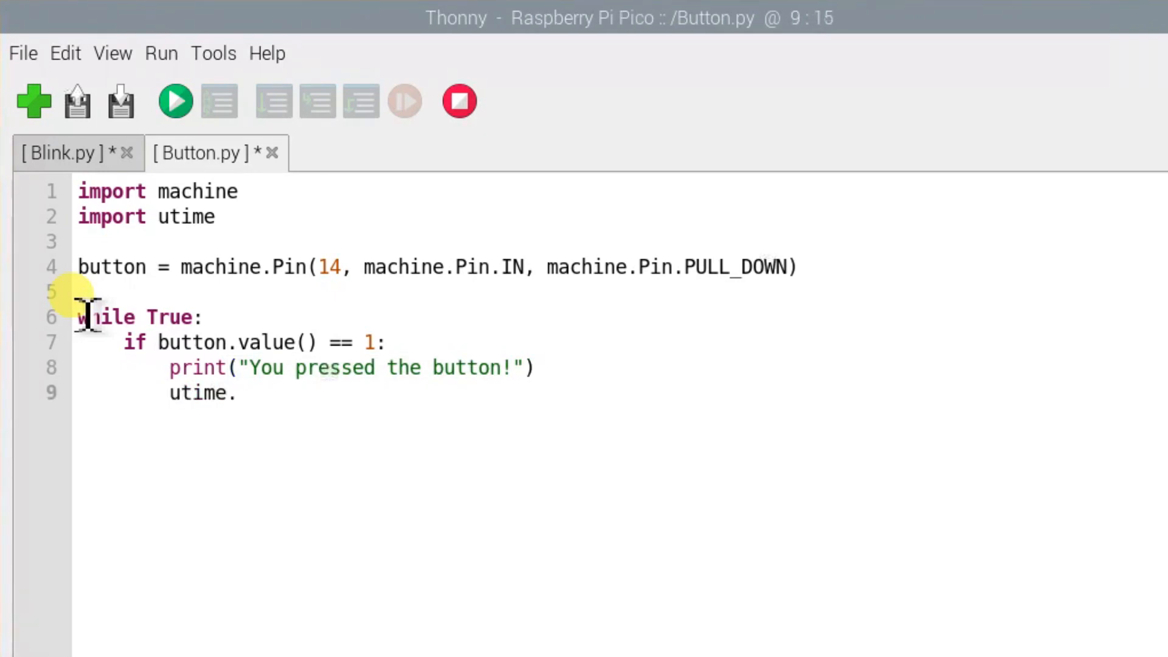
{"action": "type", "text": "sleep(2"}
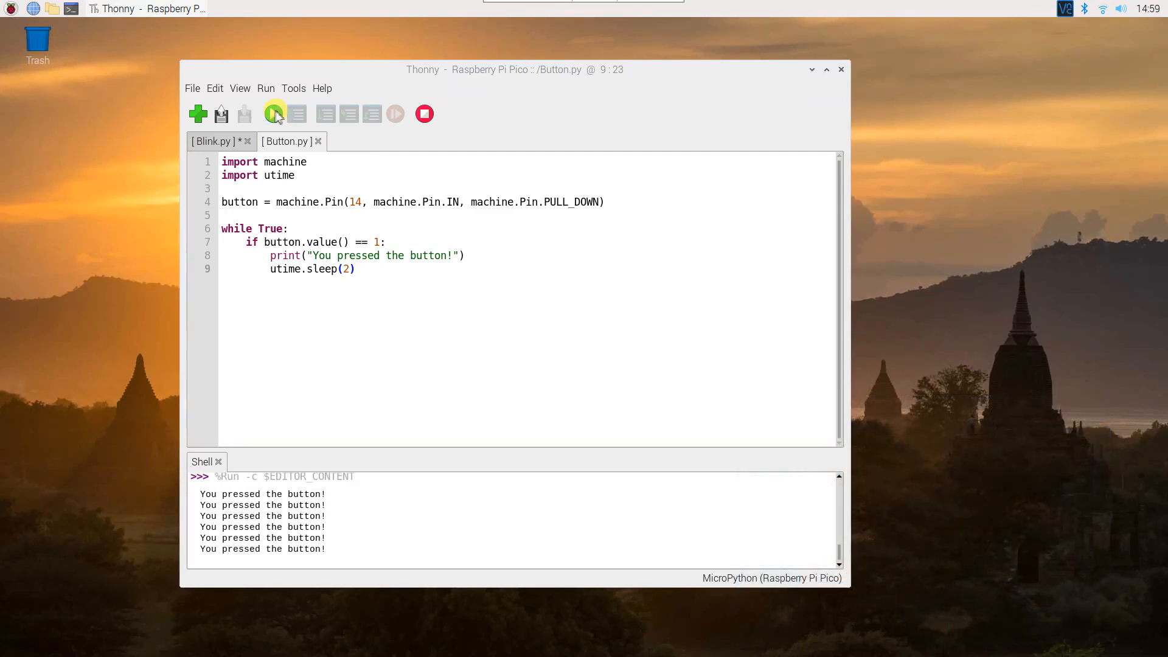
- In a new script, import machine and set up led_external on Pin 15 OUT and button on Pin 14 IN with PULL_DOWN
{"action": "left_click", "coordinate": [198, 113]}
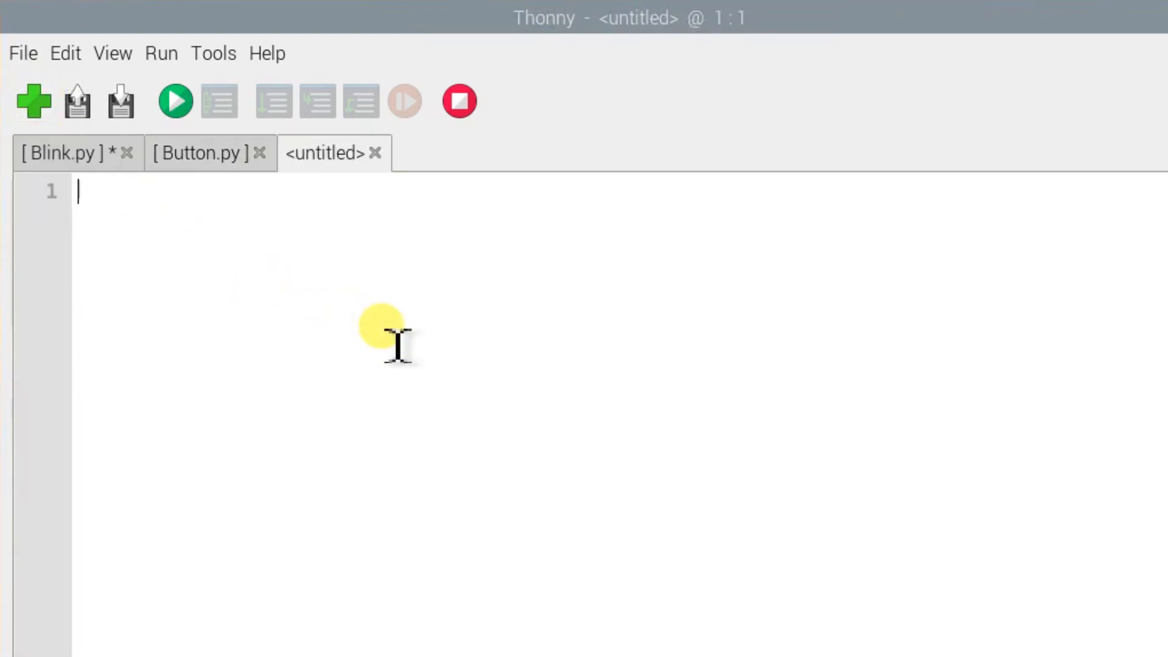
{"action": "type", "text": "import machine"}
{"action": "type", "text": "led_ex"}
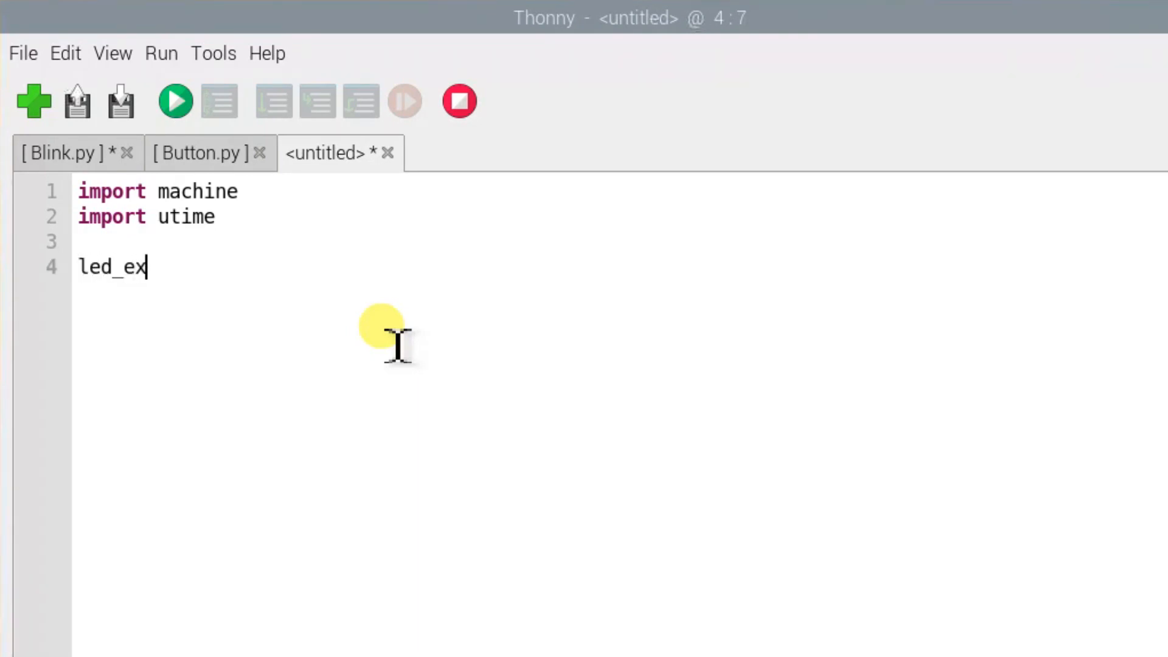
{"action": "type", "text": "ternal = machine.Pin"}
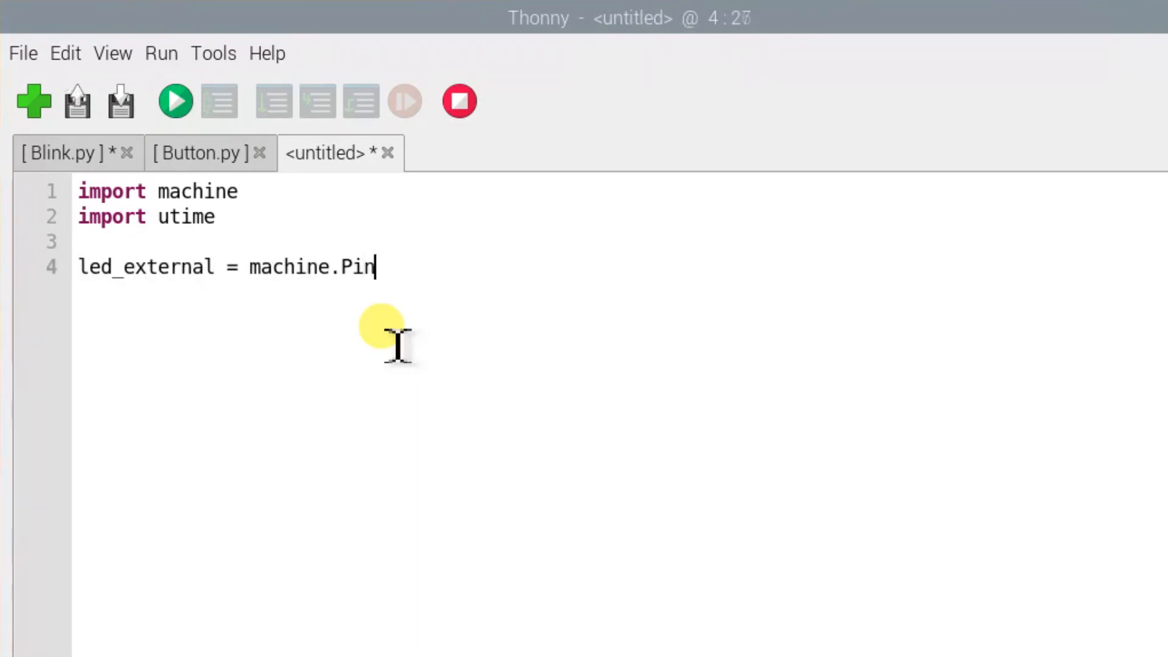
{"action": "type", "text": "(15, machine.Pi"}
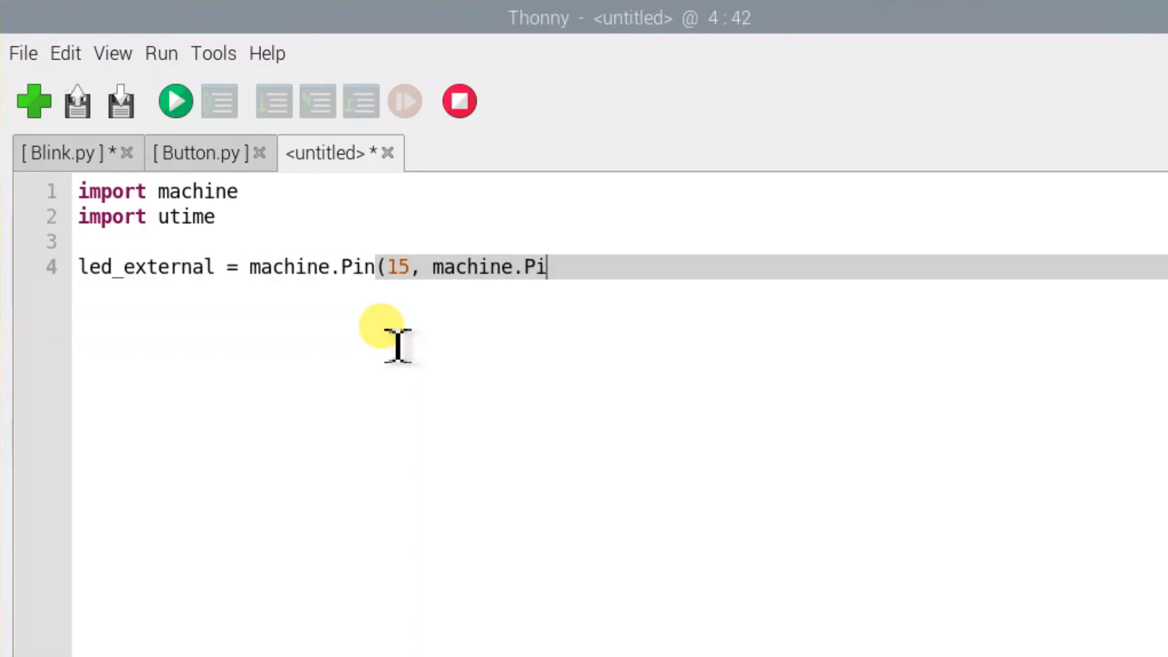
{"action": "type", "text": "n.OUT)"}
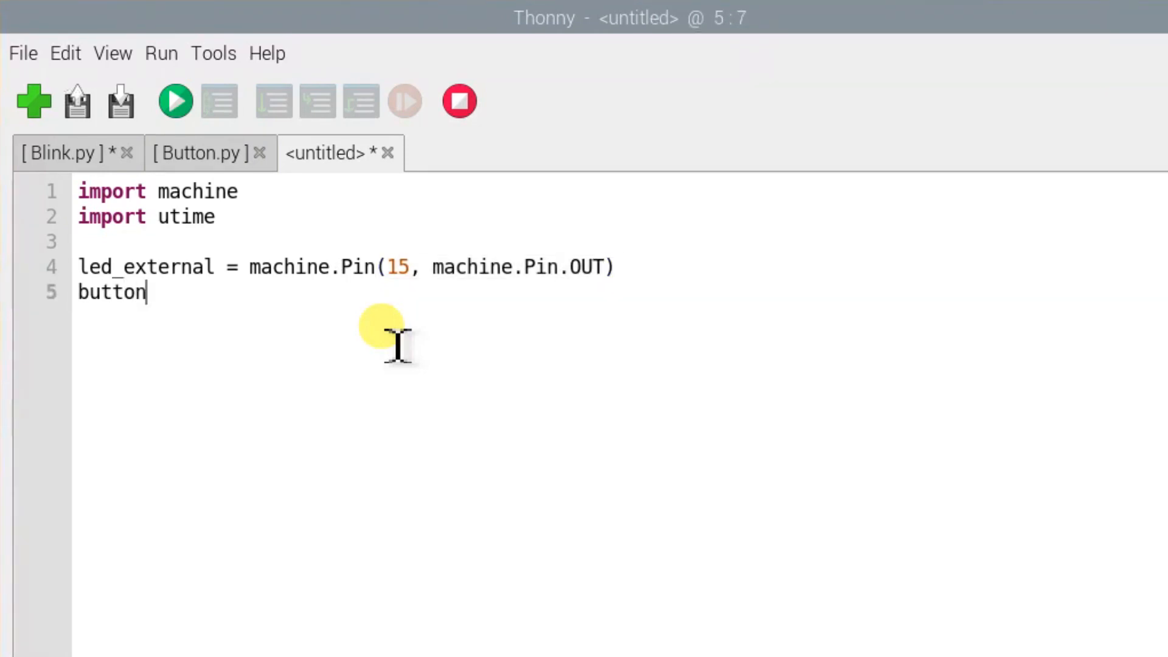
{"action": "type", "text": "= machine.Pin(14"}
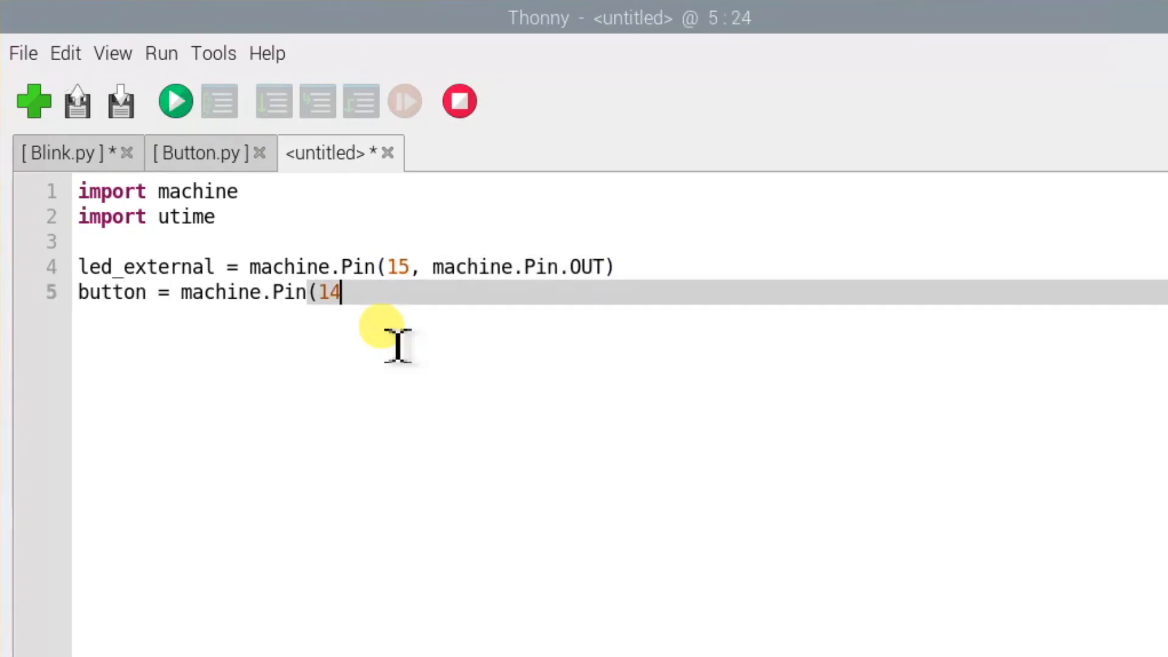
{"action": "type", "text": ", machine.Pin."}
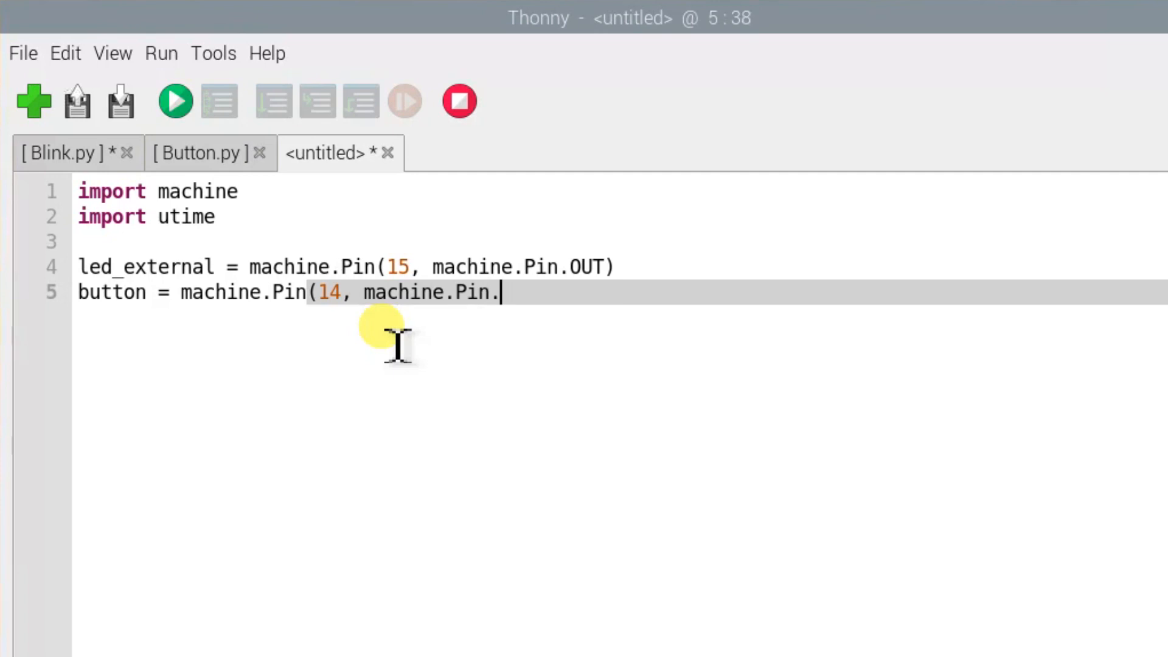
{"action": "type", "text": "IN, machine.Pin."}
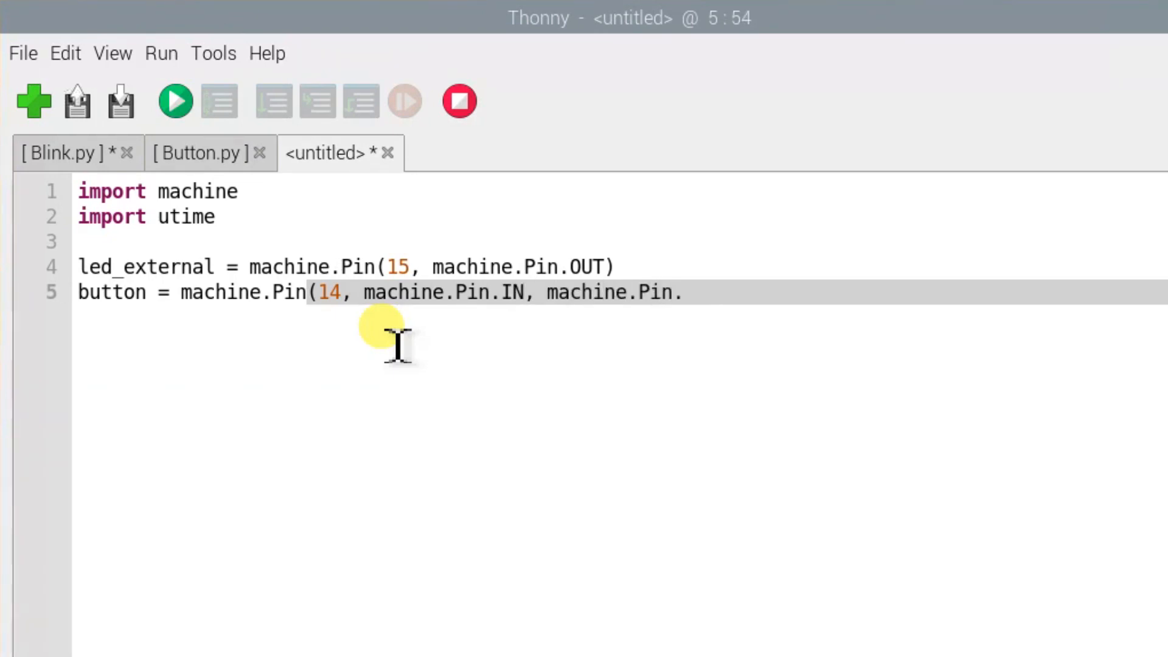
{"action": "type", "text": "PULL_DOWN)"}
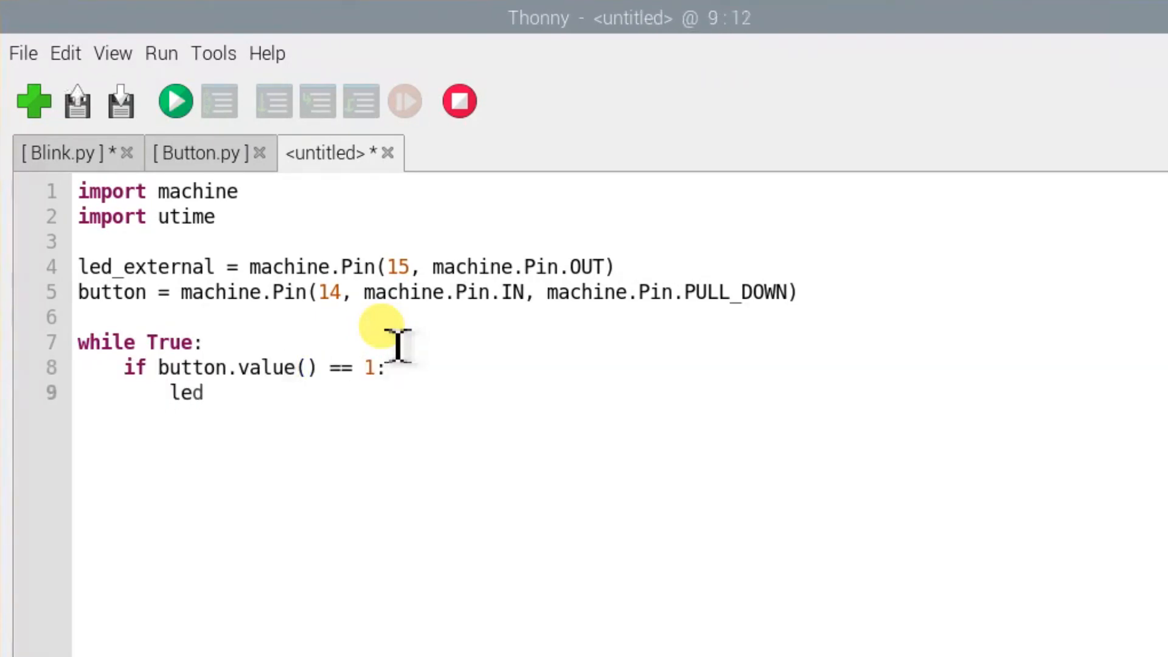
- In the loop, set led_external.value(1), sleep 2 seconds, then led_external.value(0) on a press
{"action": "type", "text": "_external.value"}
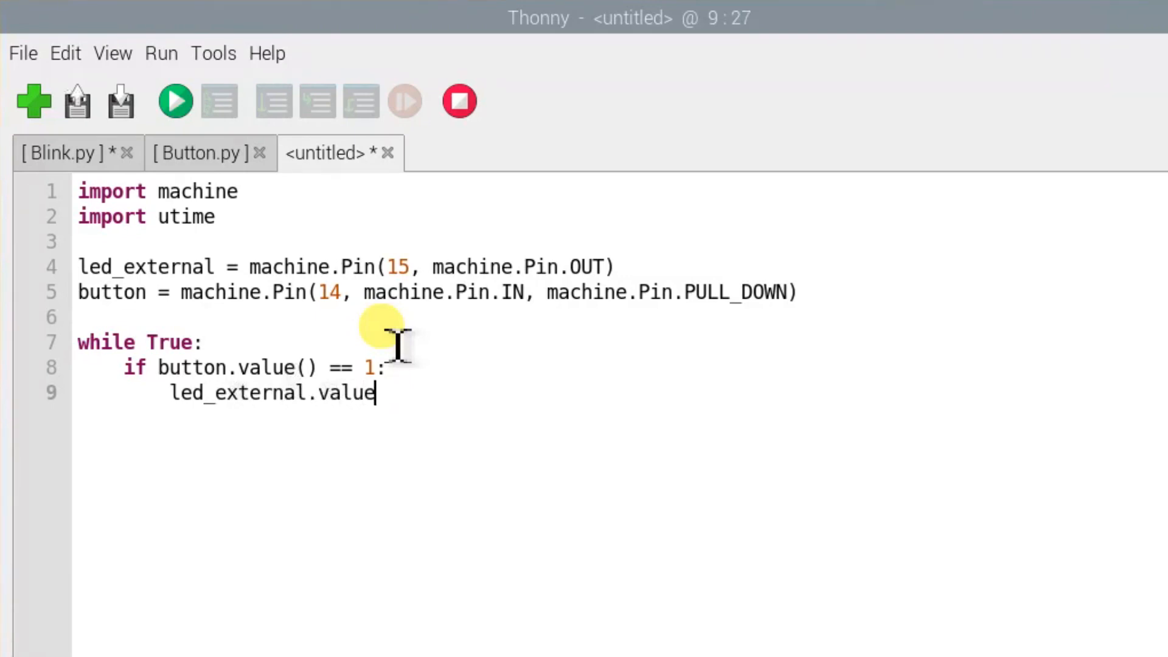
{"action": "type", "text": "(1)"}
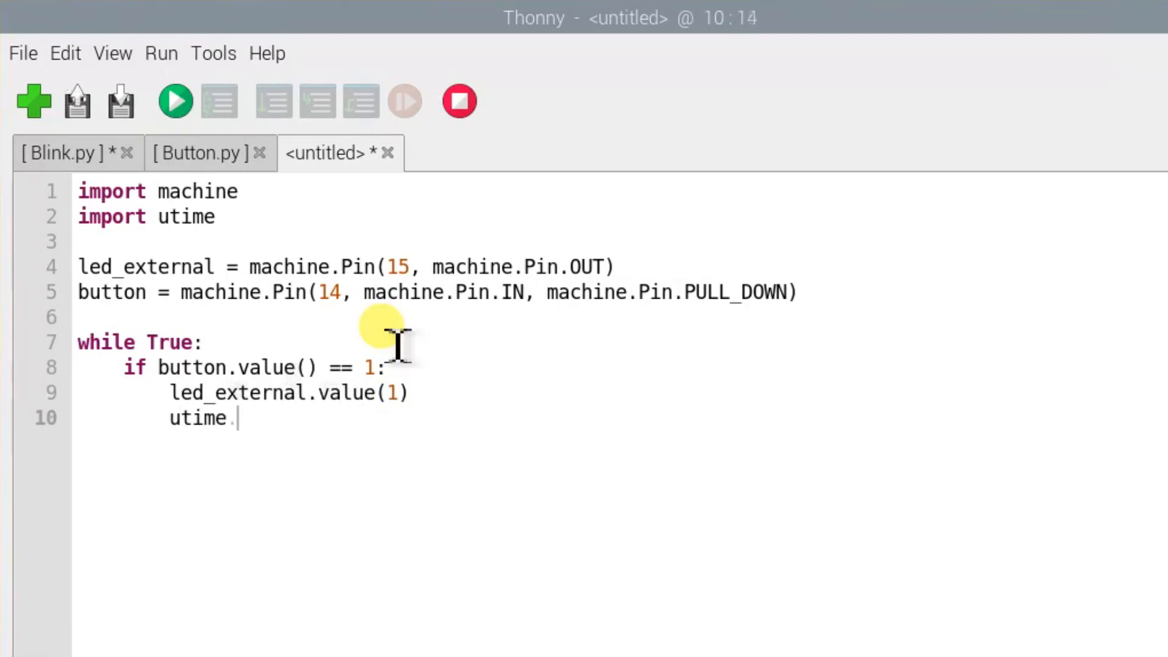
{"action": "type", "text": "sleep(2)"}
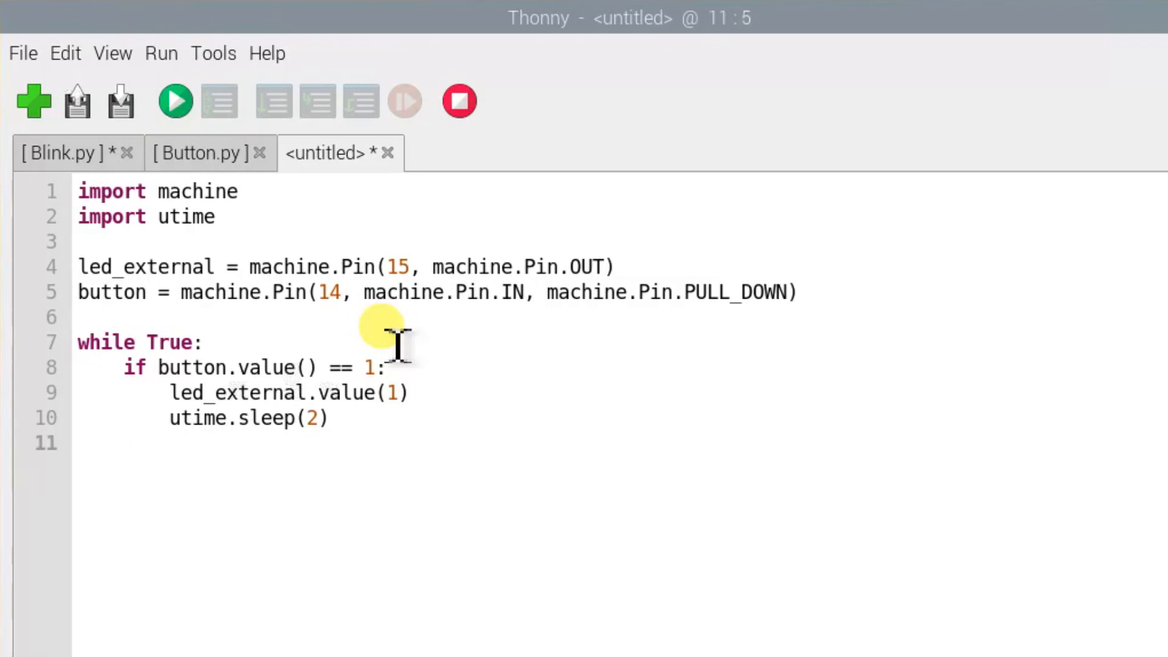
{"action": "type", "text": "led_external.val"}
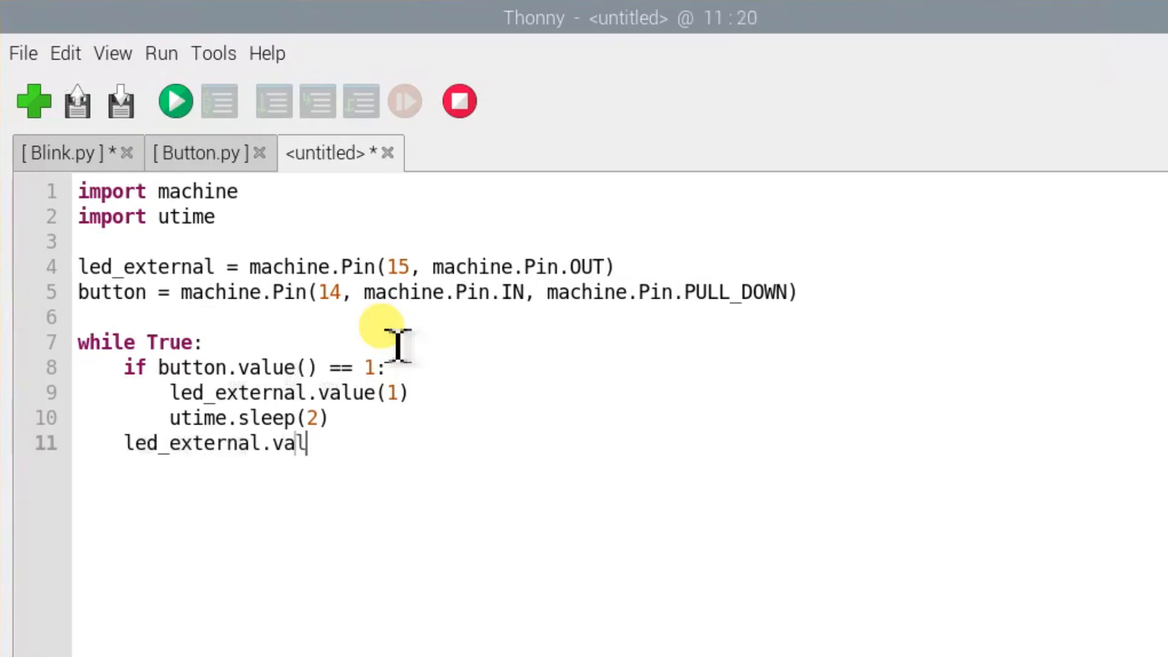
{"action": "type", "text": "lue(0)"}
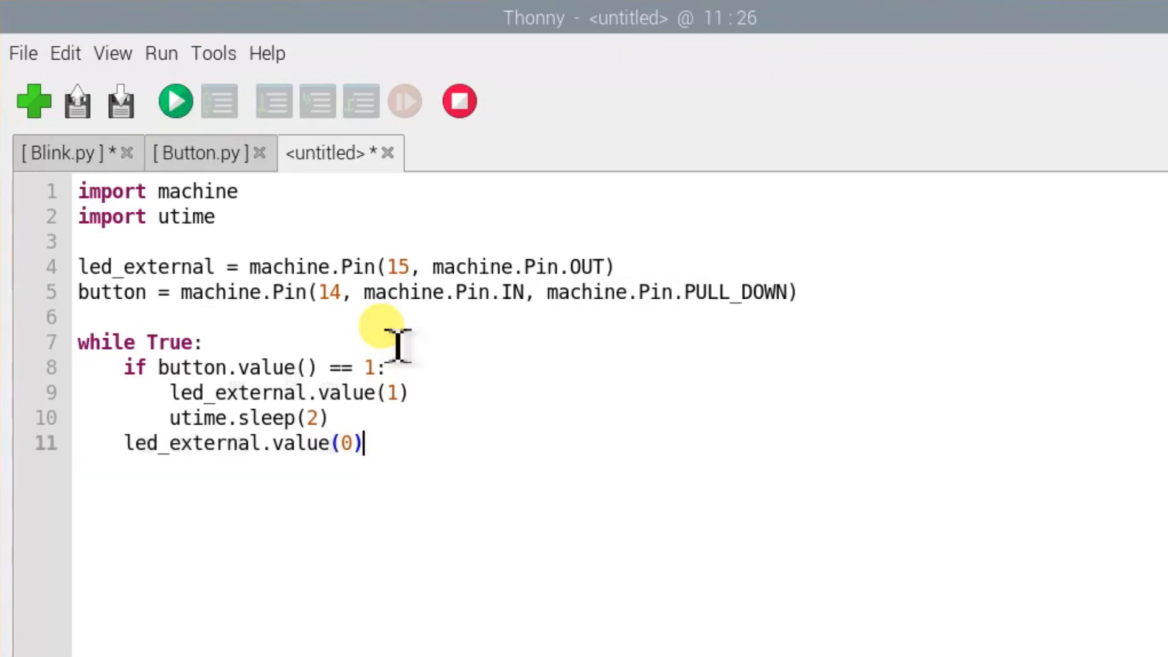
{"action": "mouse_move", "coordinate": [174, 101]}
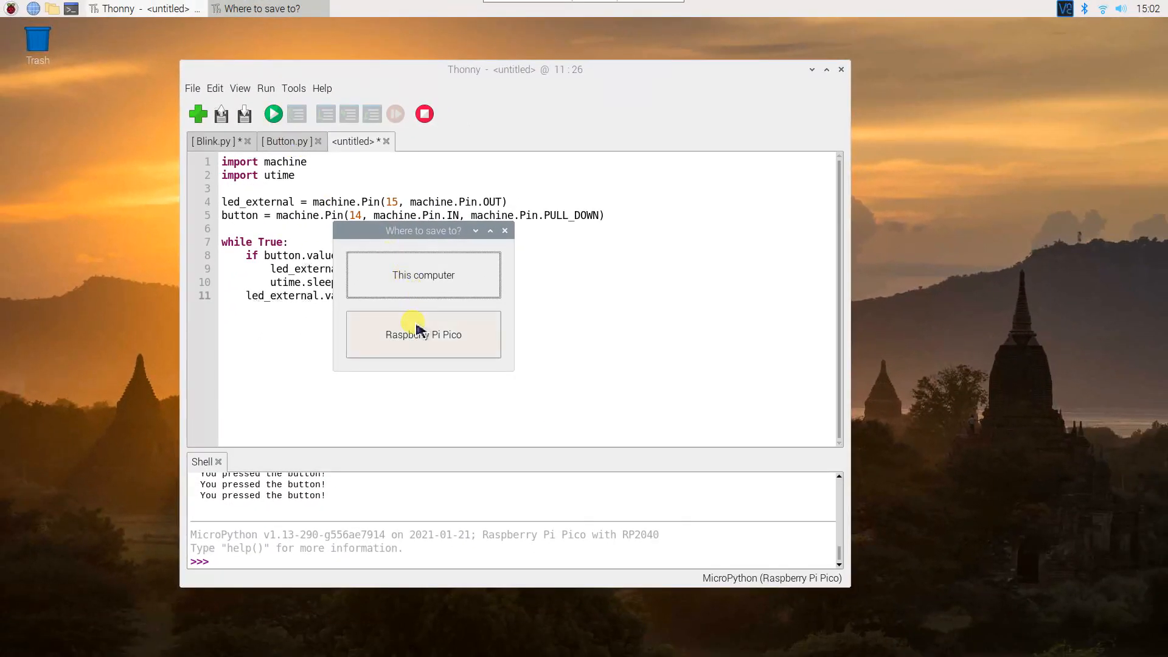
- Choose Raspberry Pi Pico as the save location for the LED-button script
{"action": "left_click", "coordinate": [424, 335]}
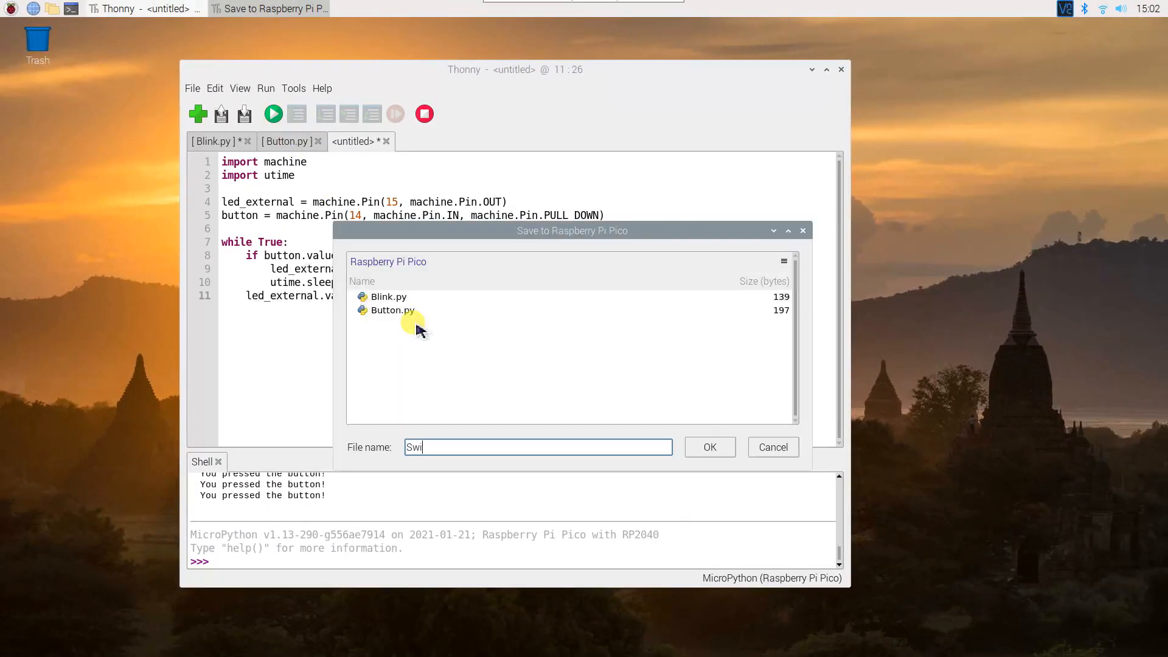